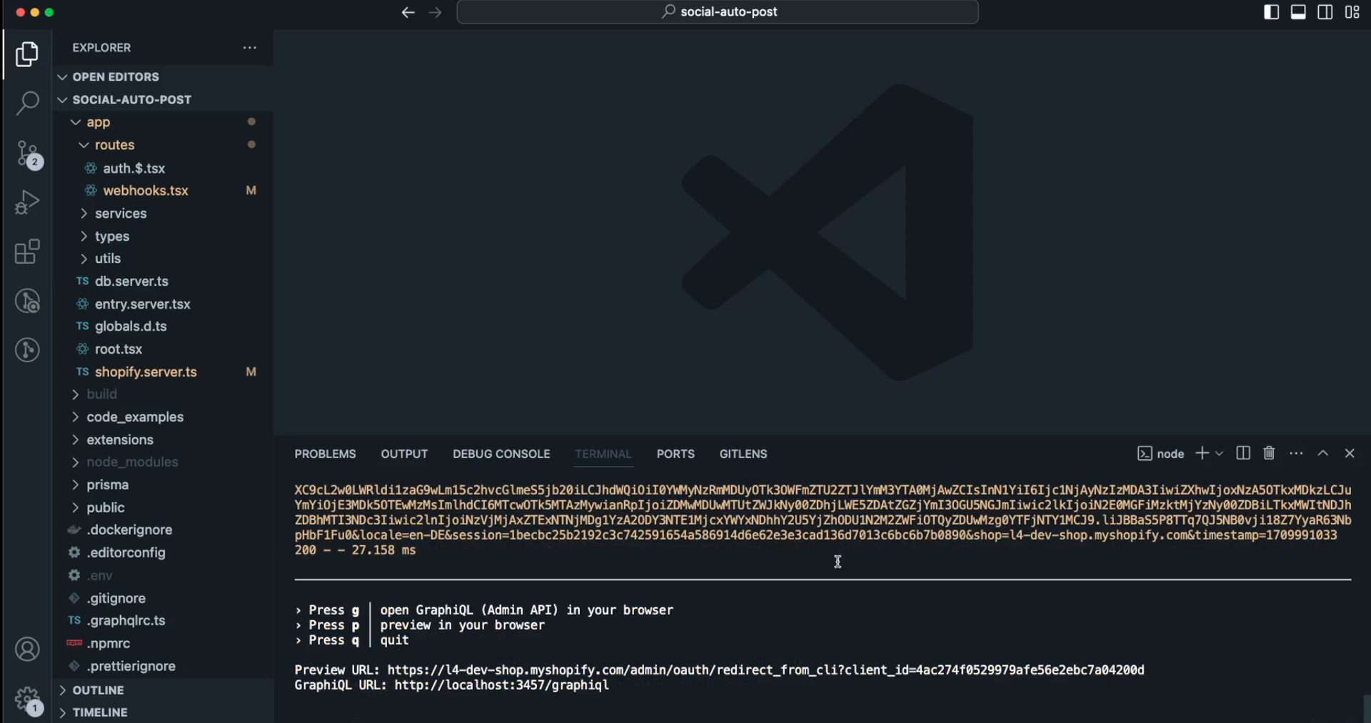
mouse_move(793, 564)
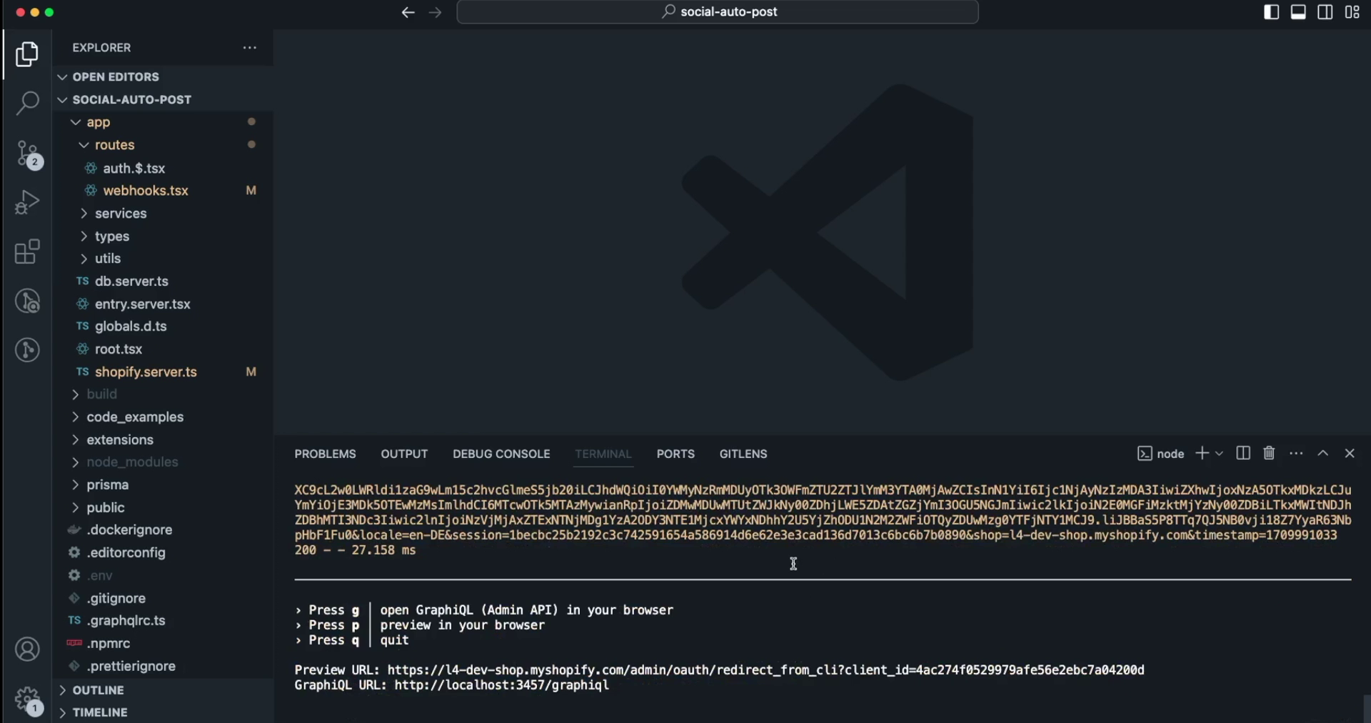
mouse_move(757, 574)
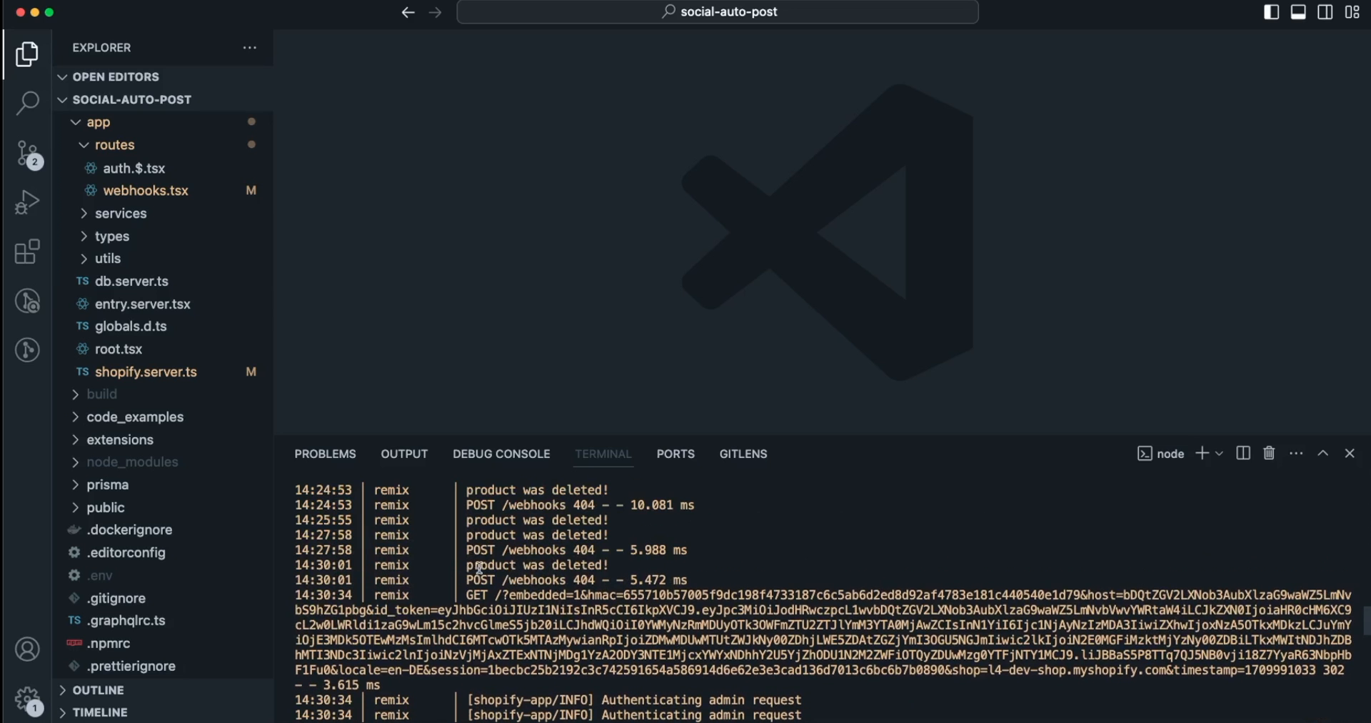
mouse_move(485, 566)
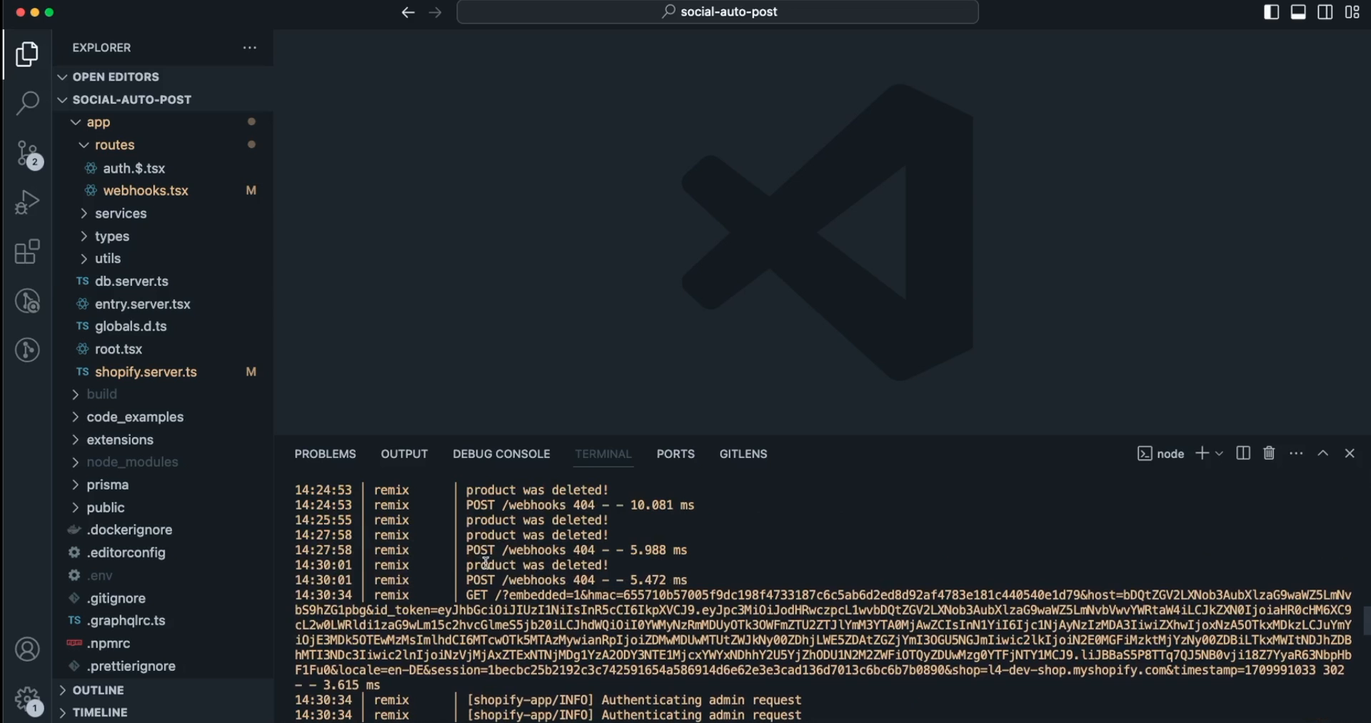
mouse_move(548, 524)
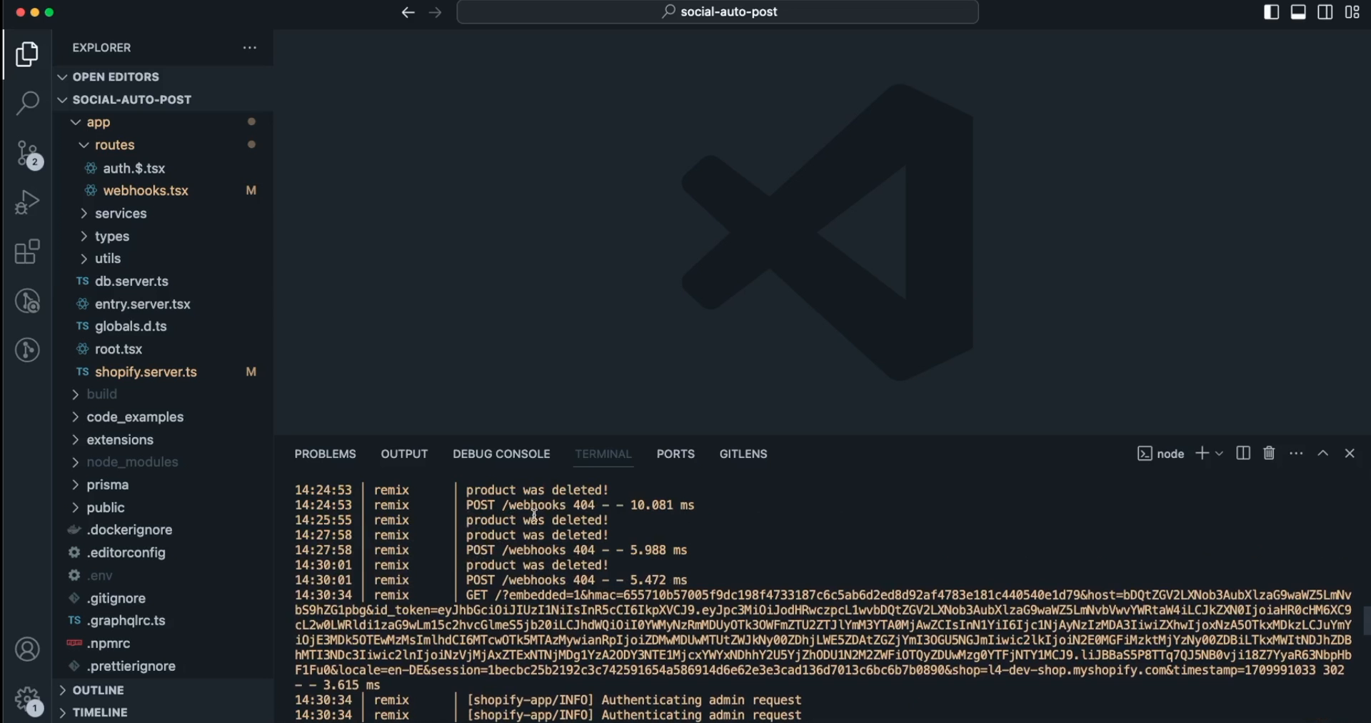
mouse_move(548, 603)
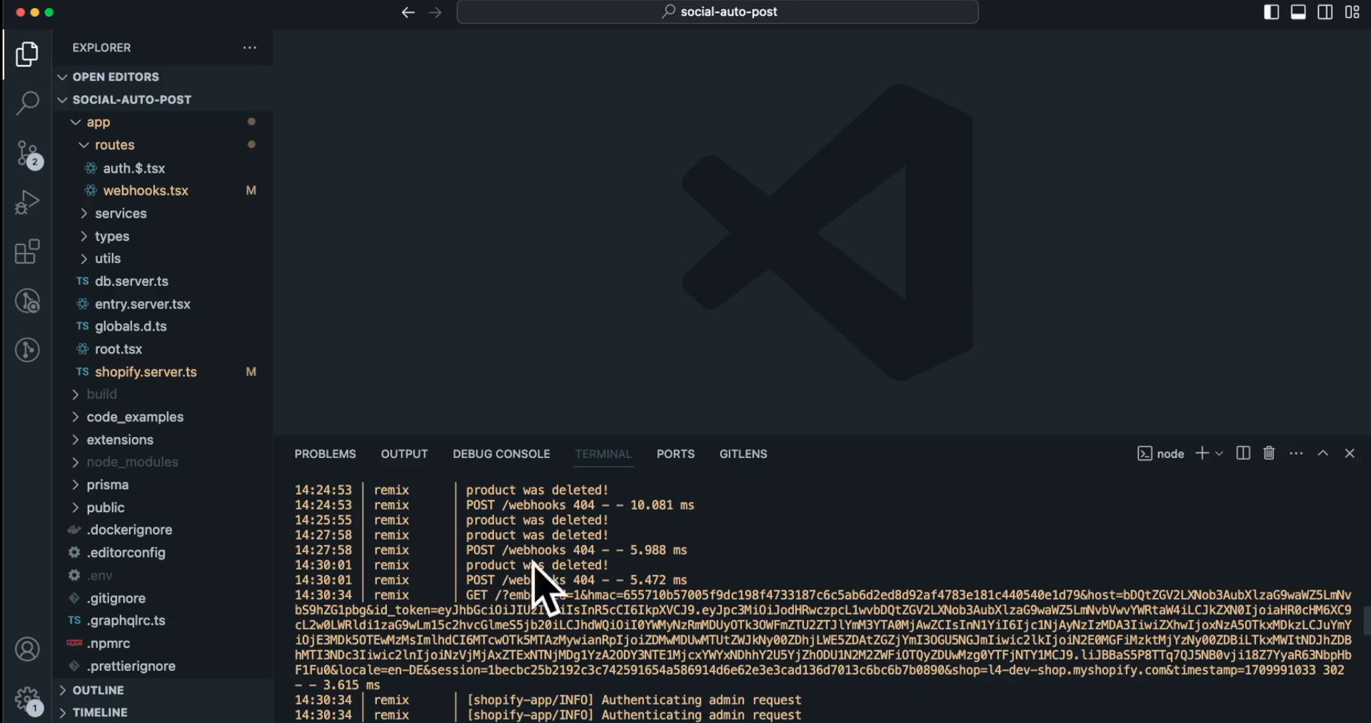
mouse_move(559, 560)
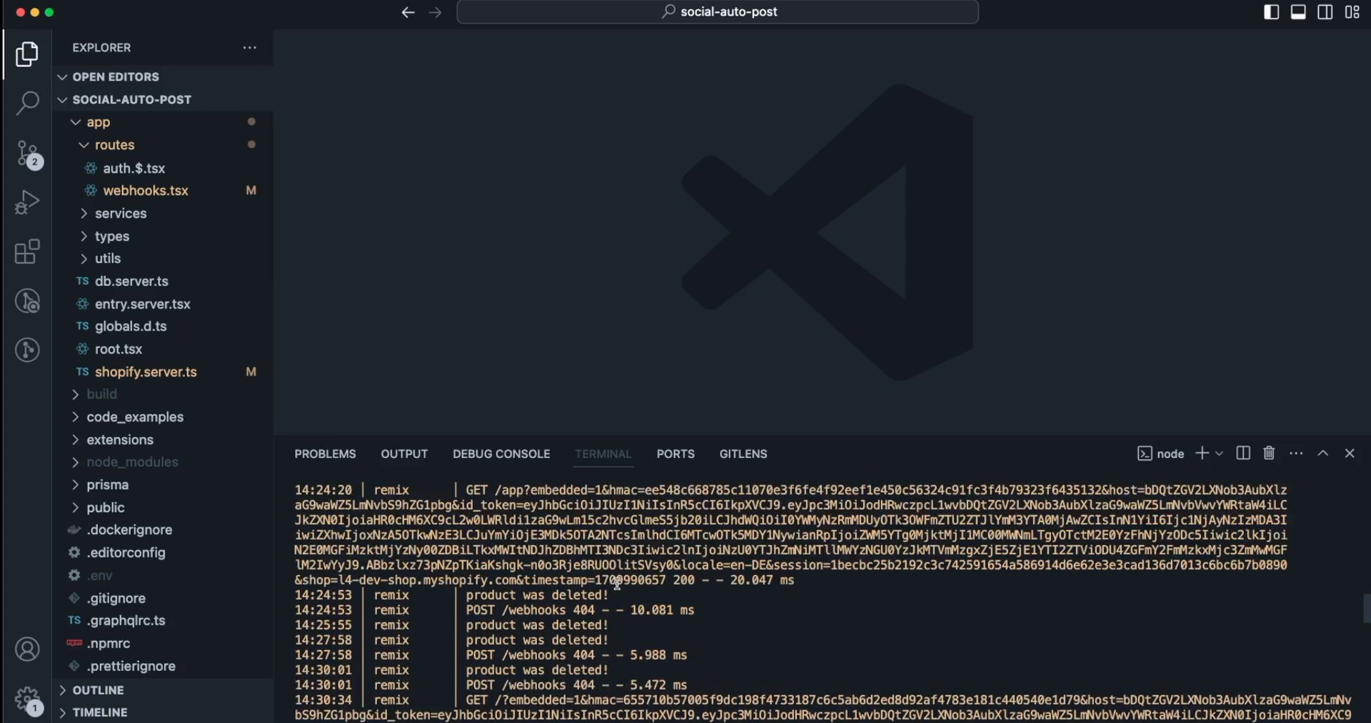
Load the social-auto-post Post Center product list, glance at the Instagram profile tab, and return to it
scroll(down, 3)
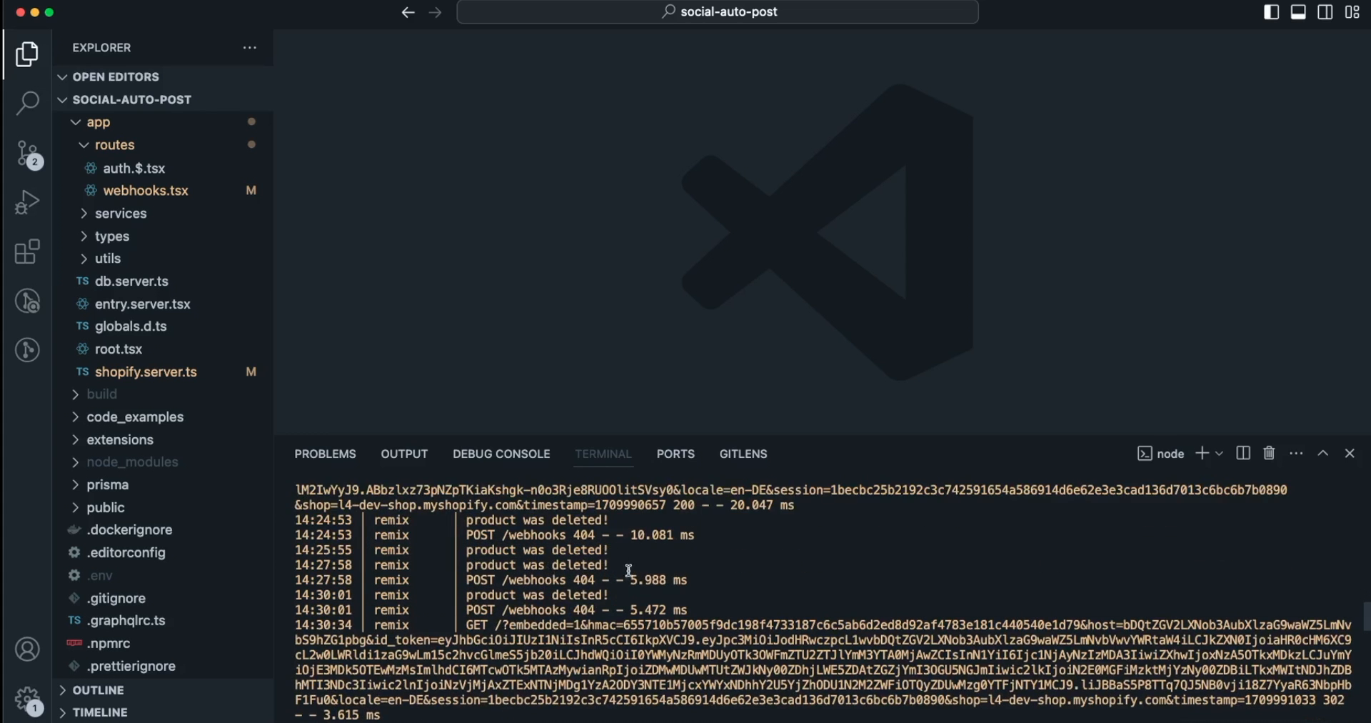
mouse_move(823, 592)
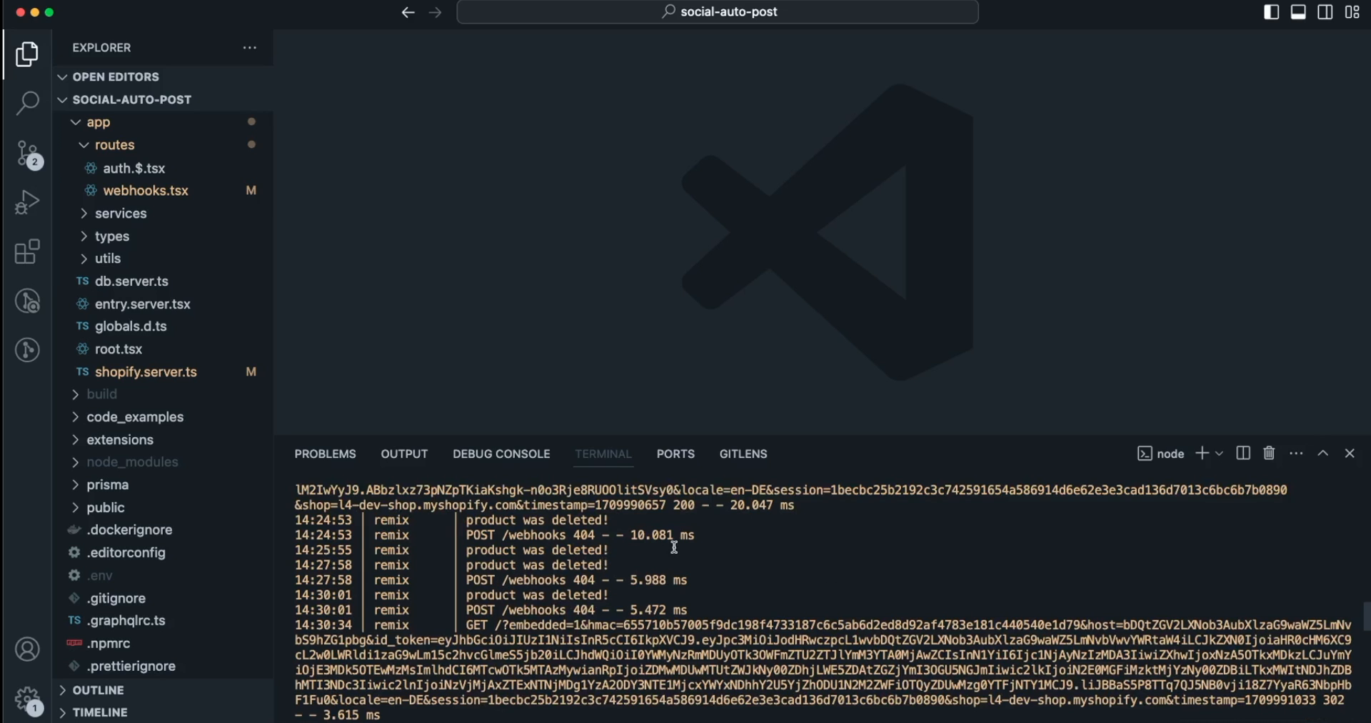
mouse_move(594, 565)
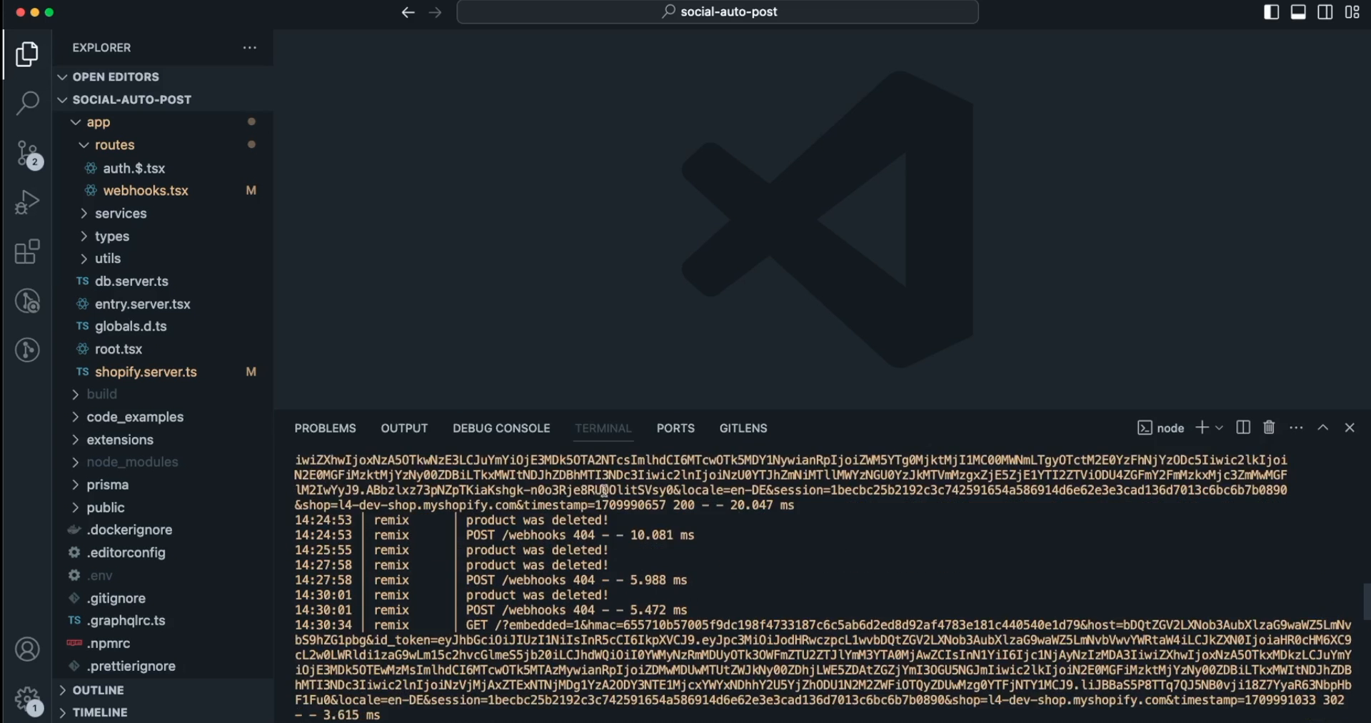
scroll(down, 3)
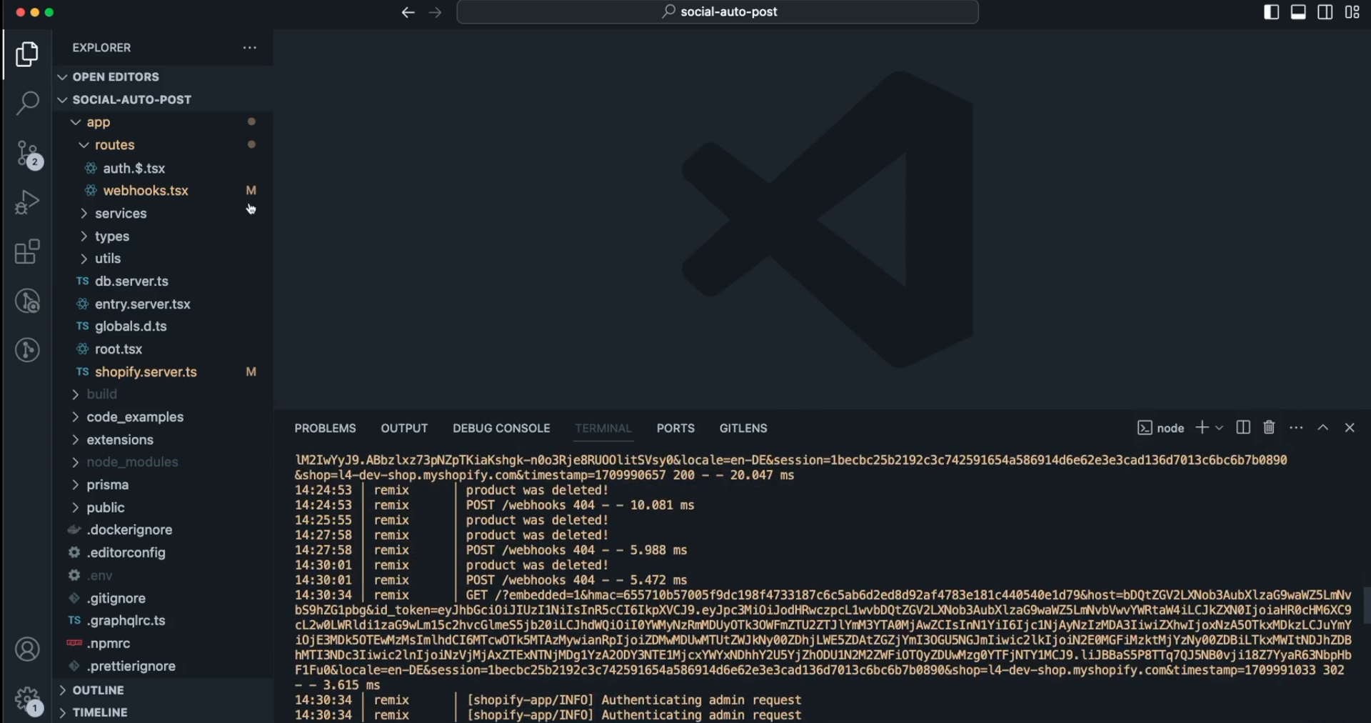
mouse_move(254, 305)
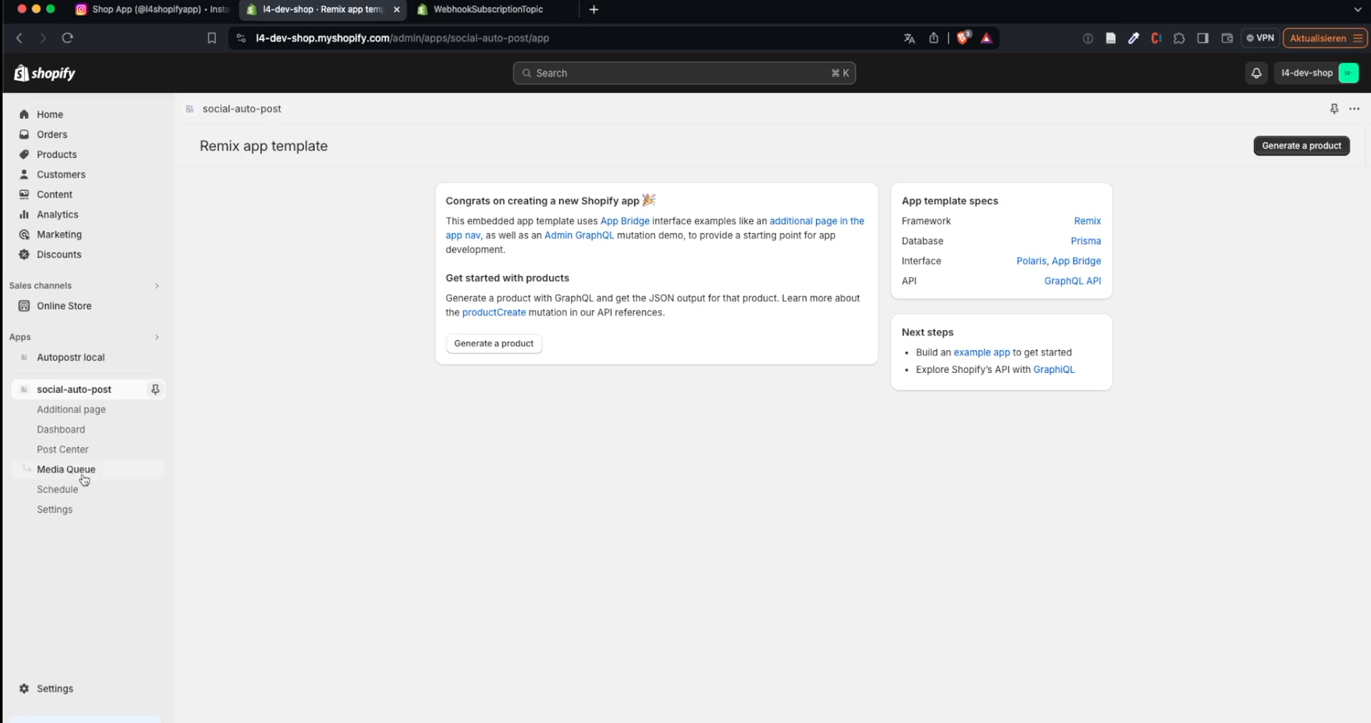
click(60, 450)
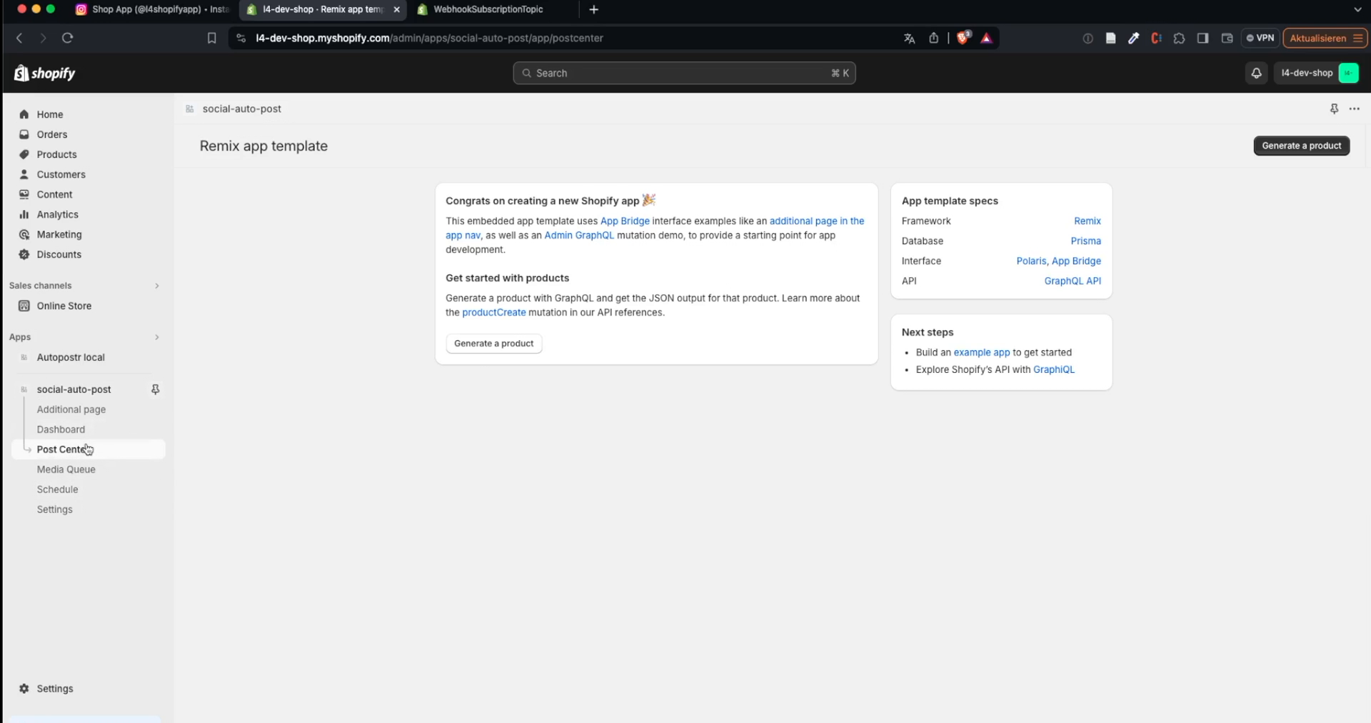
click(63, 449)
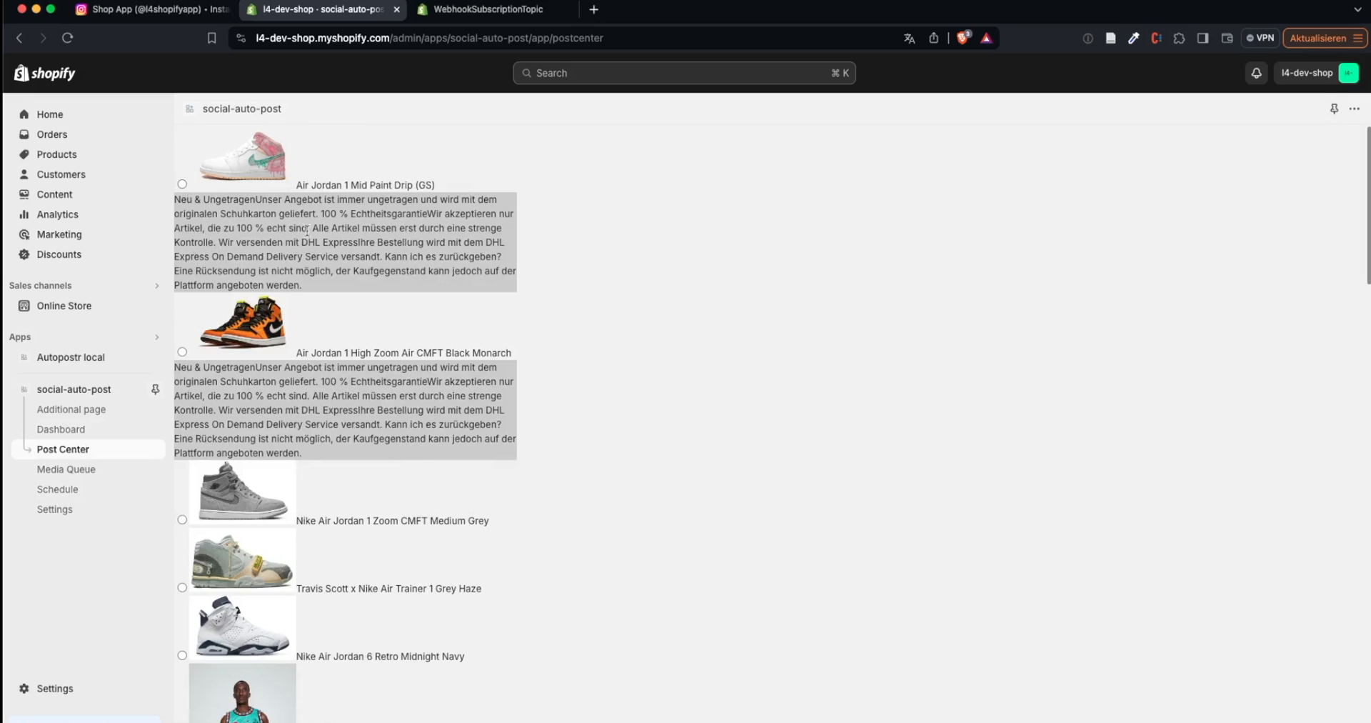
mouse_move(189, 195)
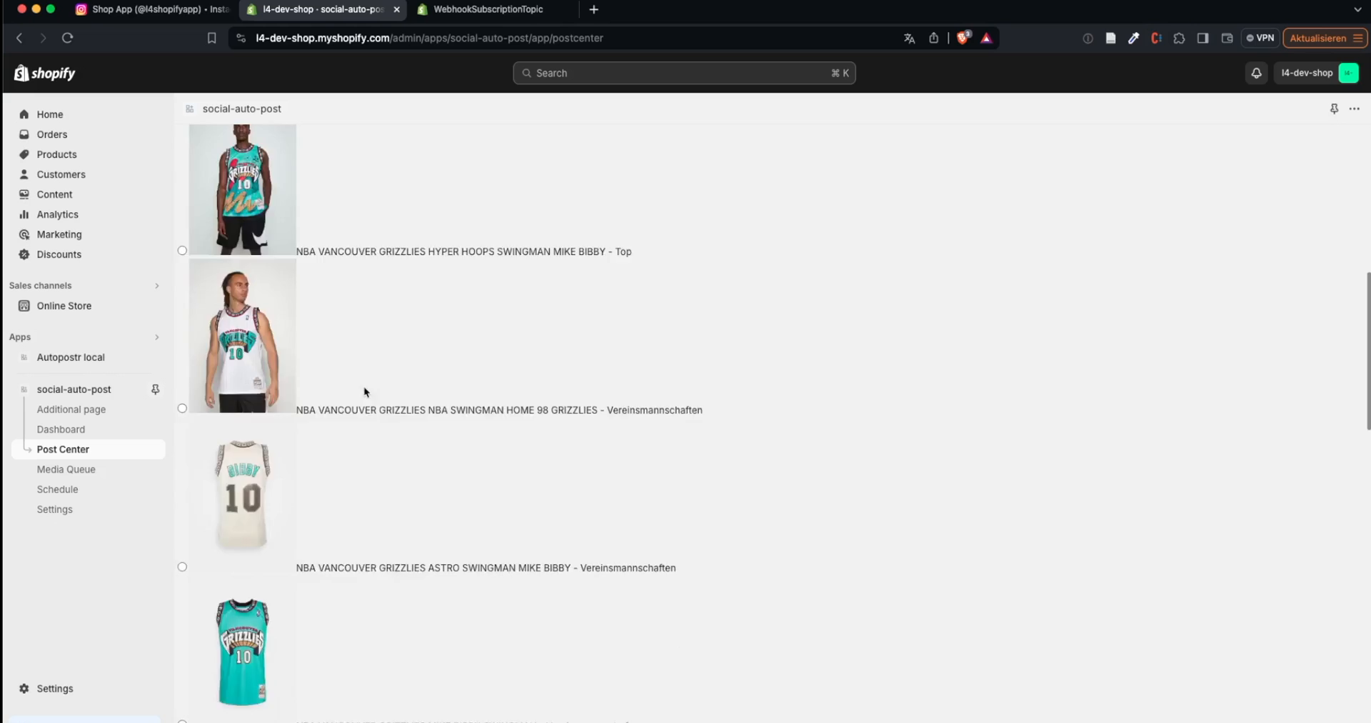
scroll(down, 3)
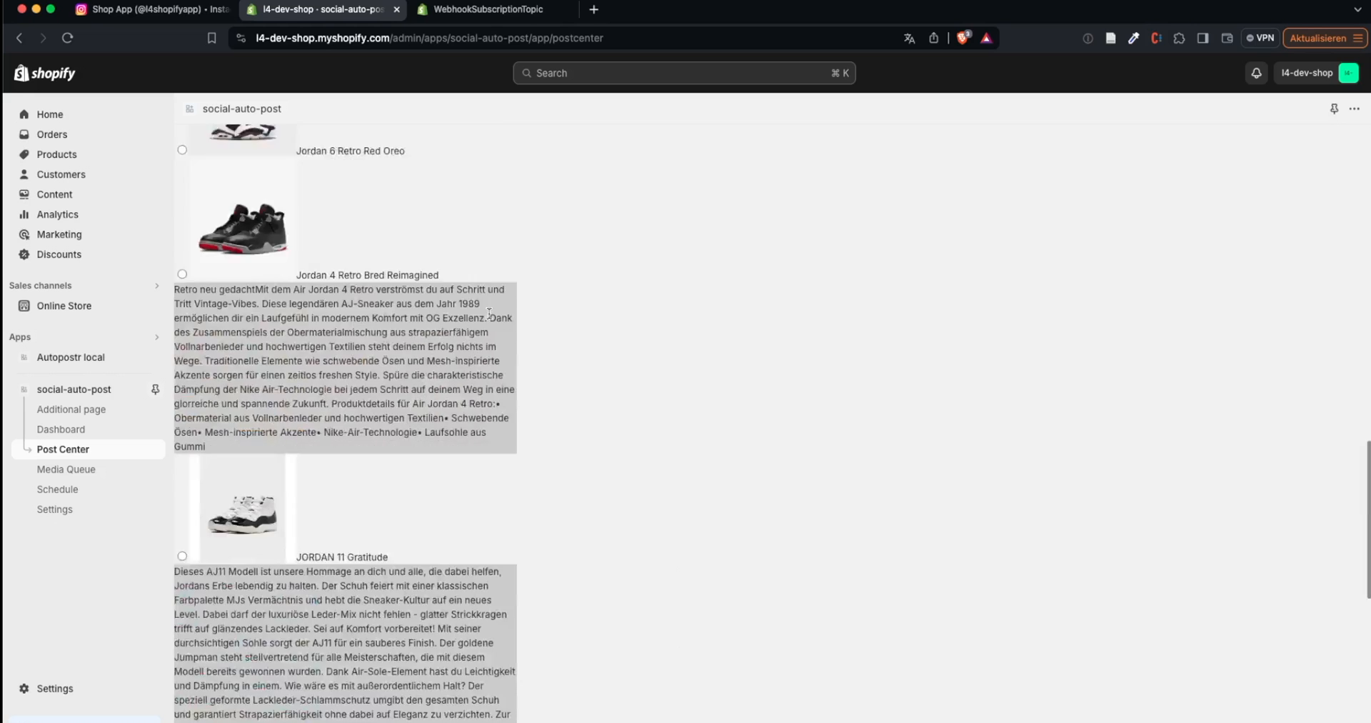
click(146, 11)
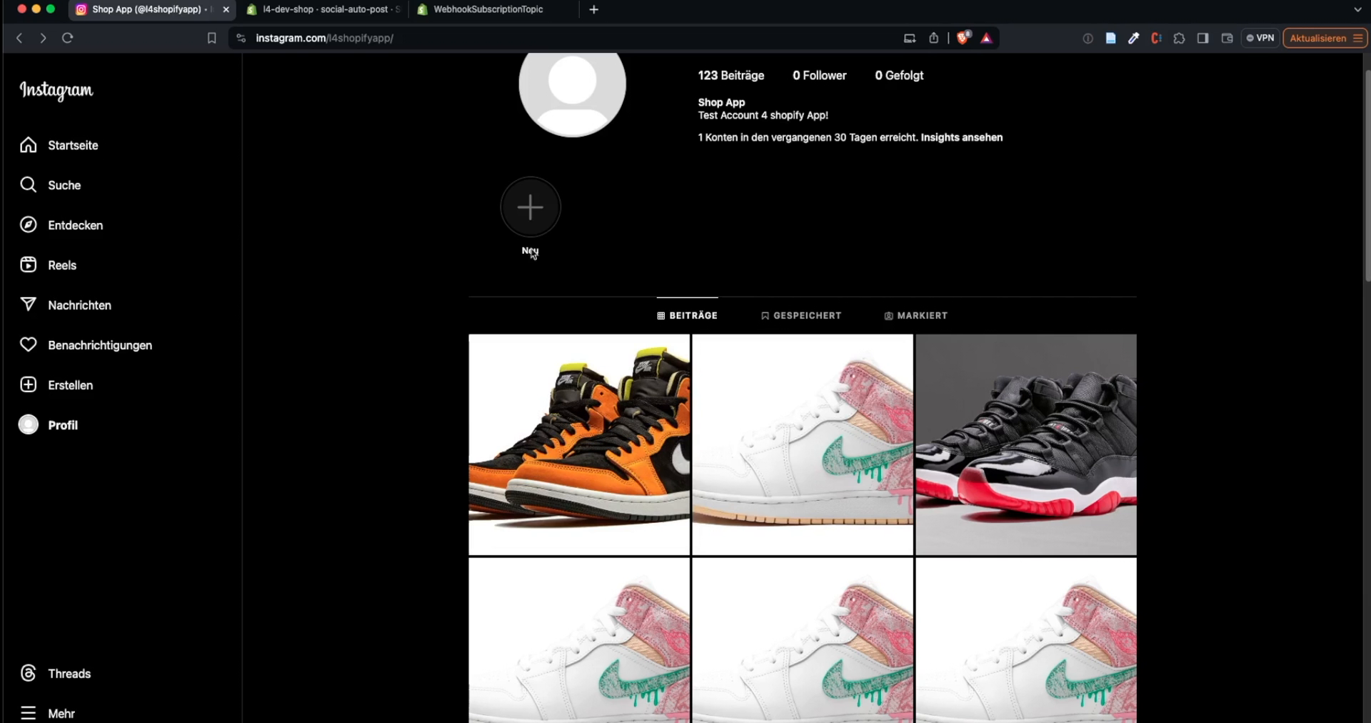
click(327, 10)
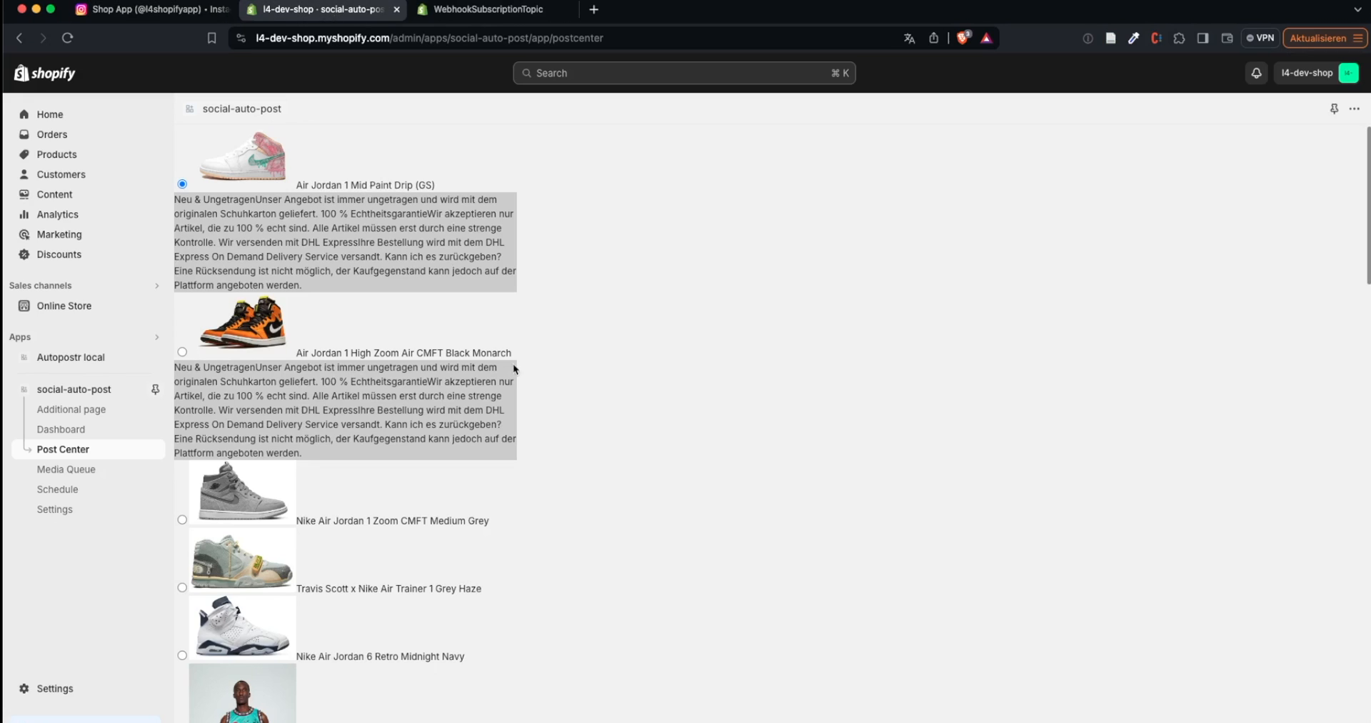
mouse_move(393, 163)
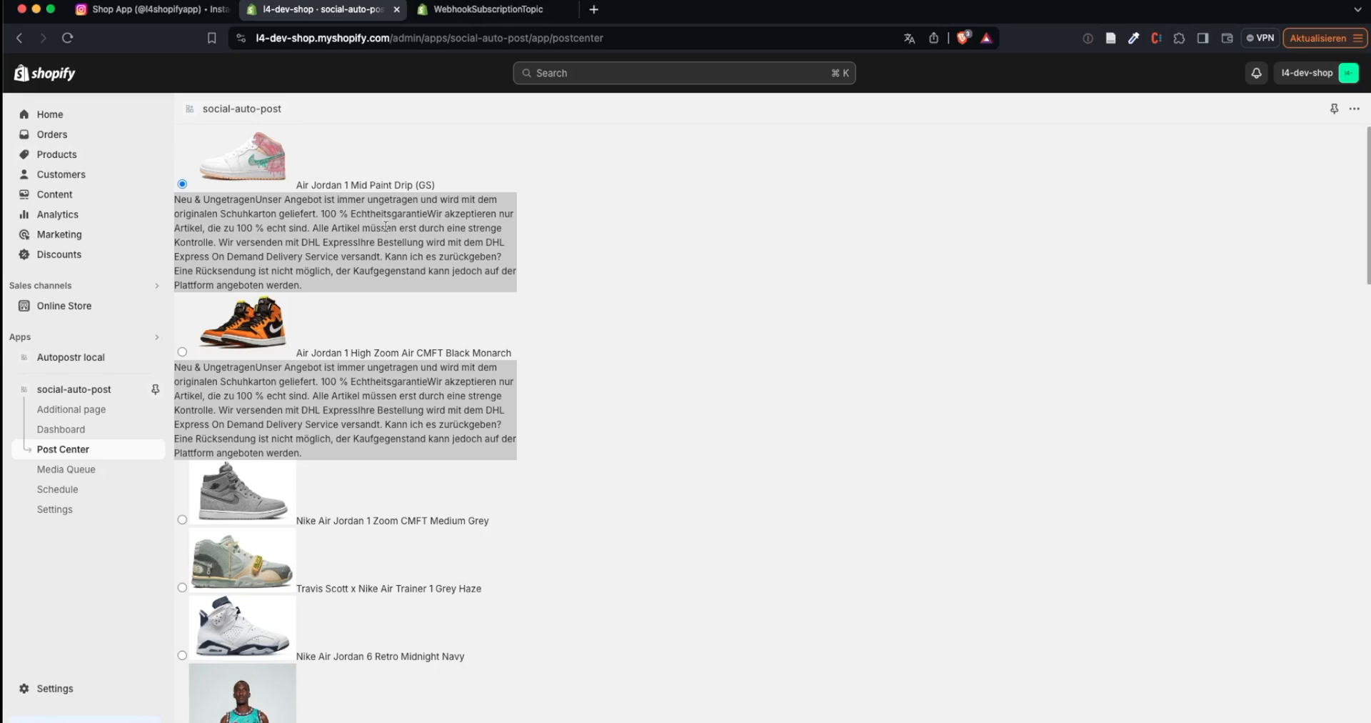
mouse_move(154, 166)
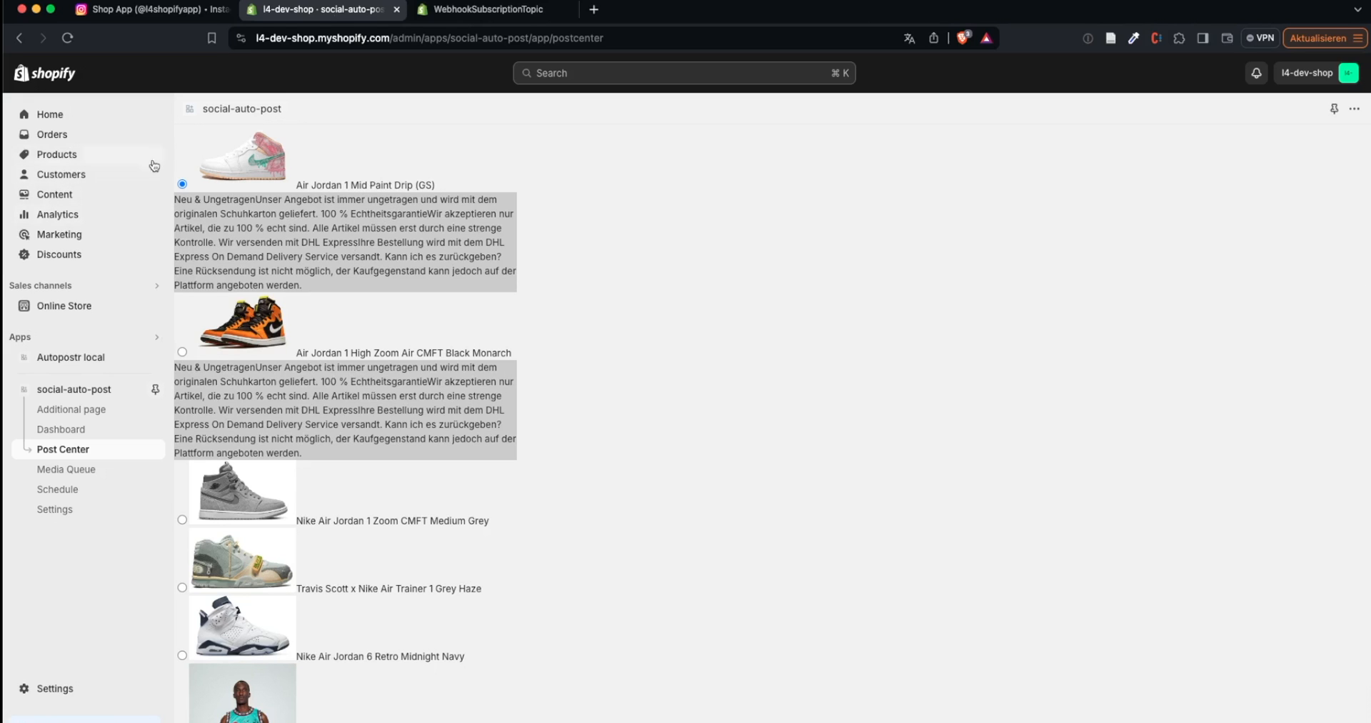
mouse_move(343, 219)
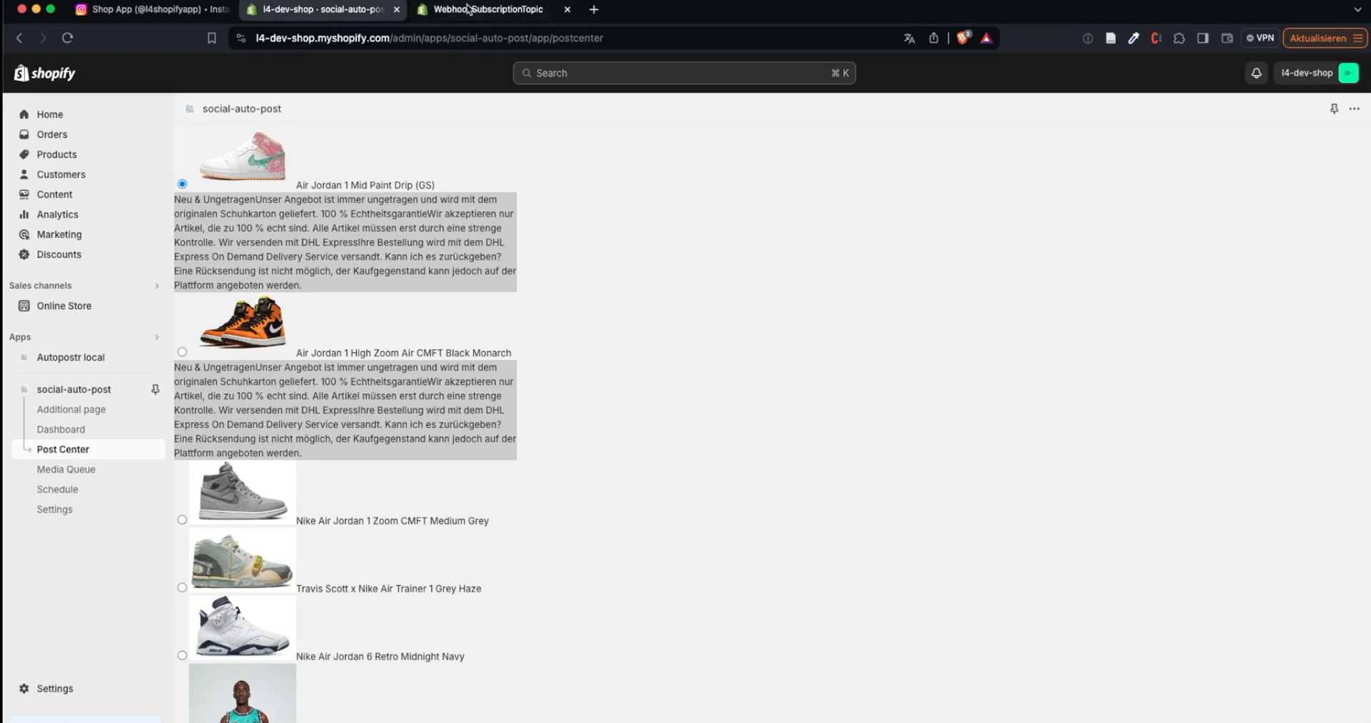
In the WebhookSubscriptionTopic reference, scroll to the PRODUCTS_CREATE, PRODUCTS_DELETE and PRODUCTS_UPDATE topics
click(486, 10)
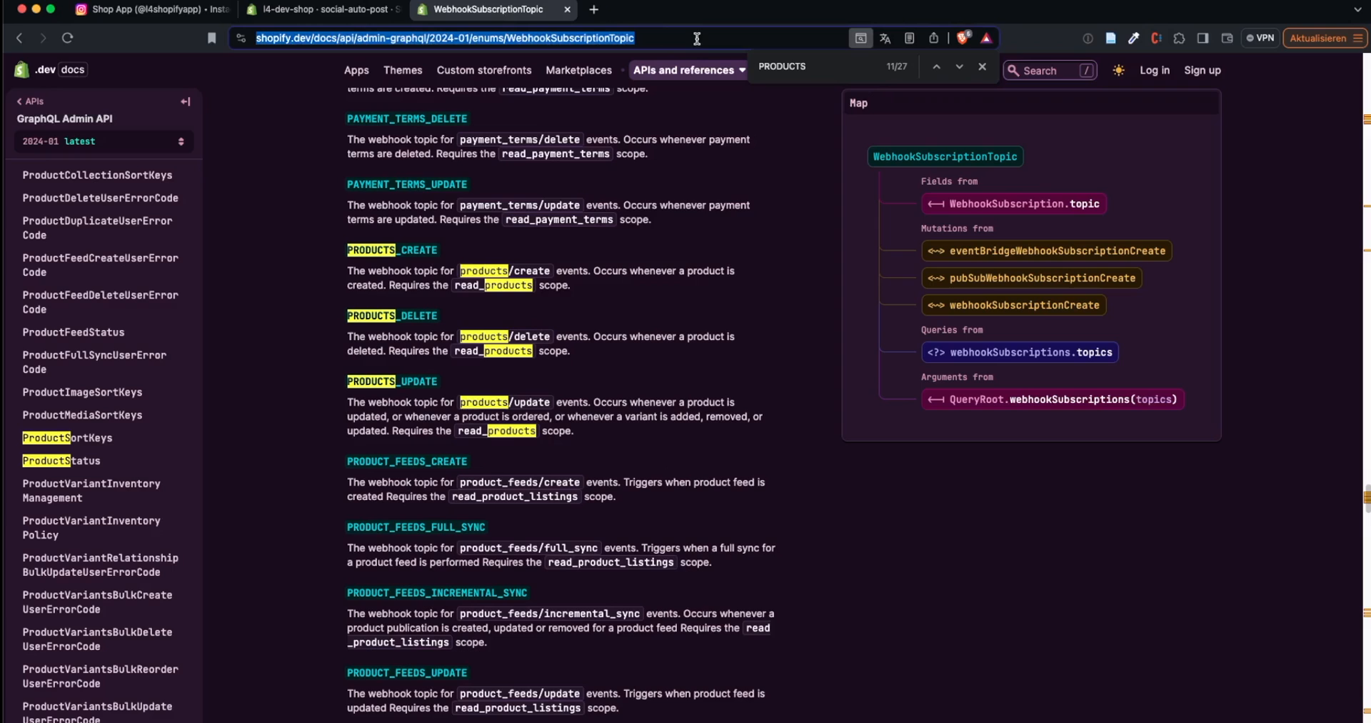
mouse_move(626, 58)
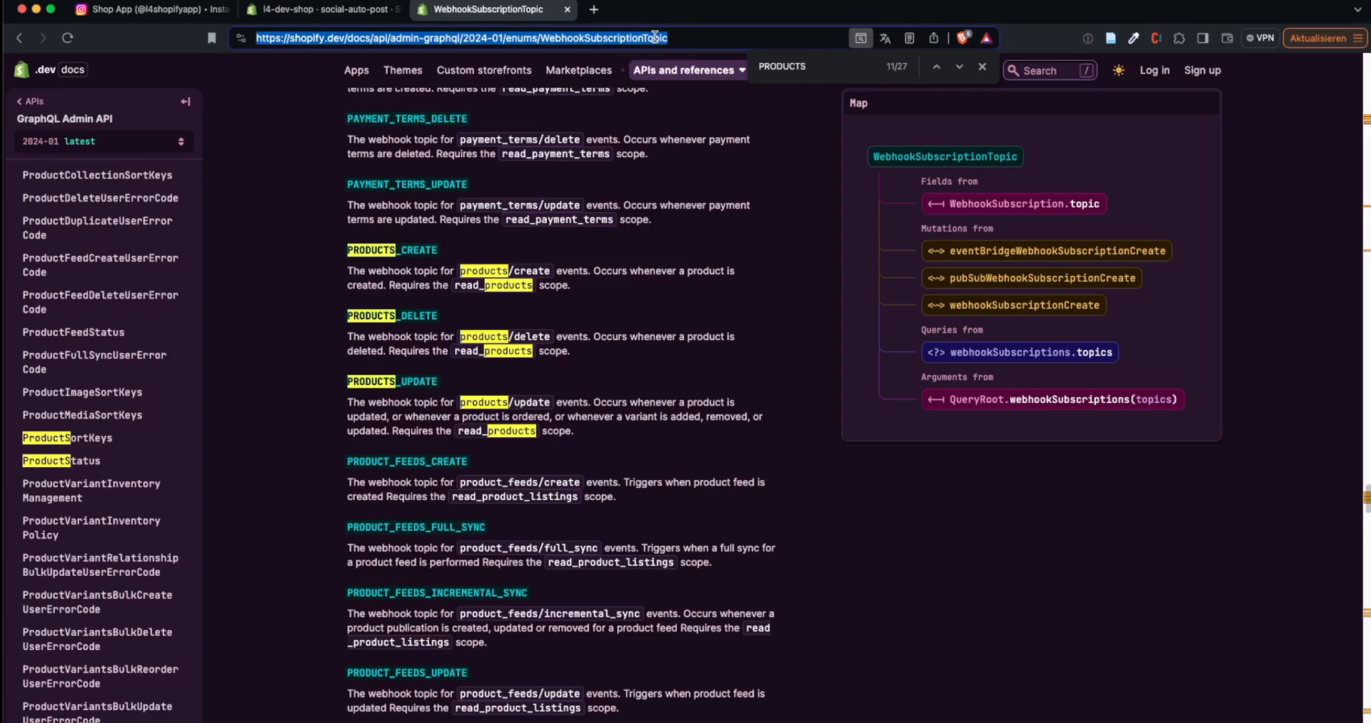
mouse_move(807, 100)
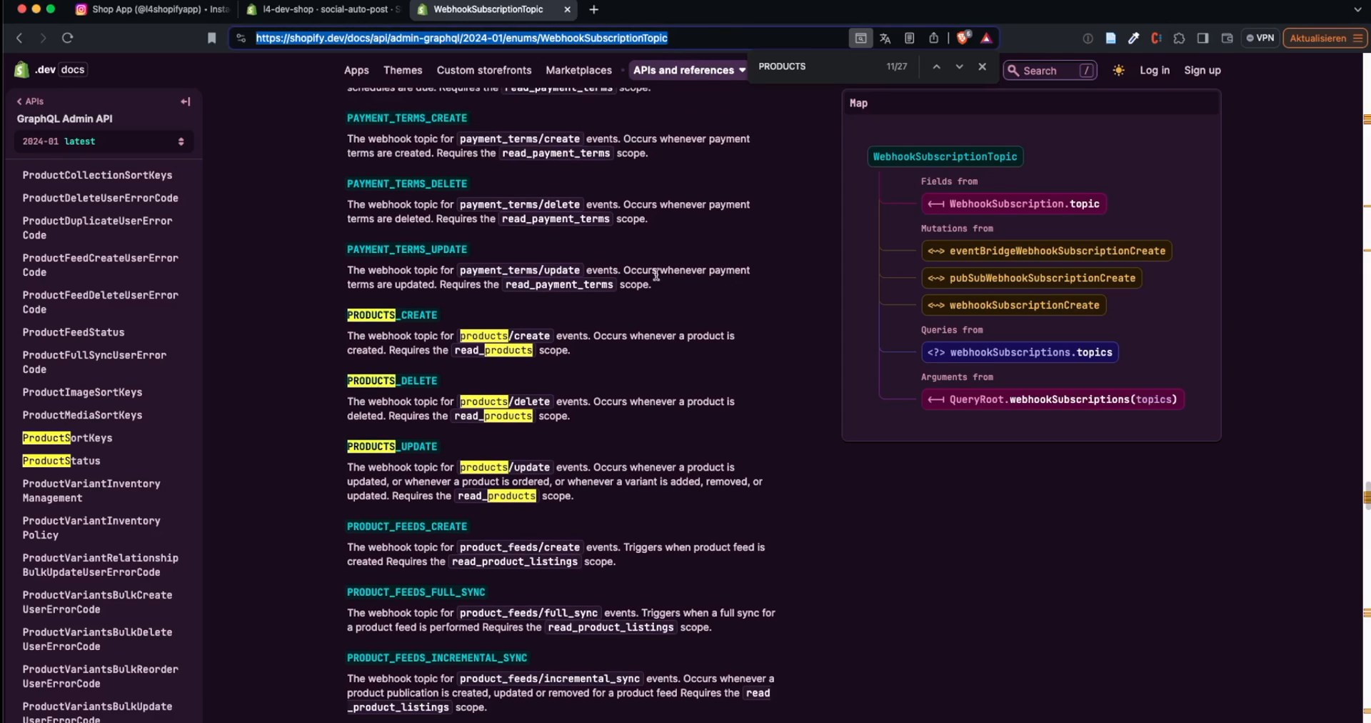
mouse_move(897, 157)
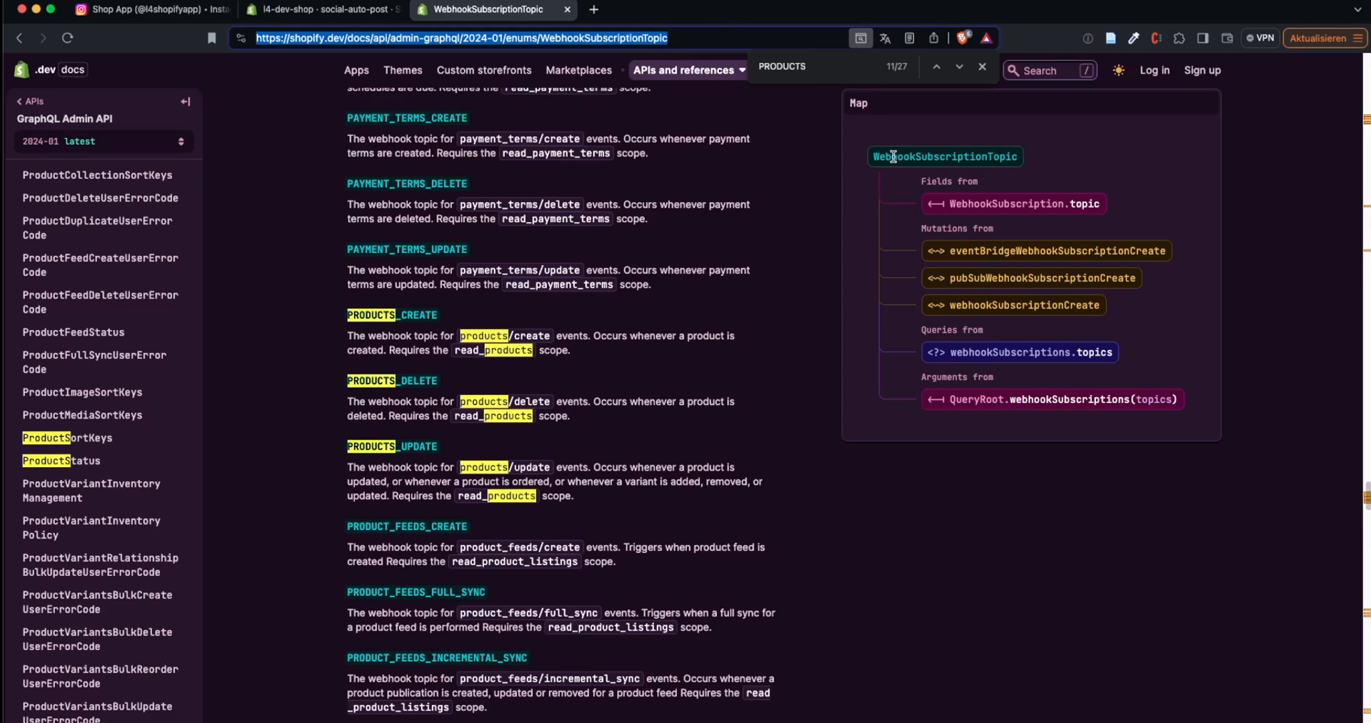
mouse_move(940, 156)
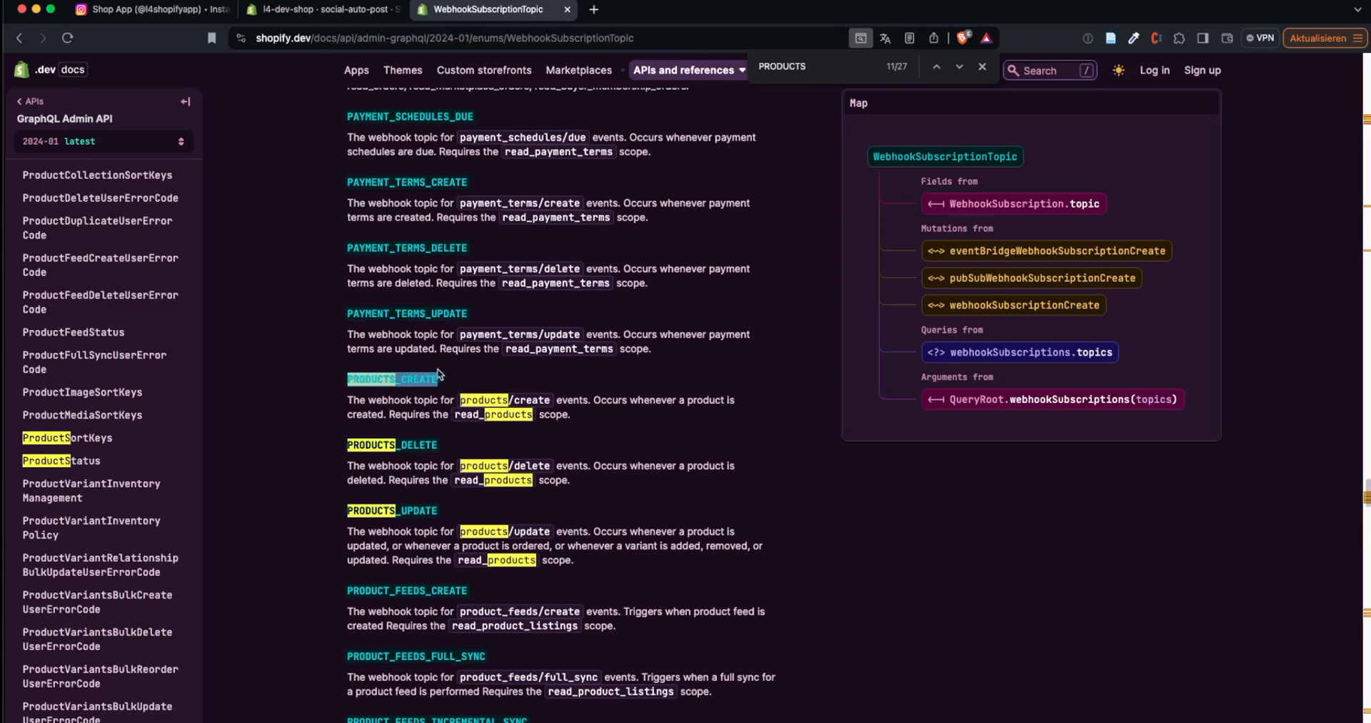
mouse_move(389, 380)
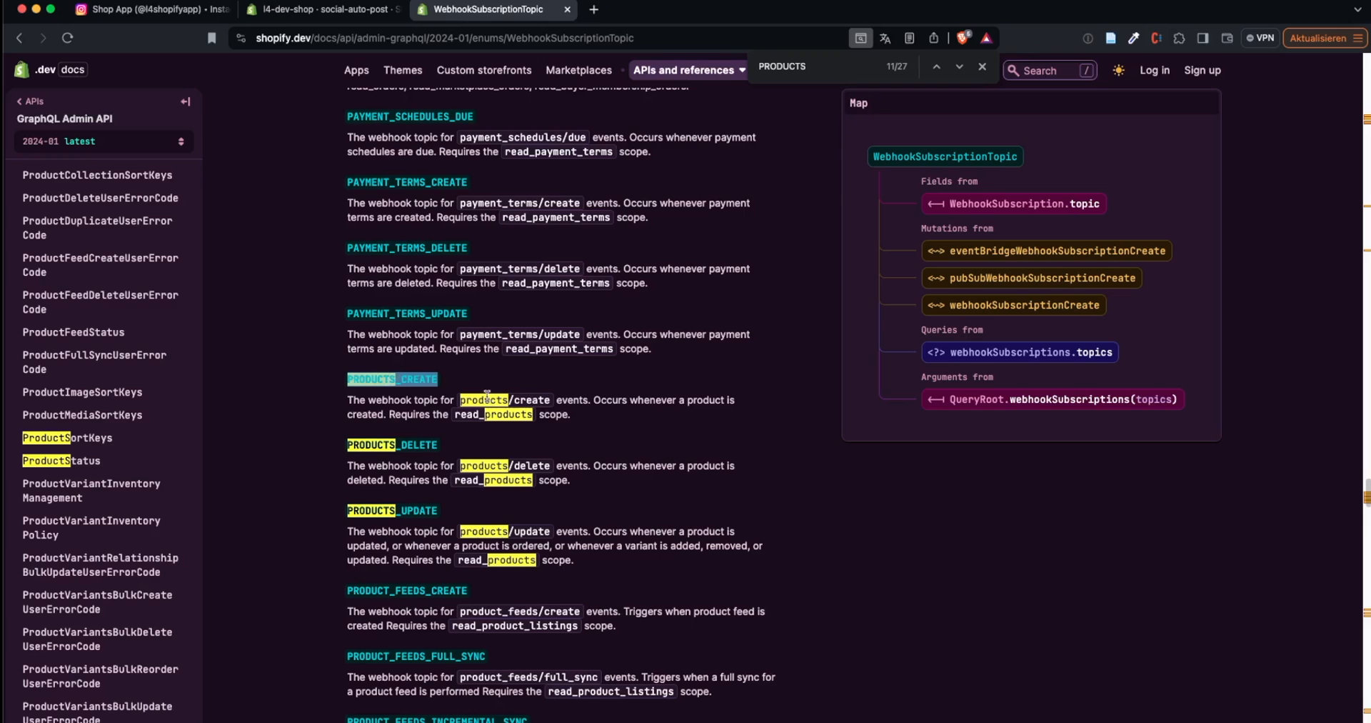
mouse_move(527, 509)
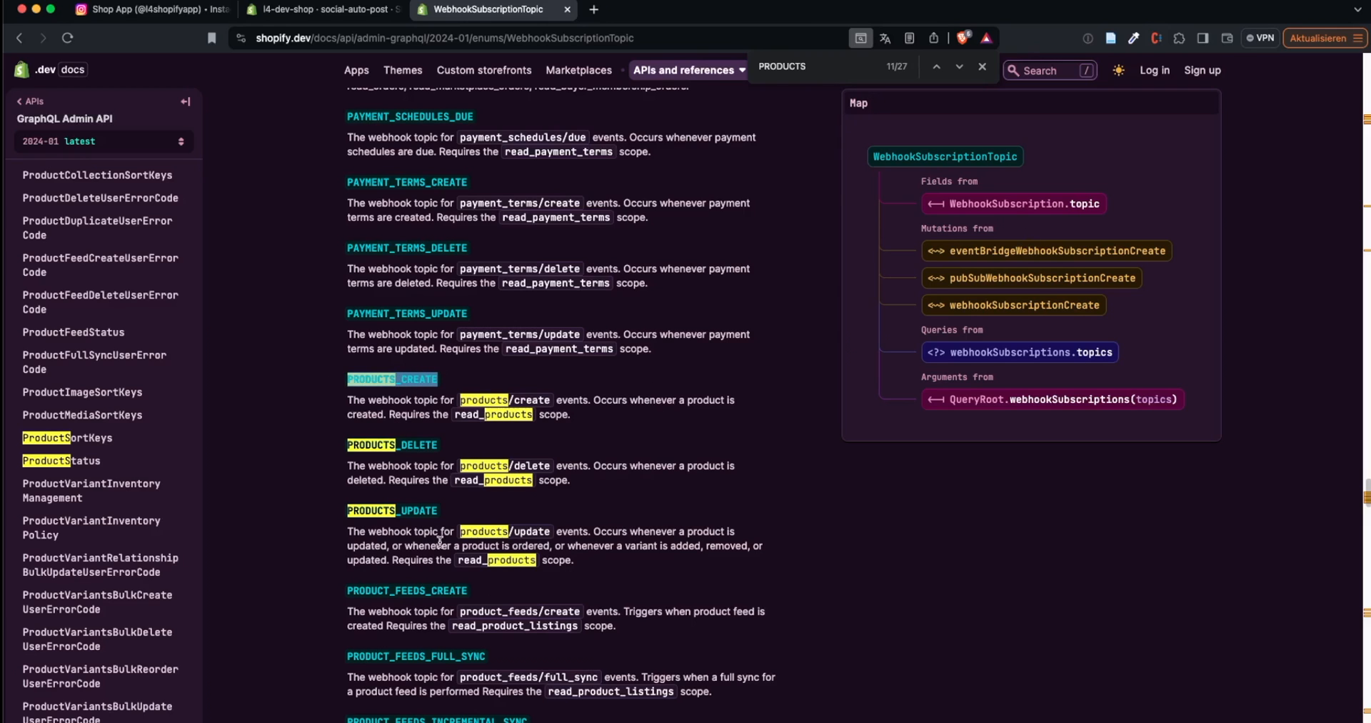
mouse_move(370, 446)
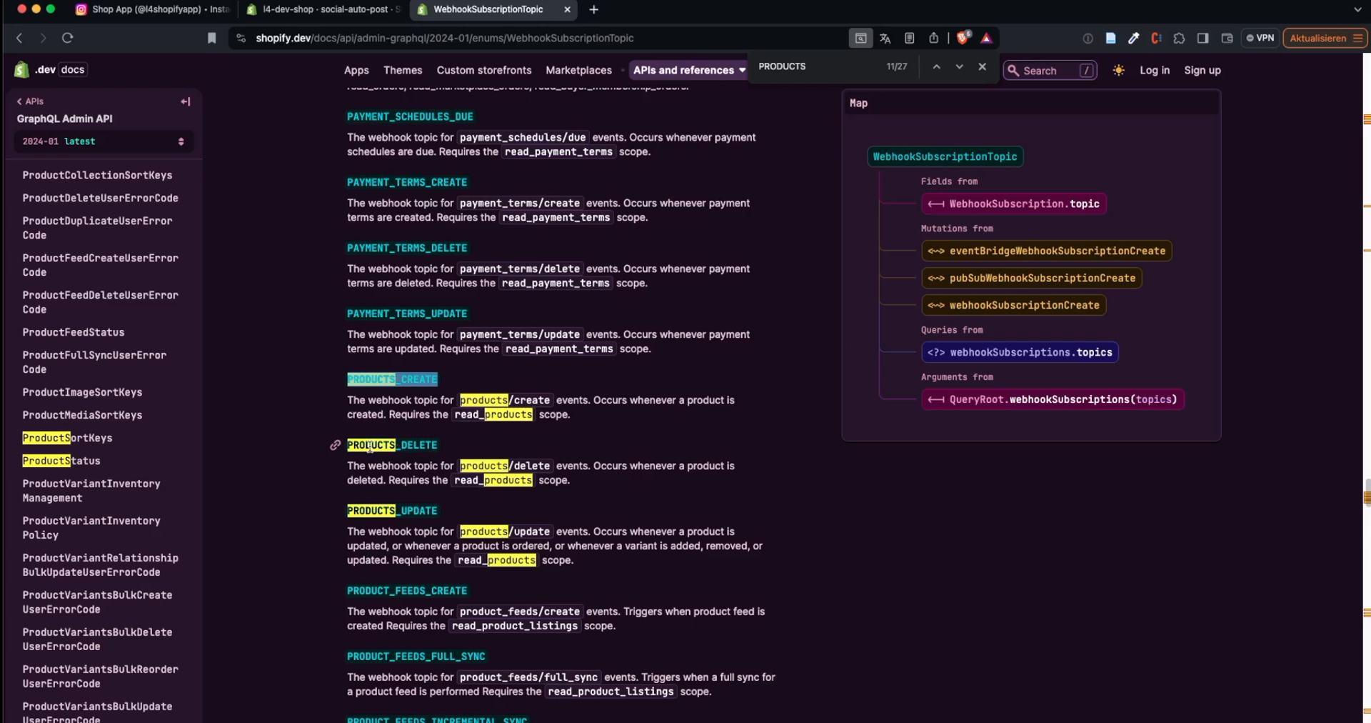
mouse_move(420, 604)
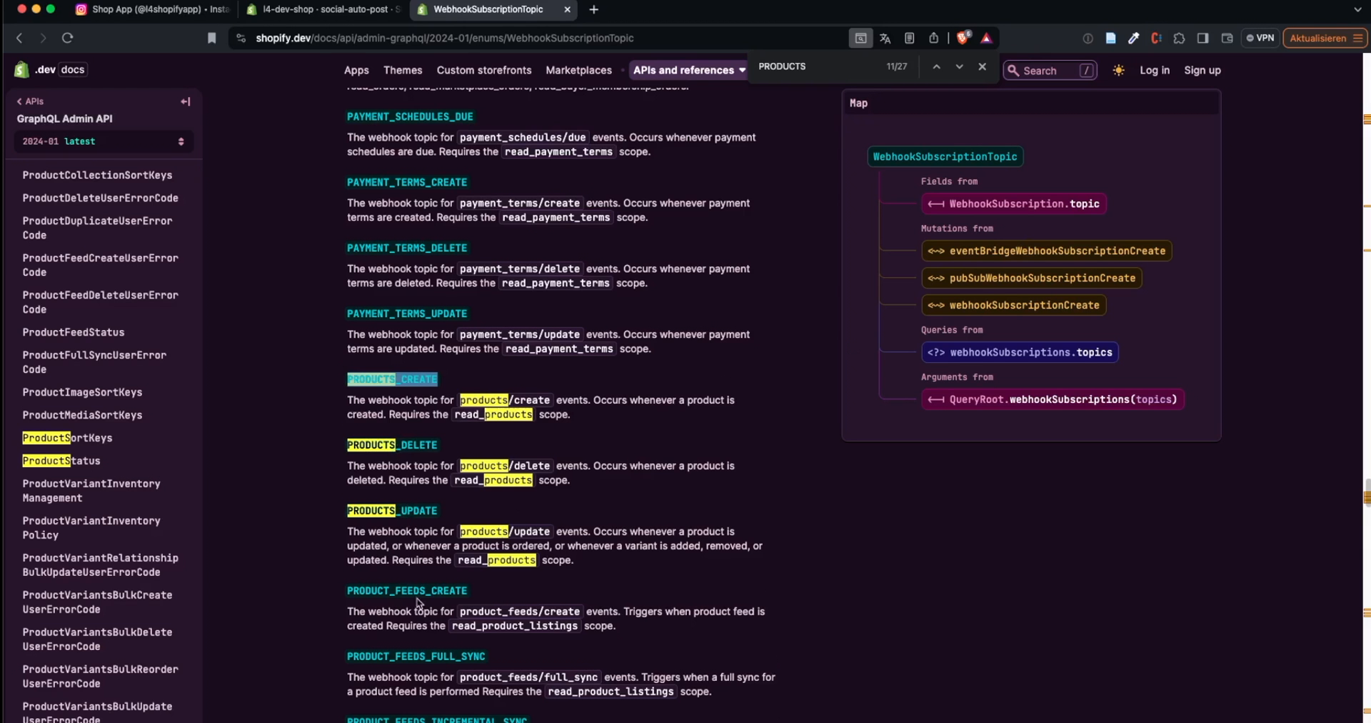
scroll(down, 3)
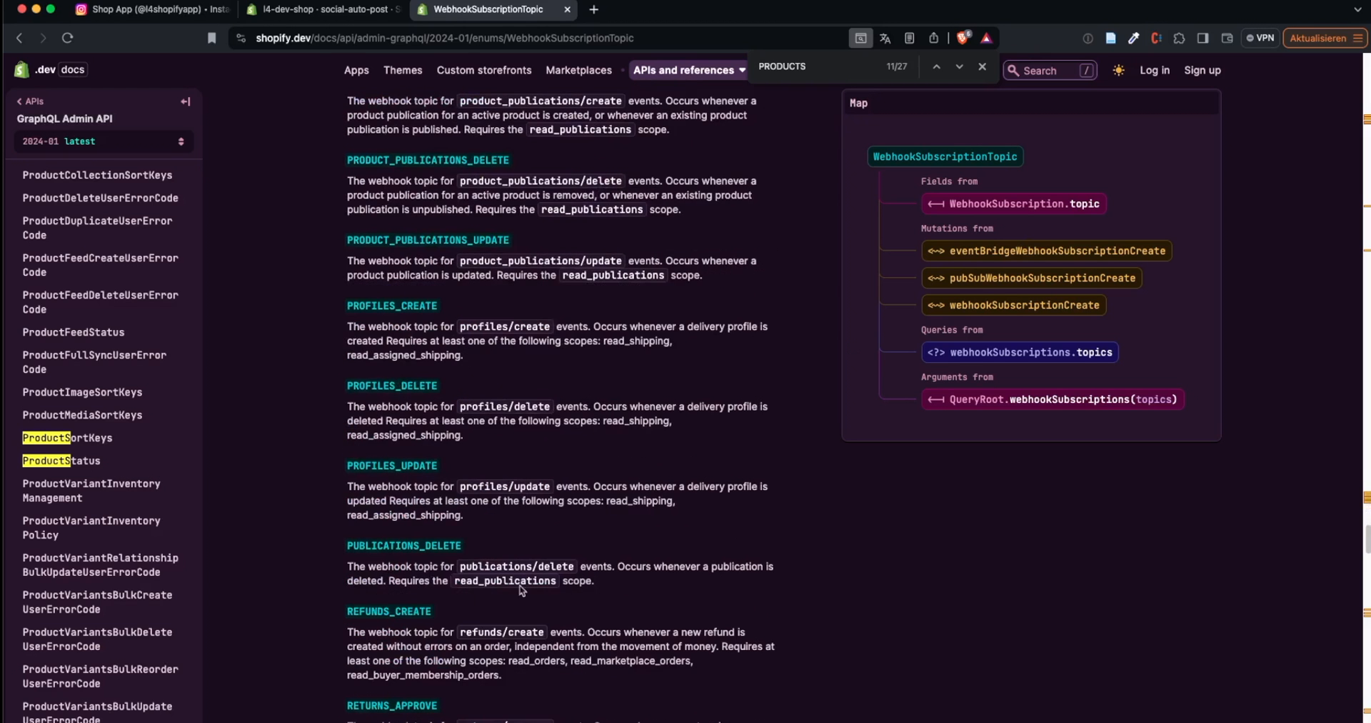
scroll(down, 3)
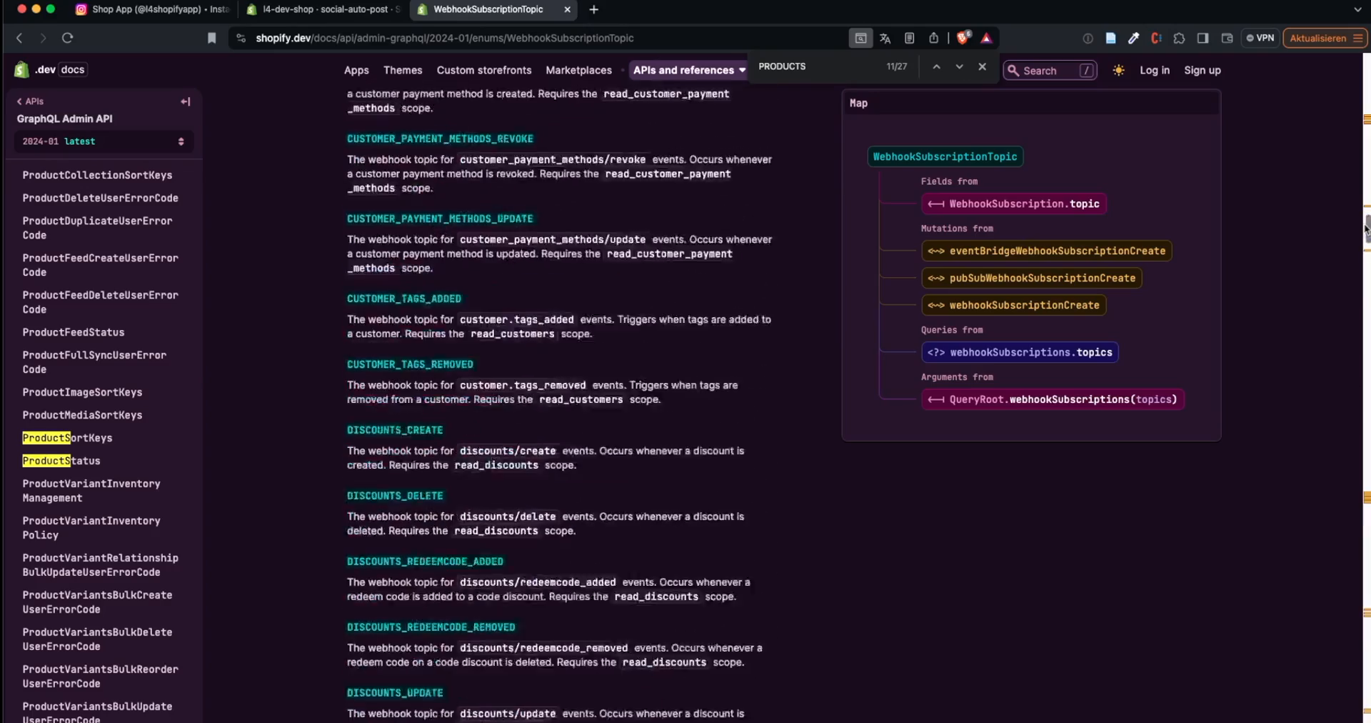
scroll(down, 3)
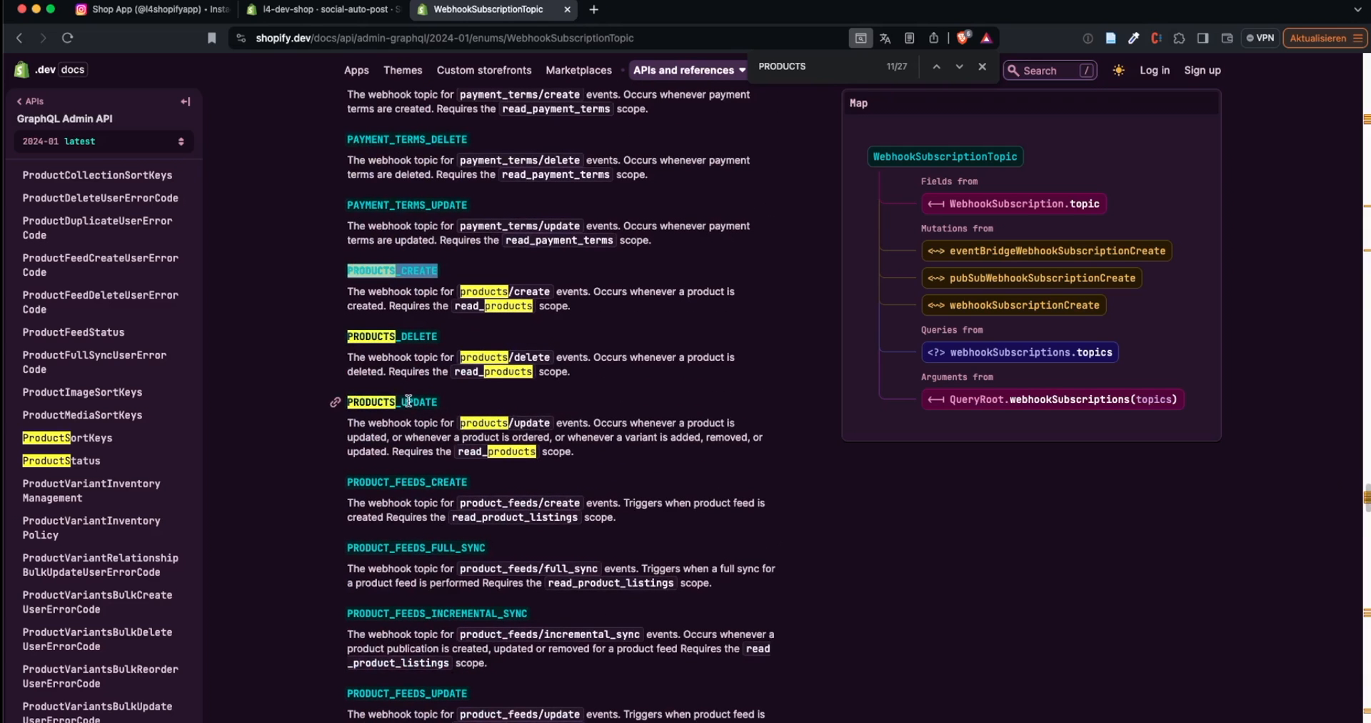
scroll(down, 3)
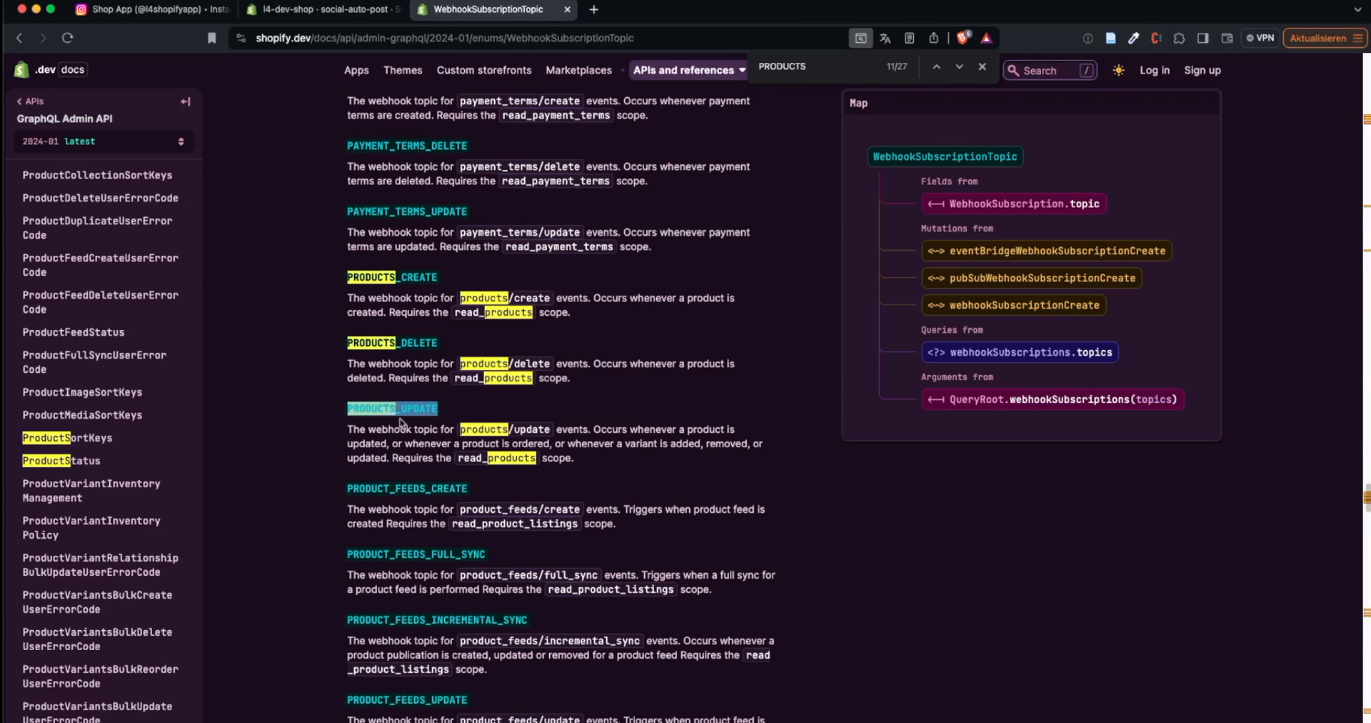
mouse_move(491, 431)
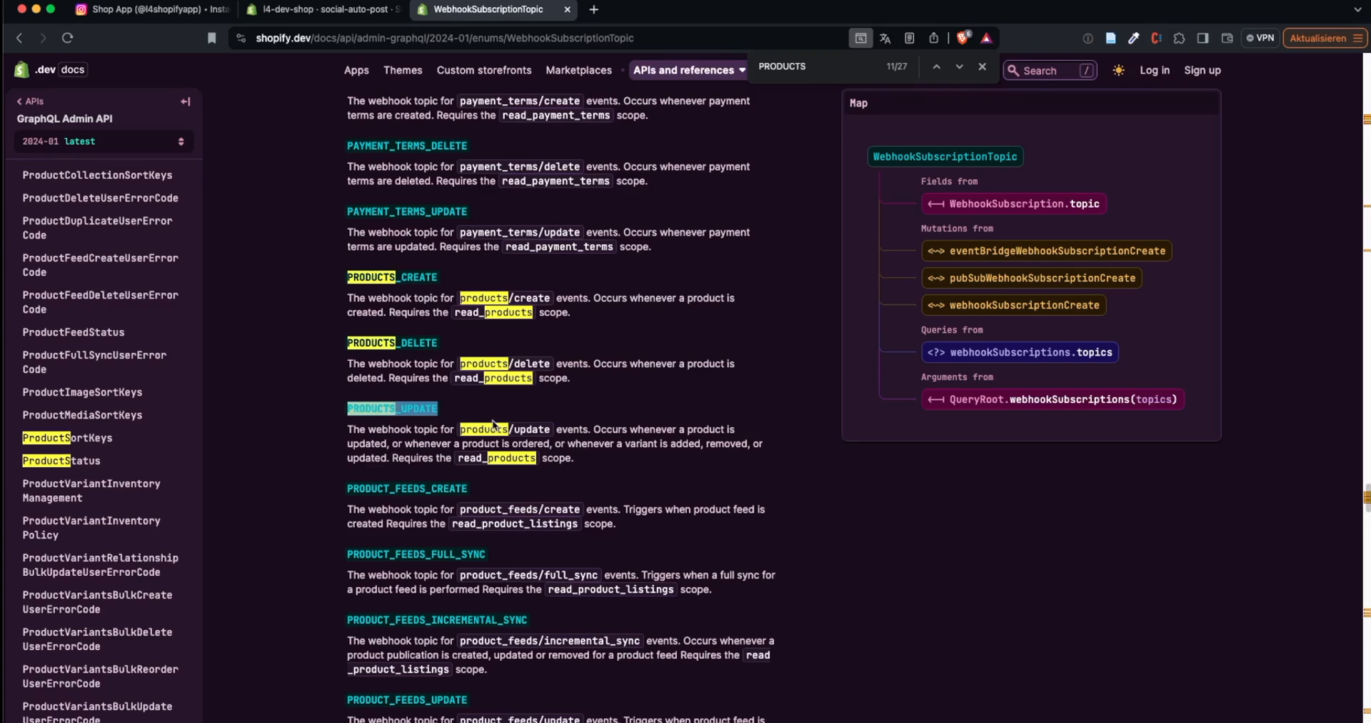
mouse_move(554, 419)
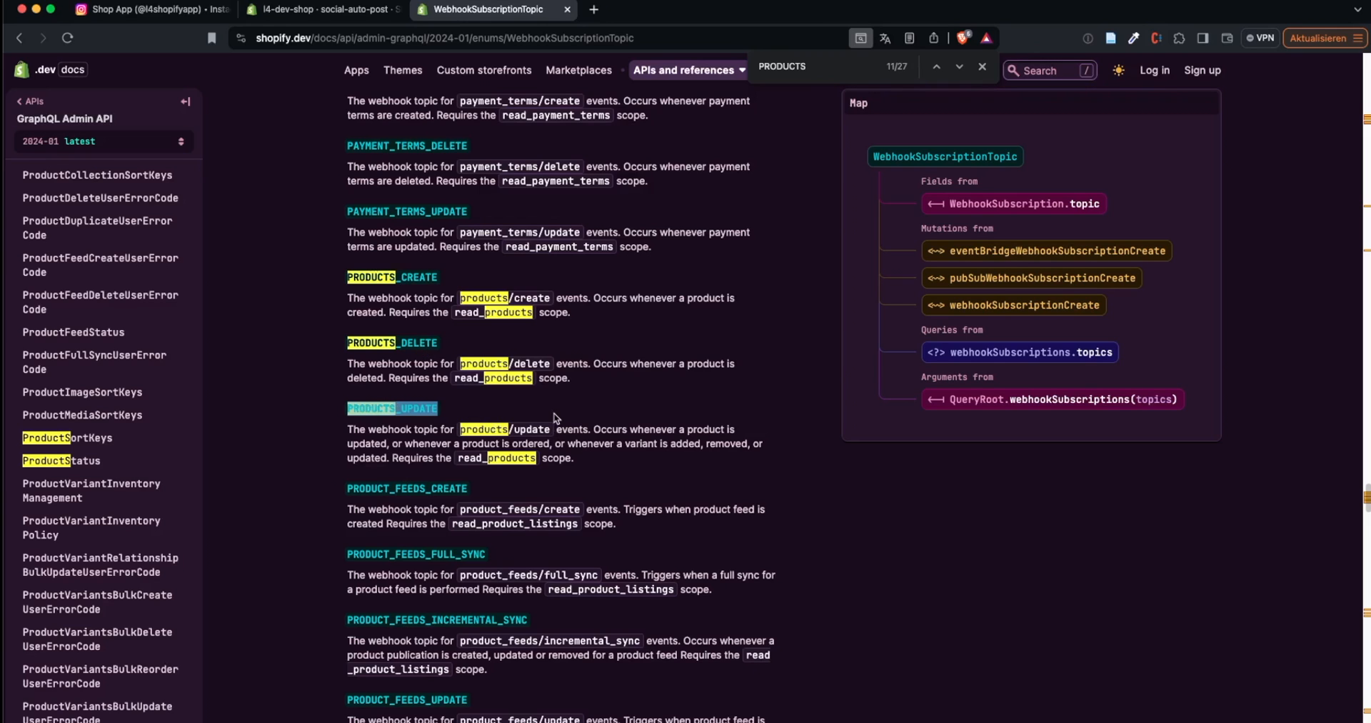
mouse_move(468, 363)
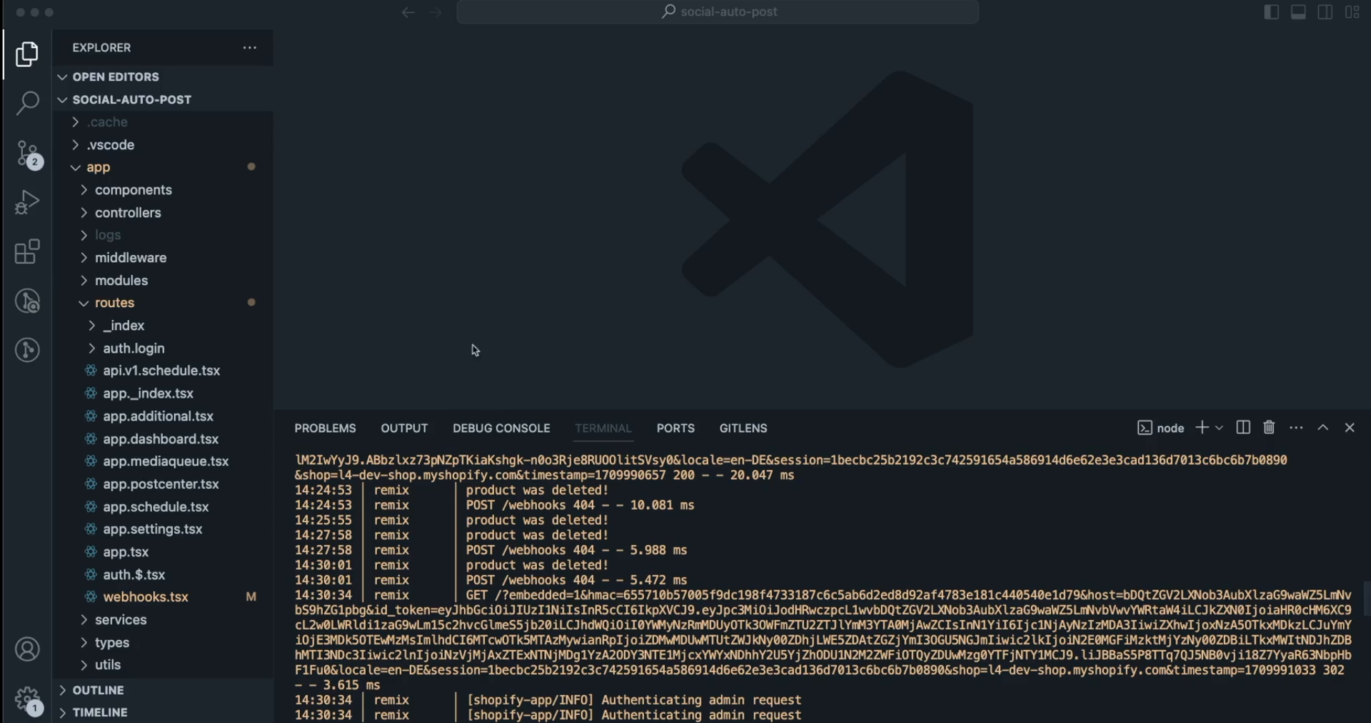
mouse_move(620, 189)
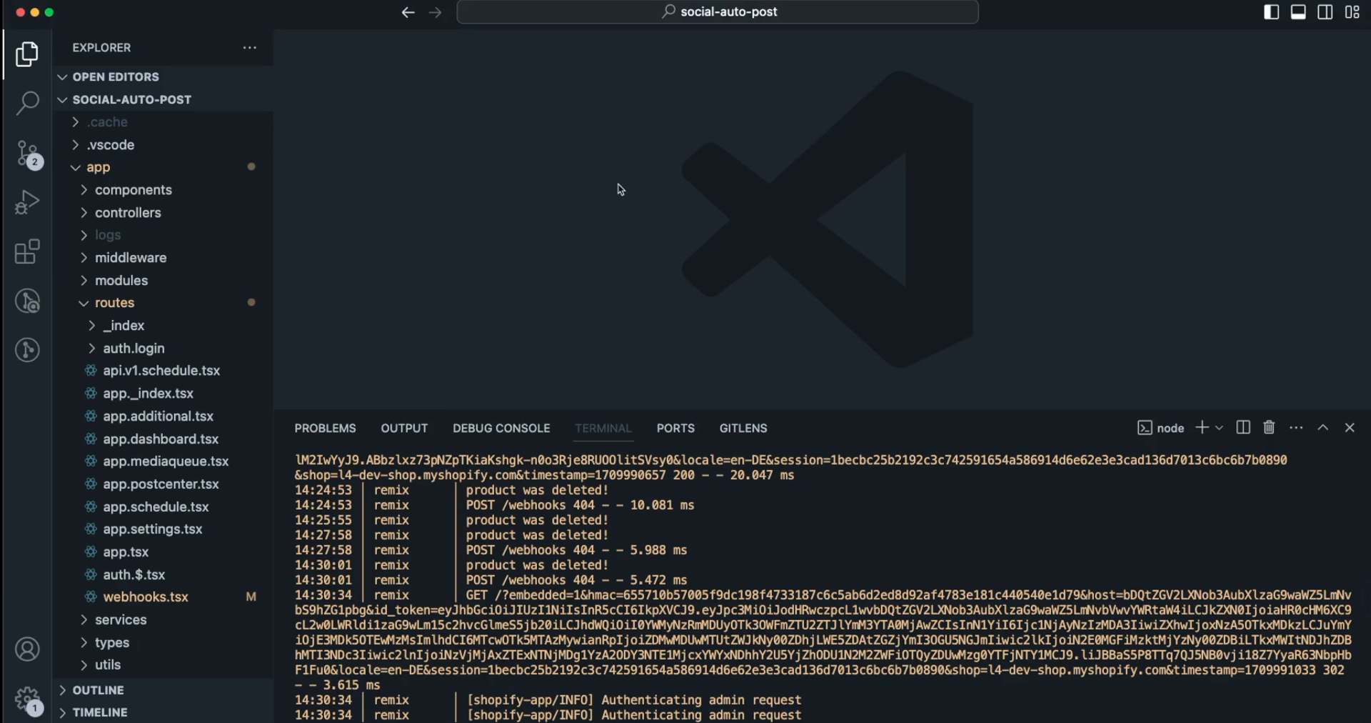
Bring up Quick Open (Cmd+P) listing the project's recently opened files
key(Cmd+P)
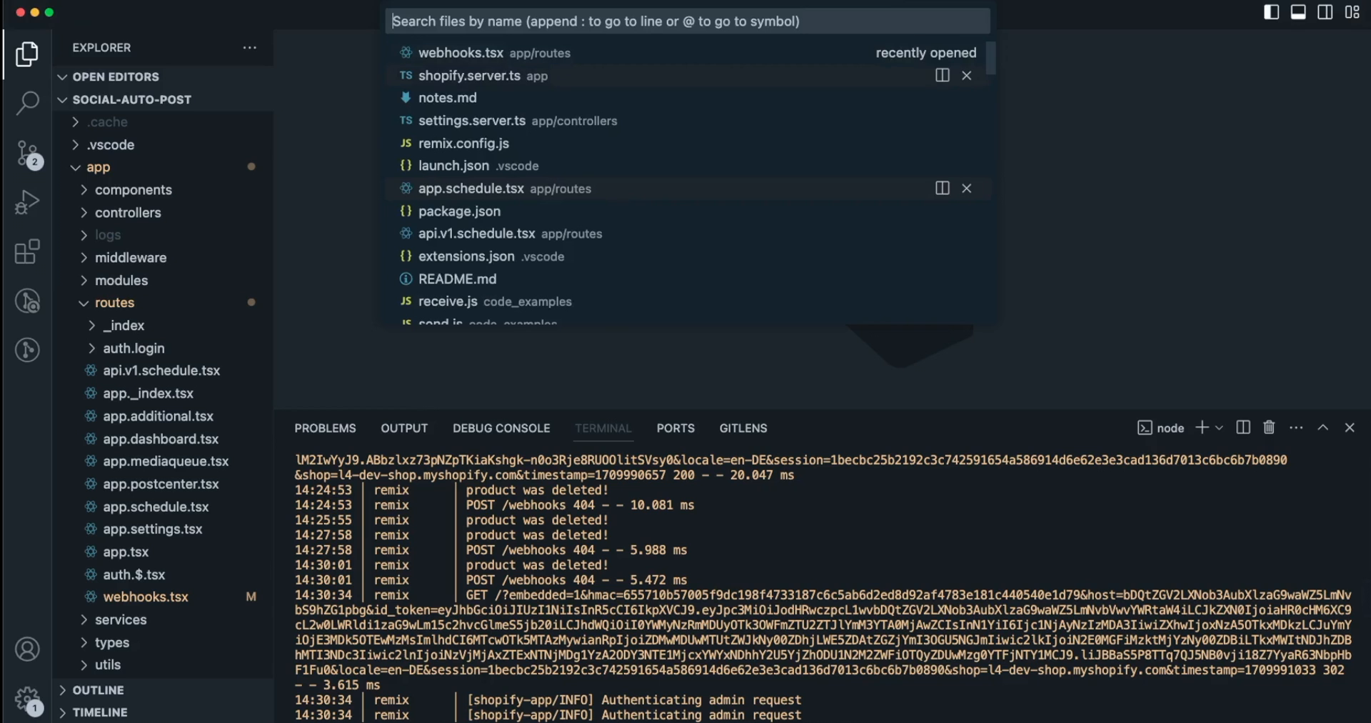
In shopify.server.ts, duplicate the PRODUCTS_DELETE webhook block as PRODUCTS_UPDATE and save
click(480, 76)
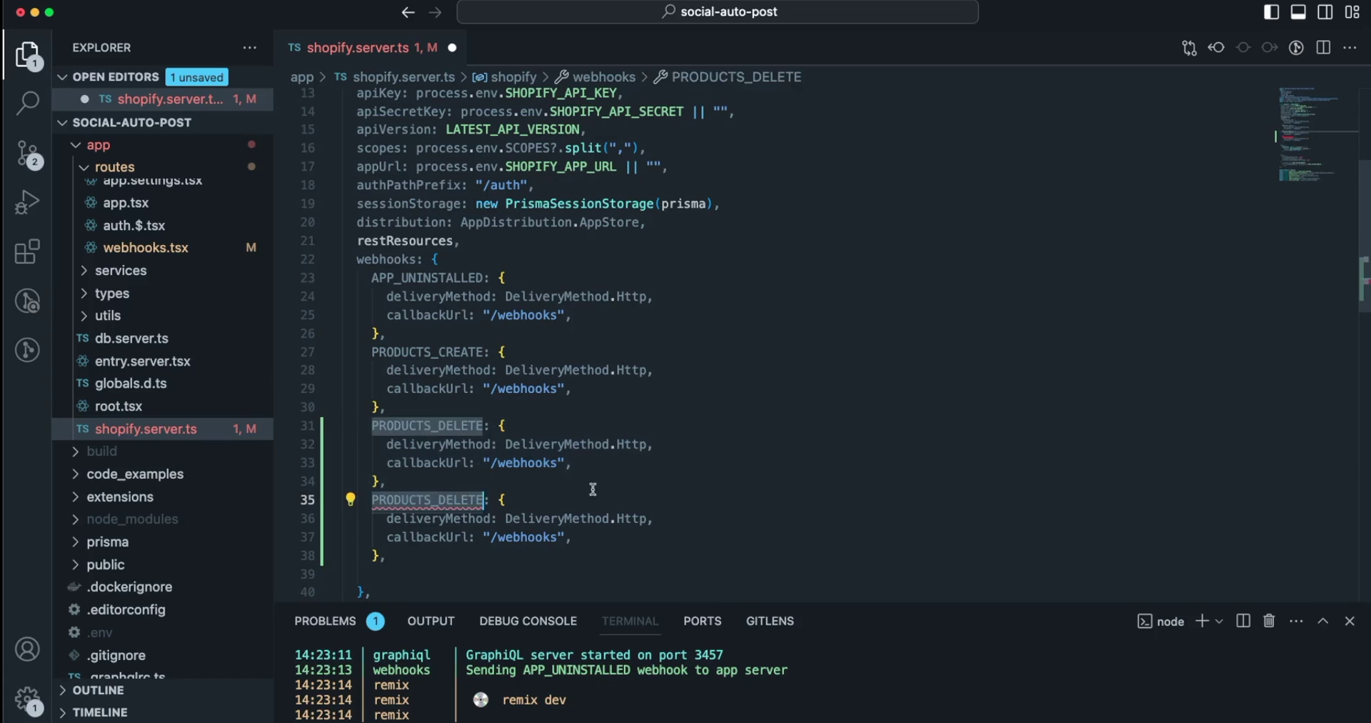
mouse_move(760, 474)
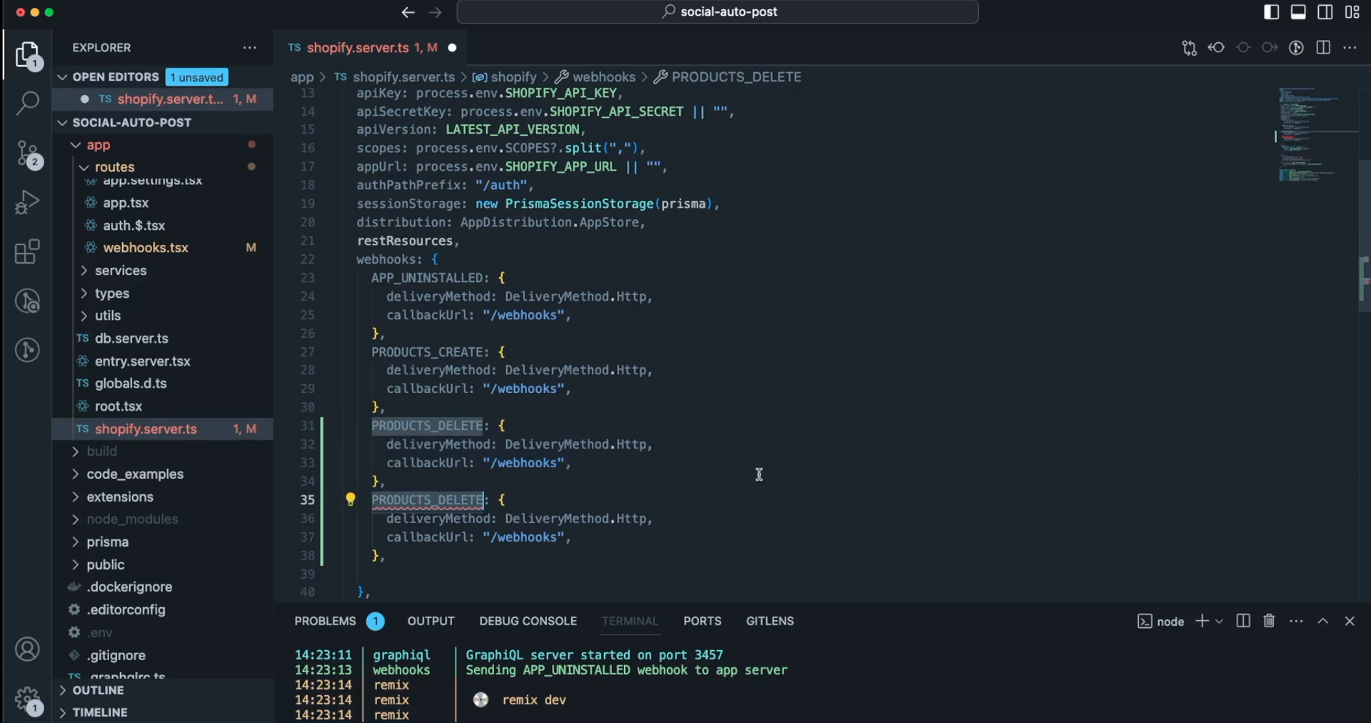
text(PRODUCTS_UPDATE)
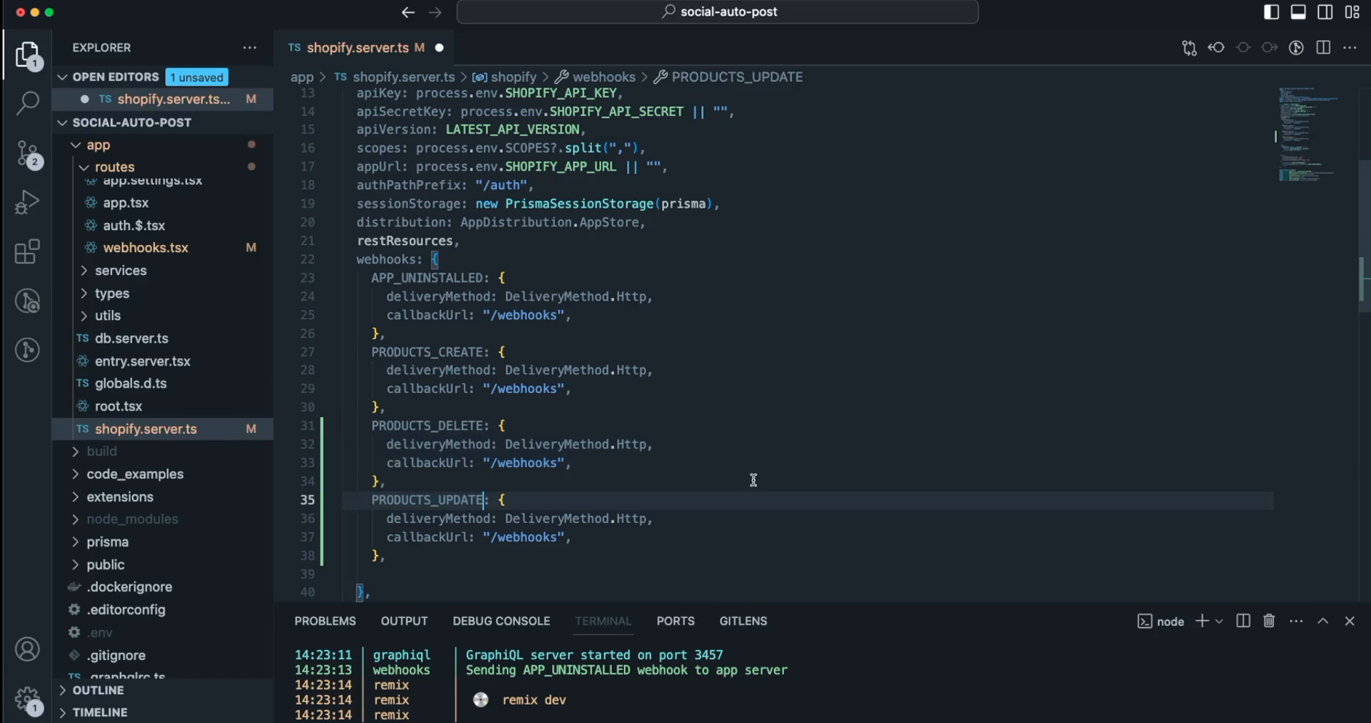
scroll(down, 3)
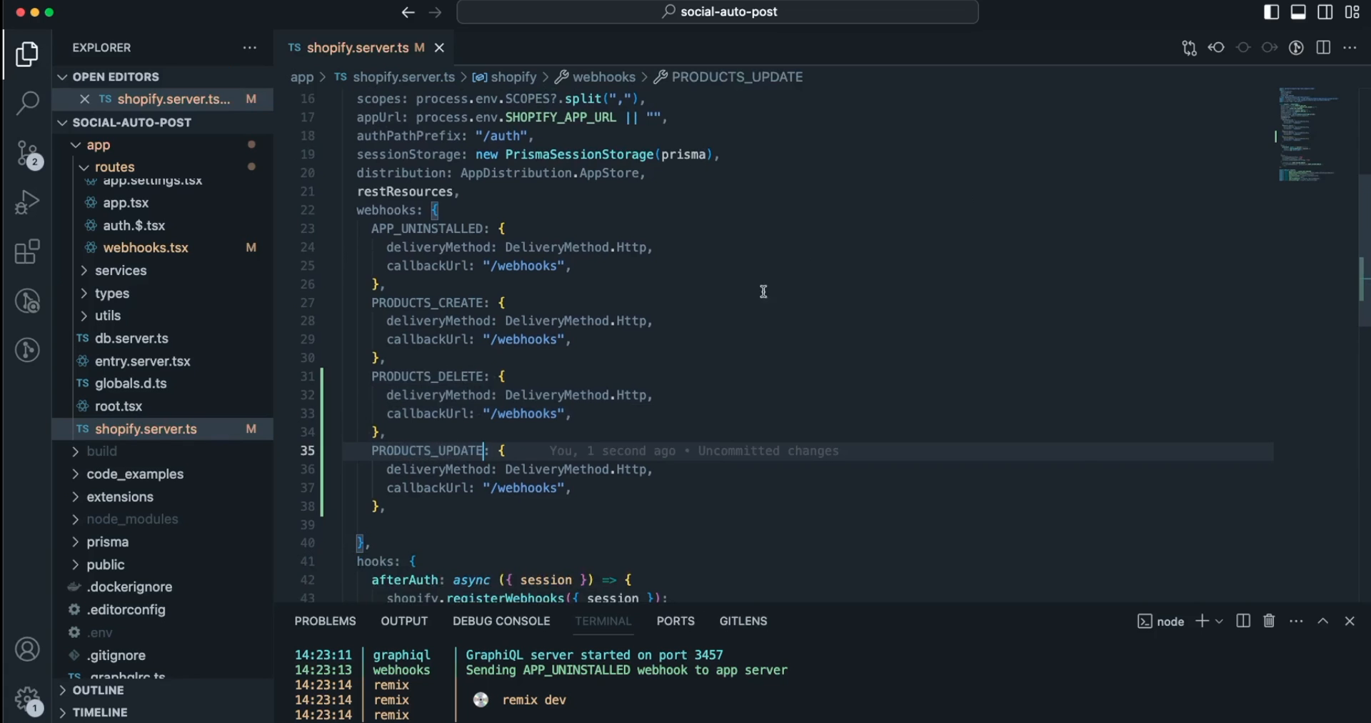
mouse_move(417, 454)
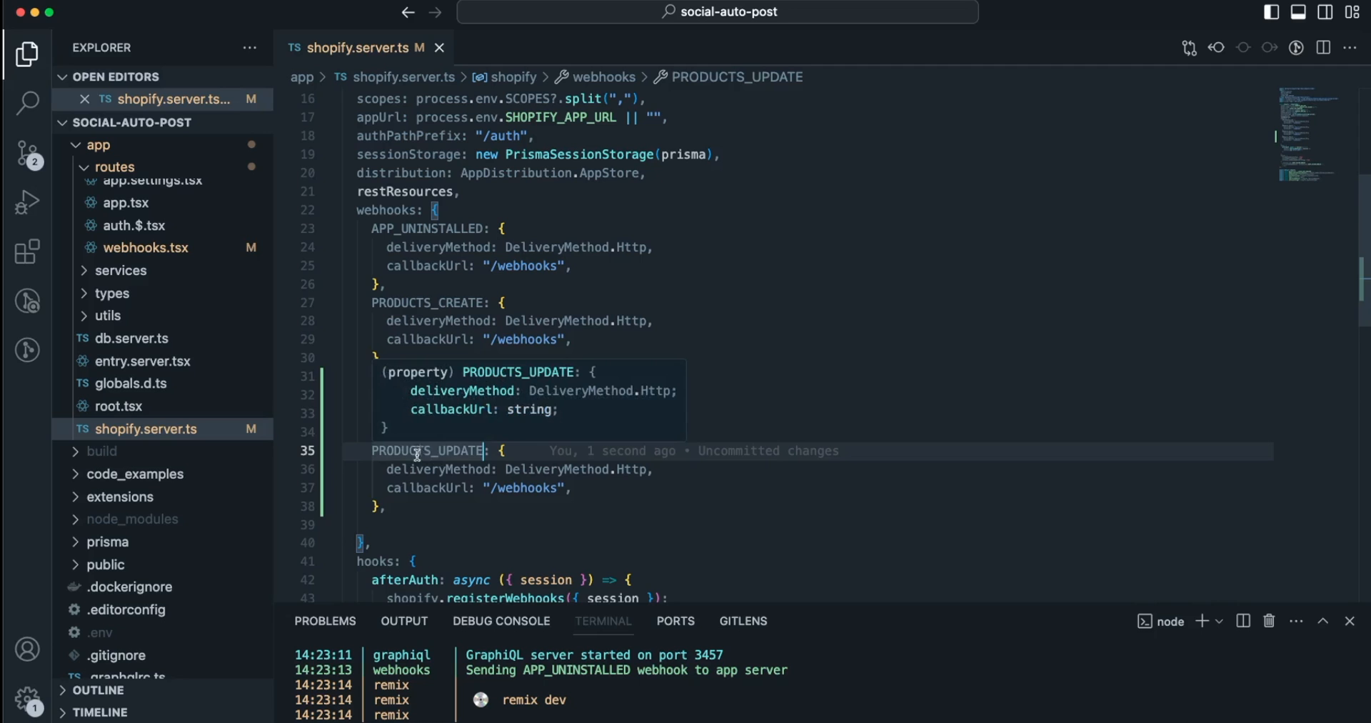
mouse_move(423, 455)
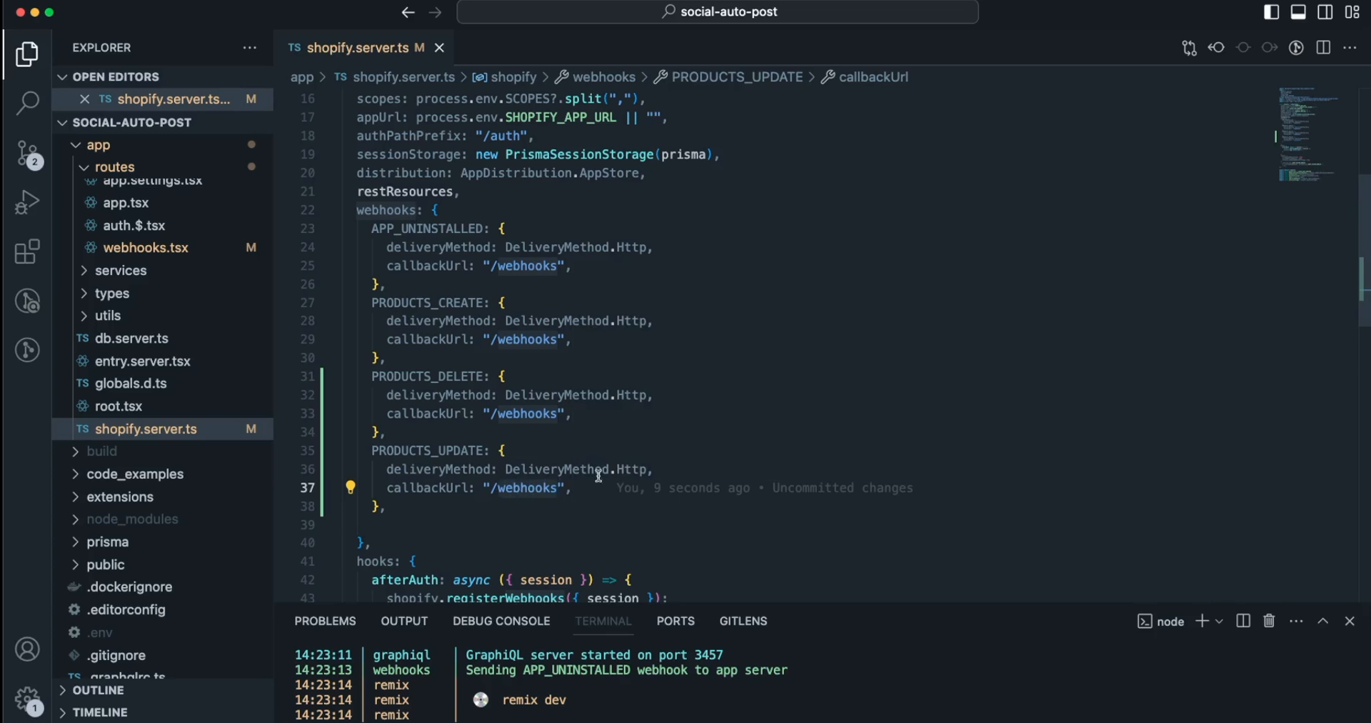
key(Cmd+P)
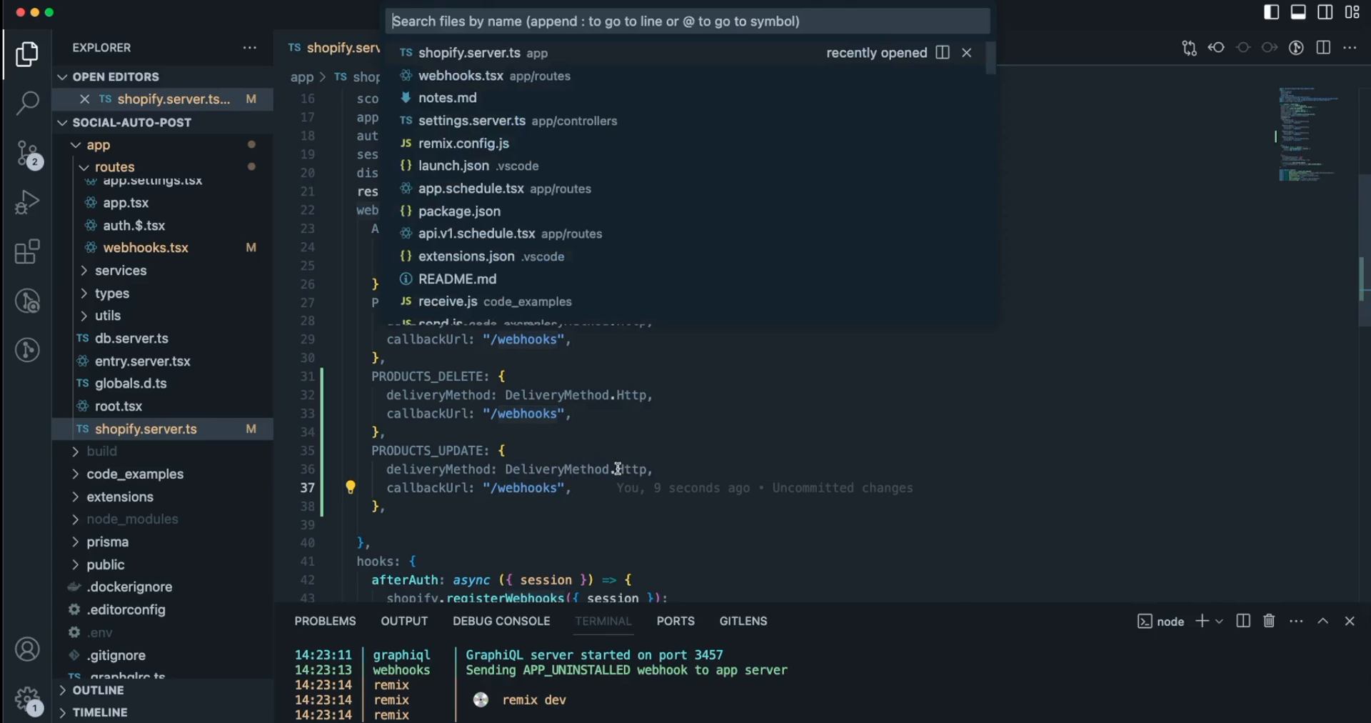
Review webhooks.tsx's switch(topic) with its PRODUCTS_CREATE and PRODUCTS_DELETE cases
click(460, 76)
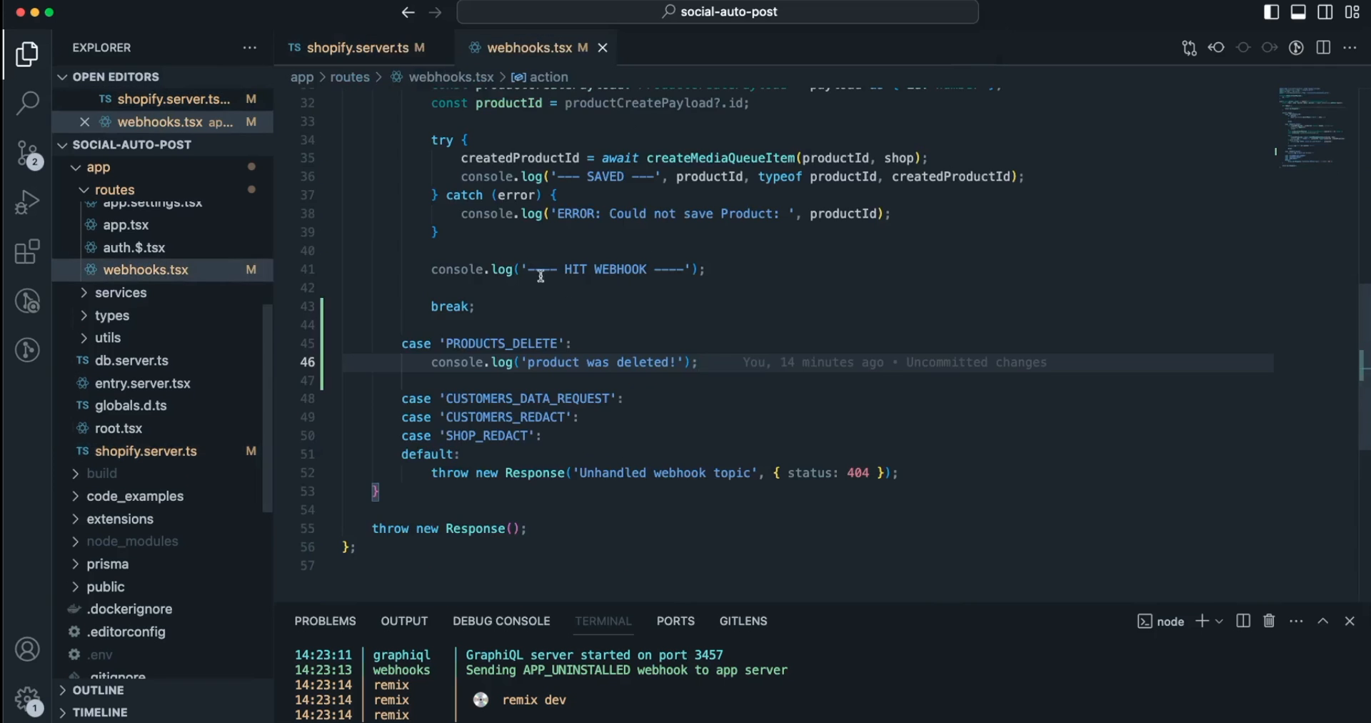
mouse_move(1304, 174)
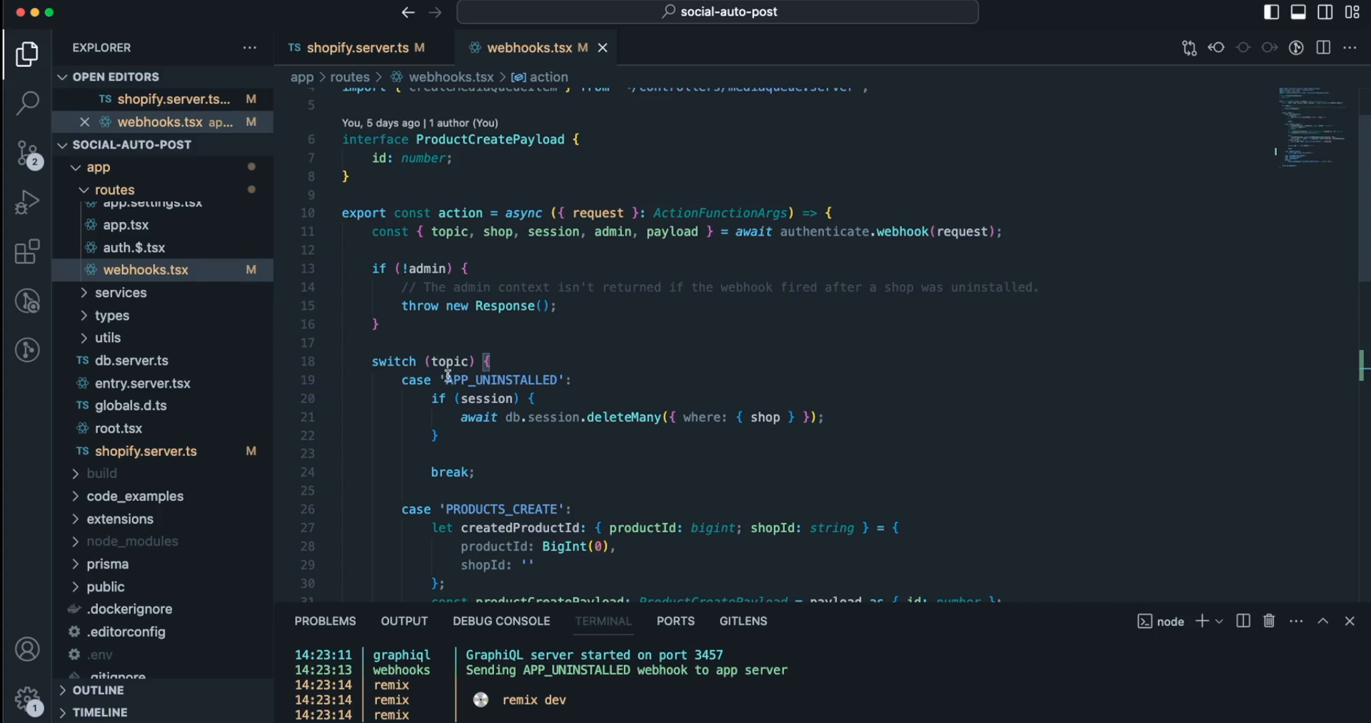
scroll(down, 3)
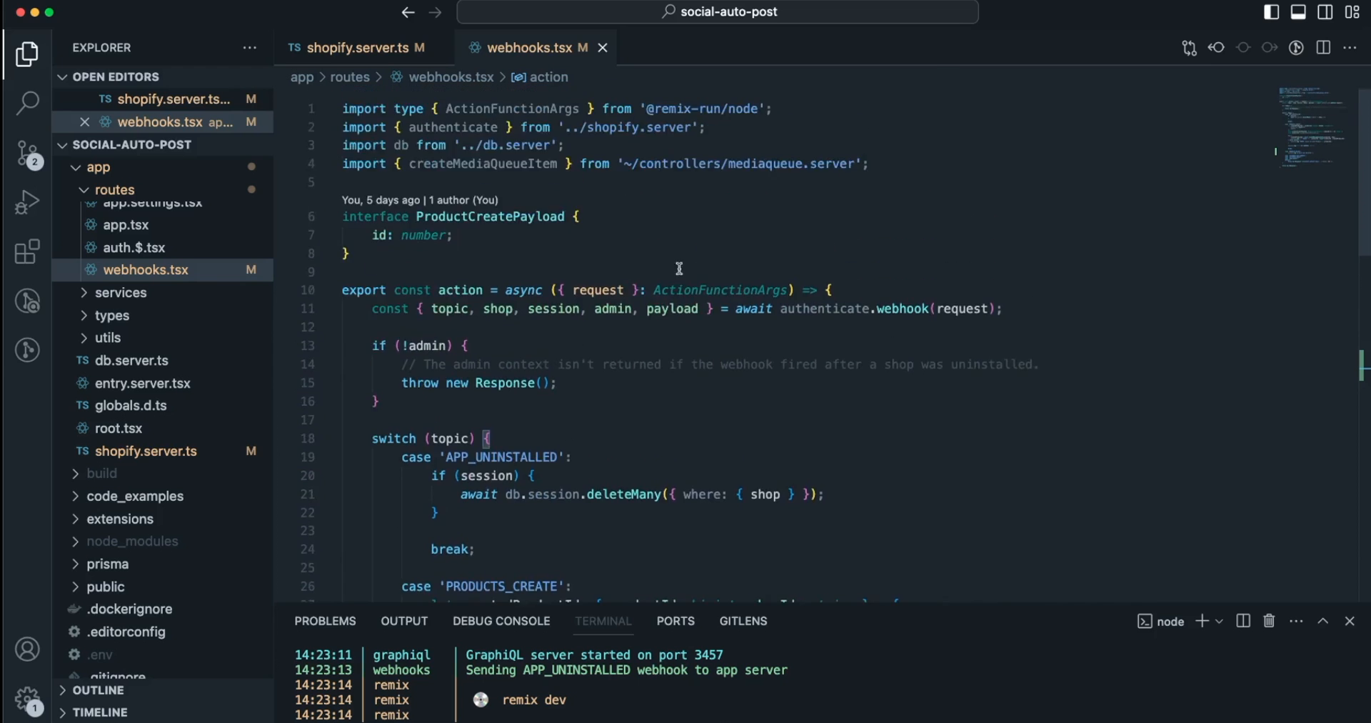
scroll(down, 3)
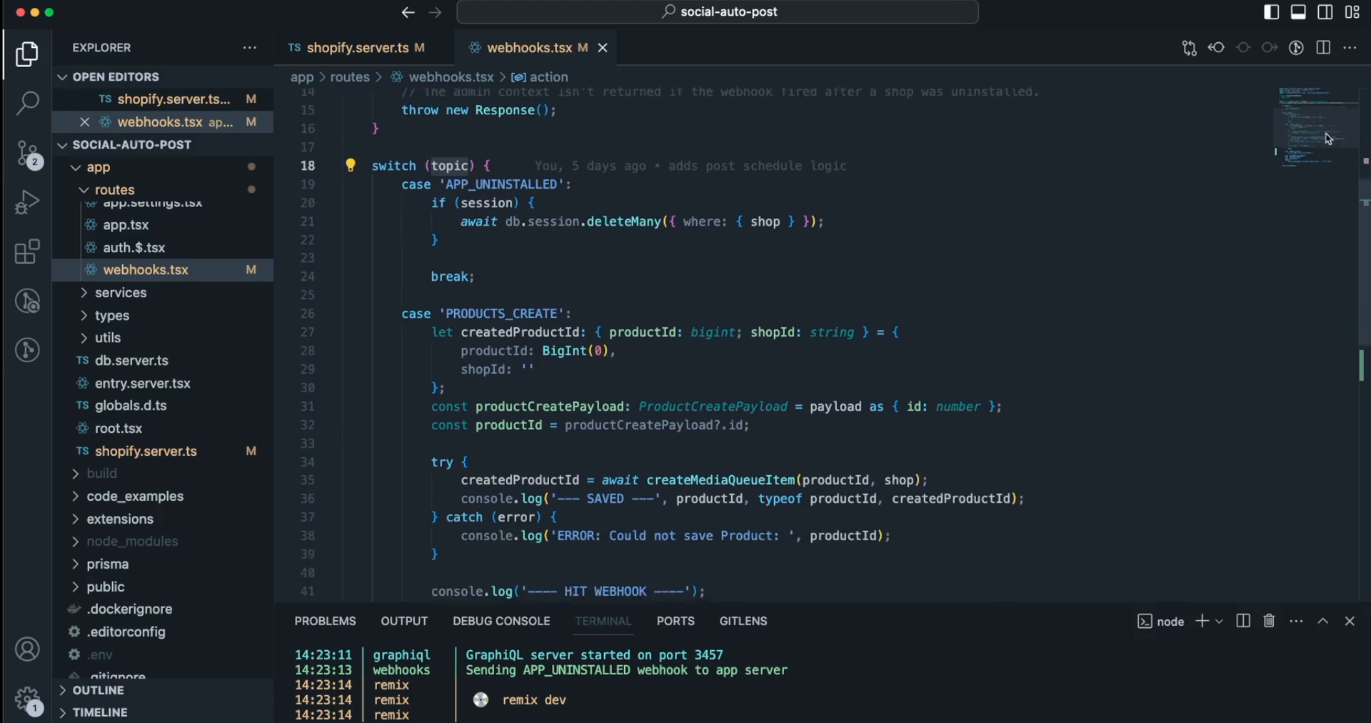
scroll(down, 3)
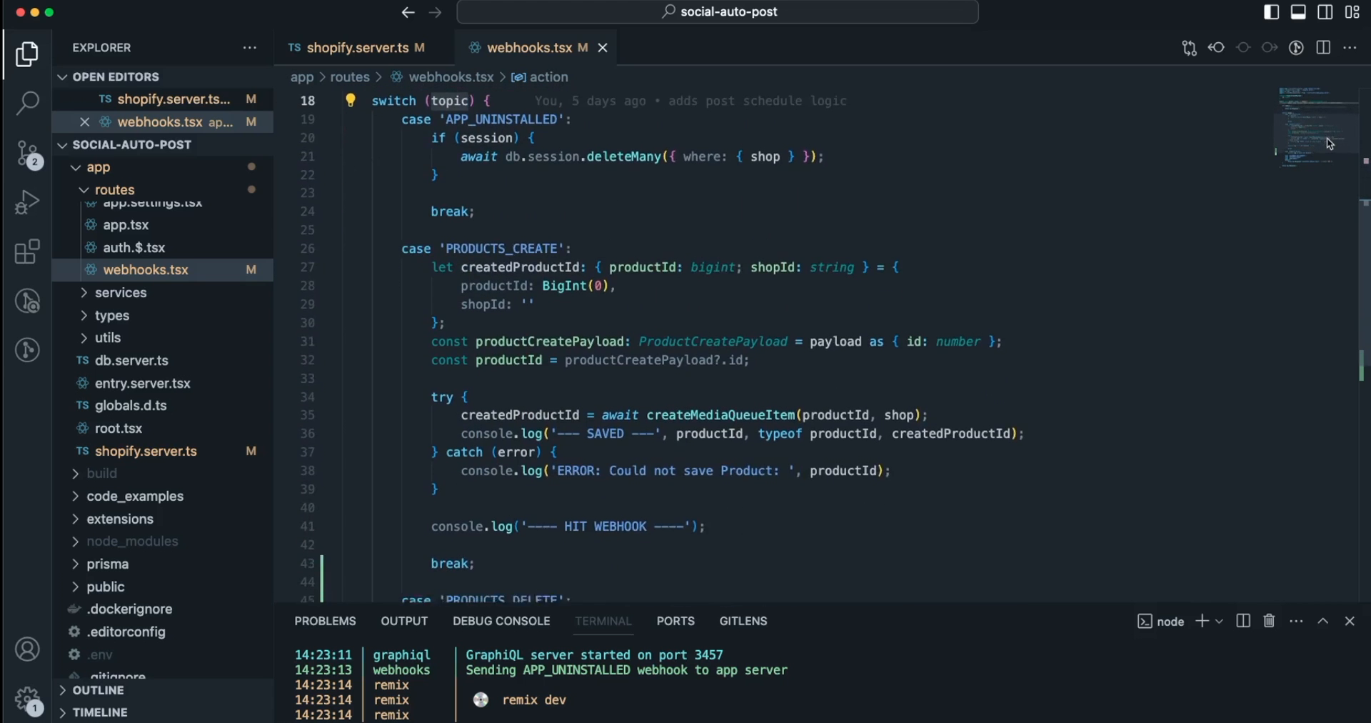
scroll(down, 3)
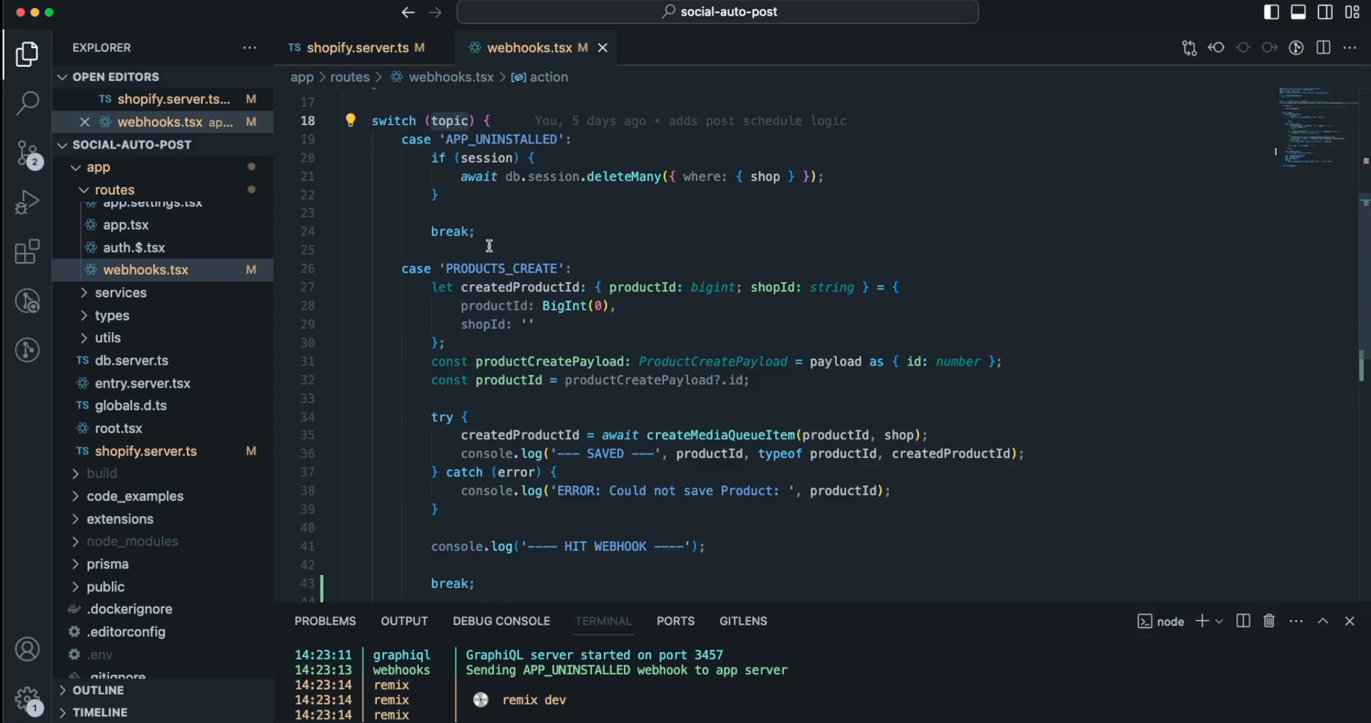
scroll(down, 3)
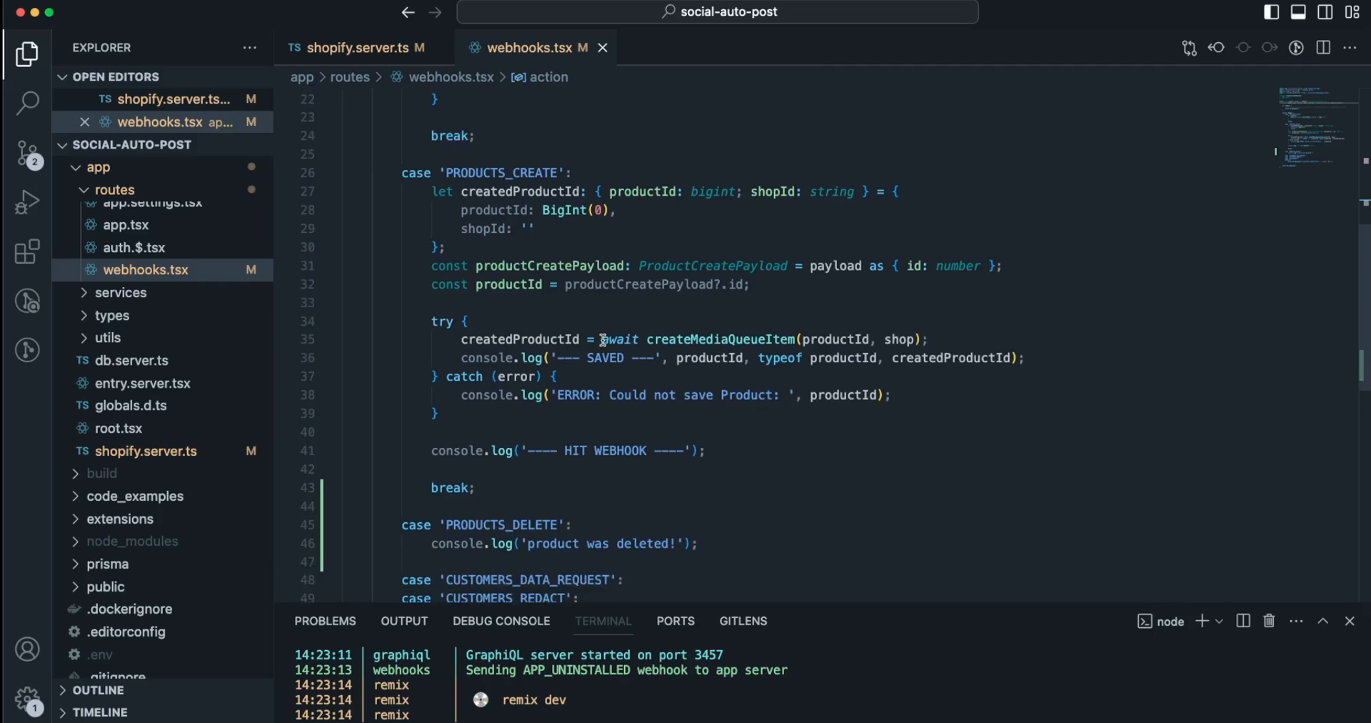
scroll(down, 3)
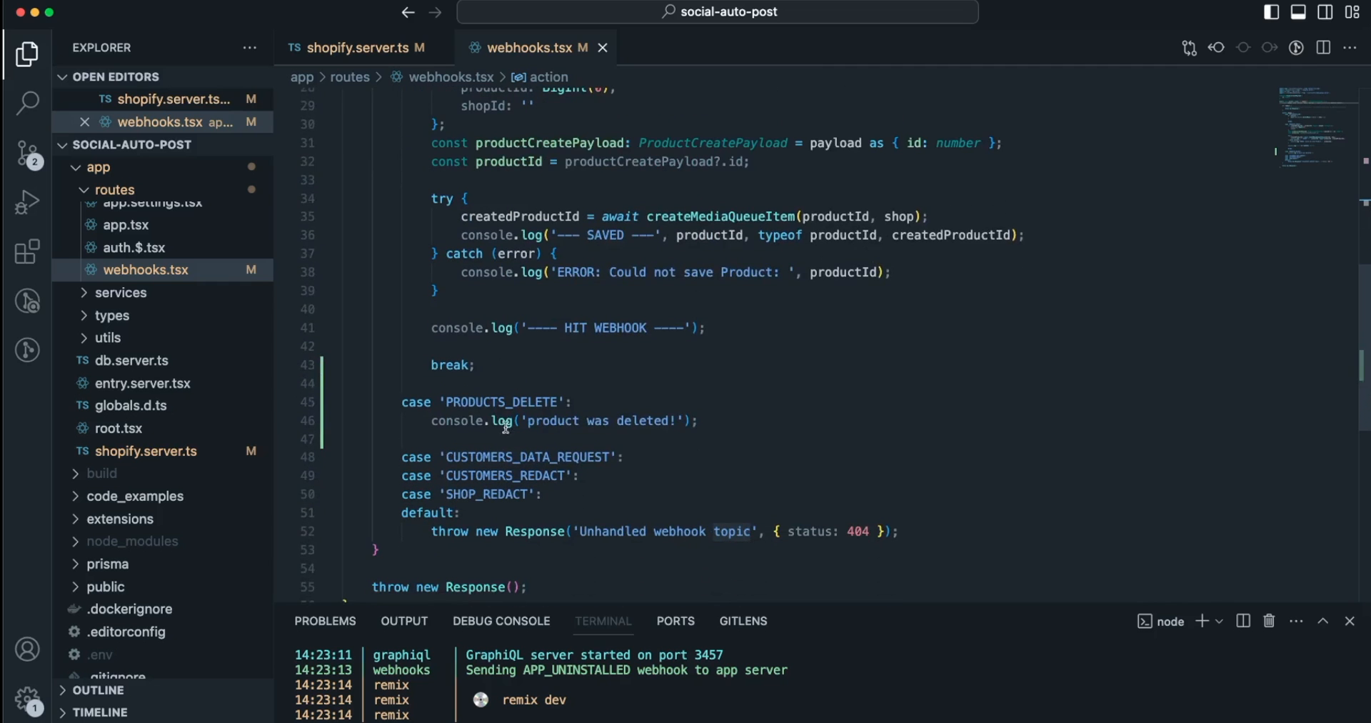
scroll(down, 3)
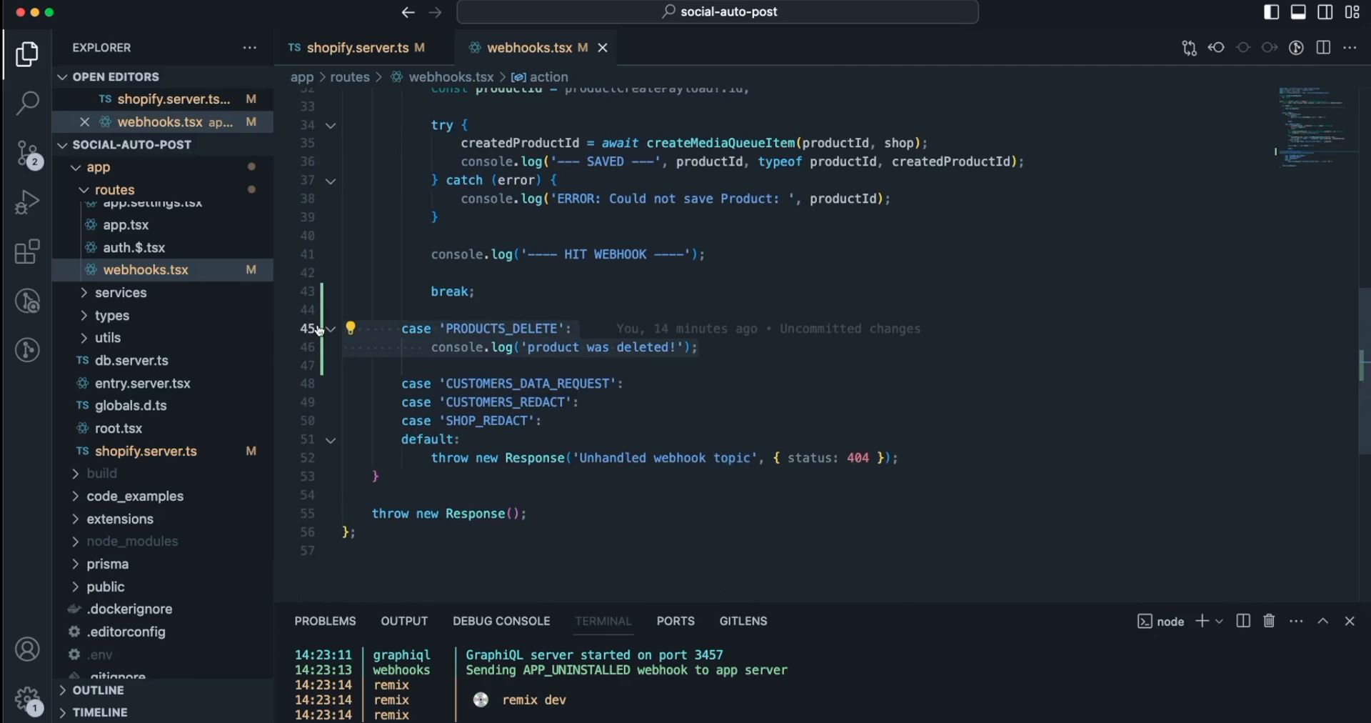
mouse_move(331, 328)
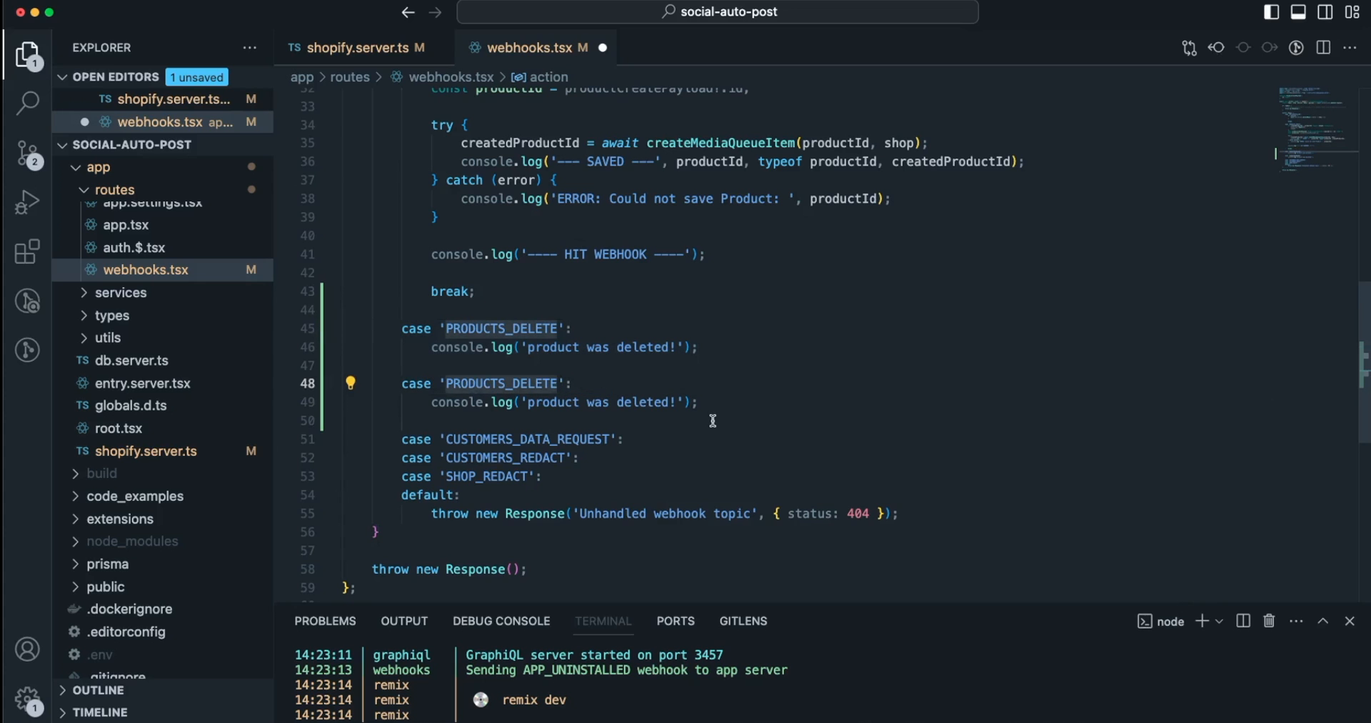
Add a PRODUCTS_UPDATE case to the switch logging 'product was updated!' and save
text(PRODUCTS_UPDATE)
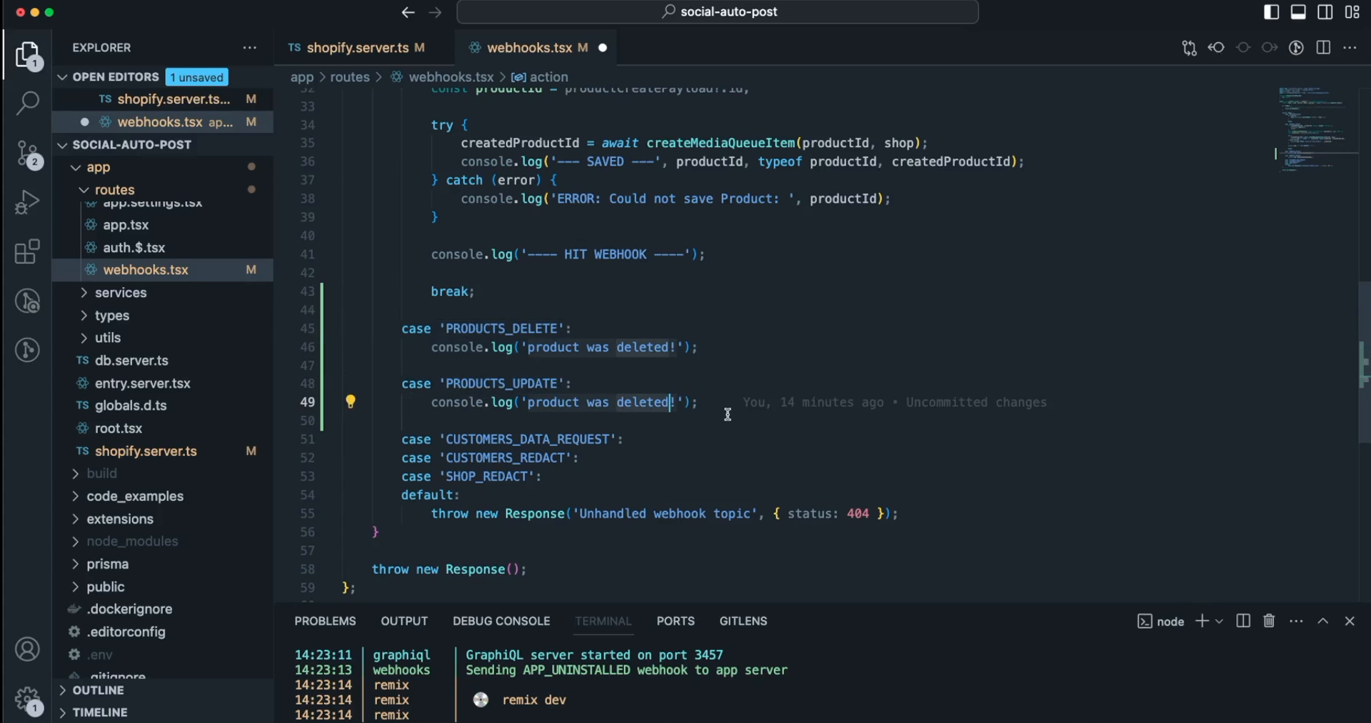
text(updated)
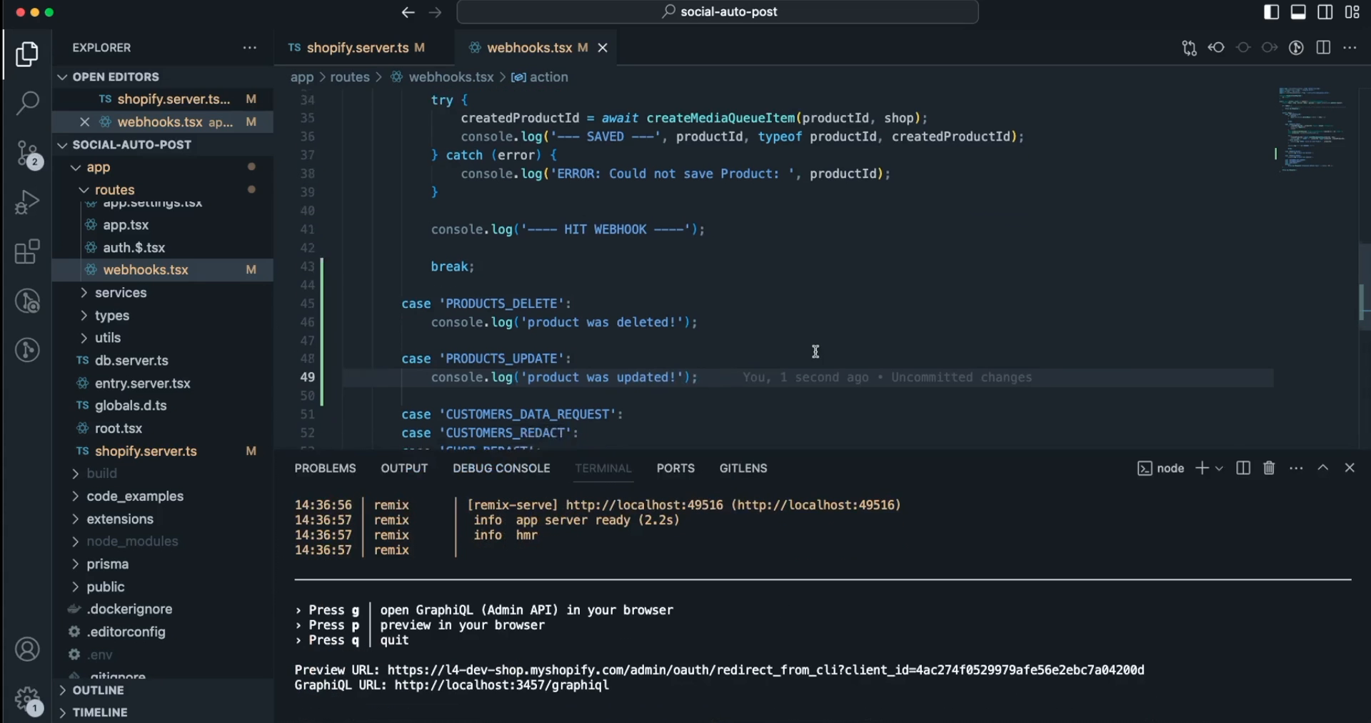
scroll(down, 3)
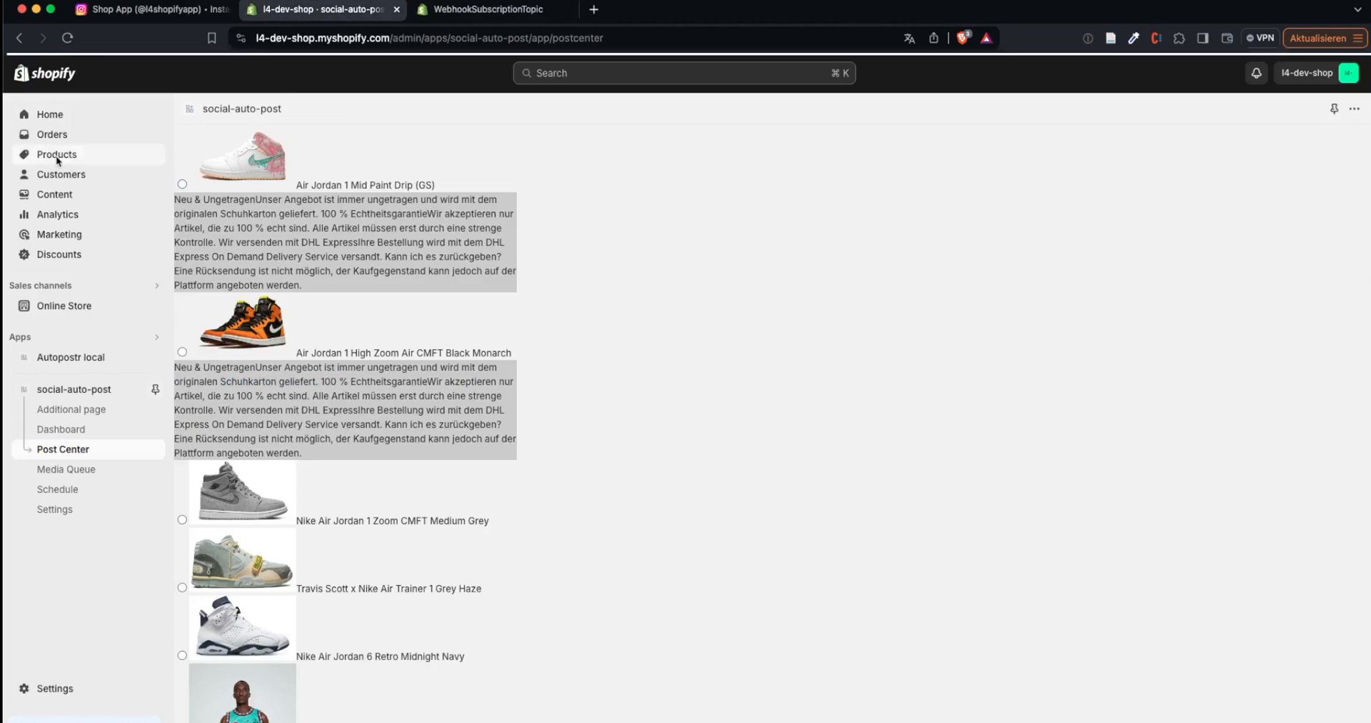
Open the Air Jordan 1 High Zoom Air CMFT Black Monarch product, append TEST to its title and save
click(56, 154)
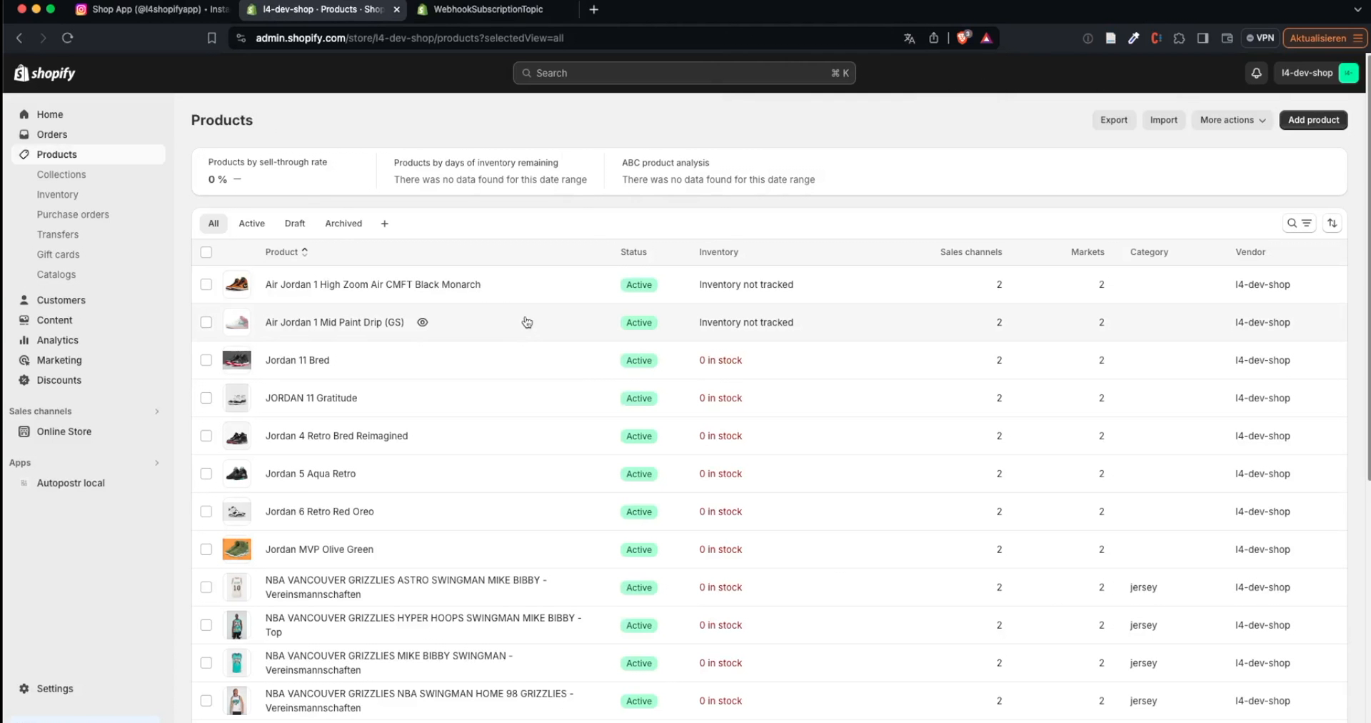
click(334, 323)
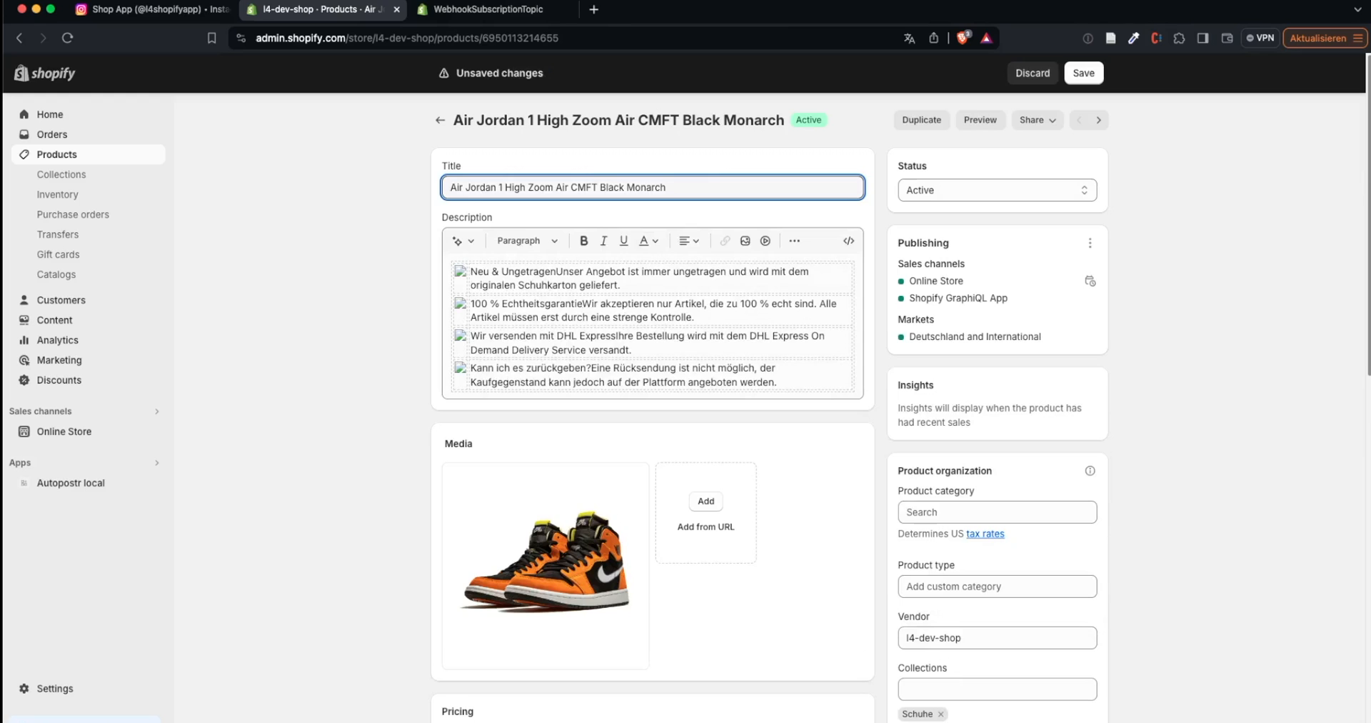
text(TEST)
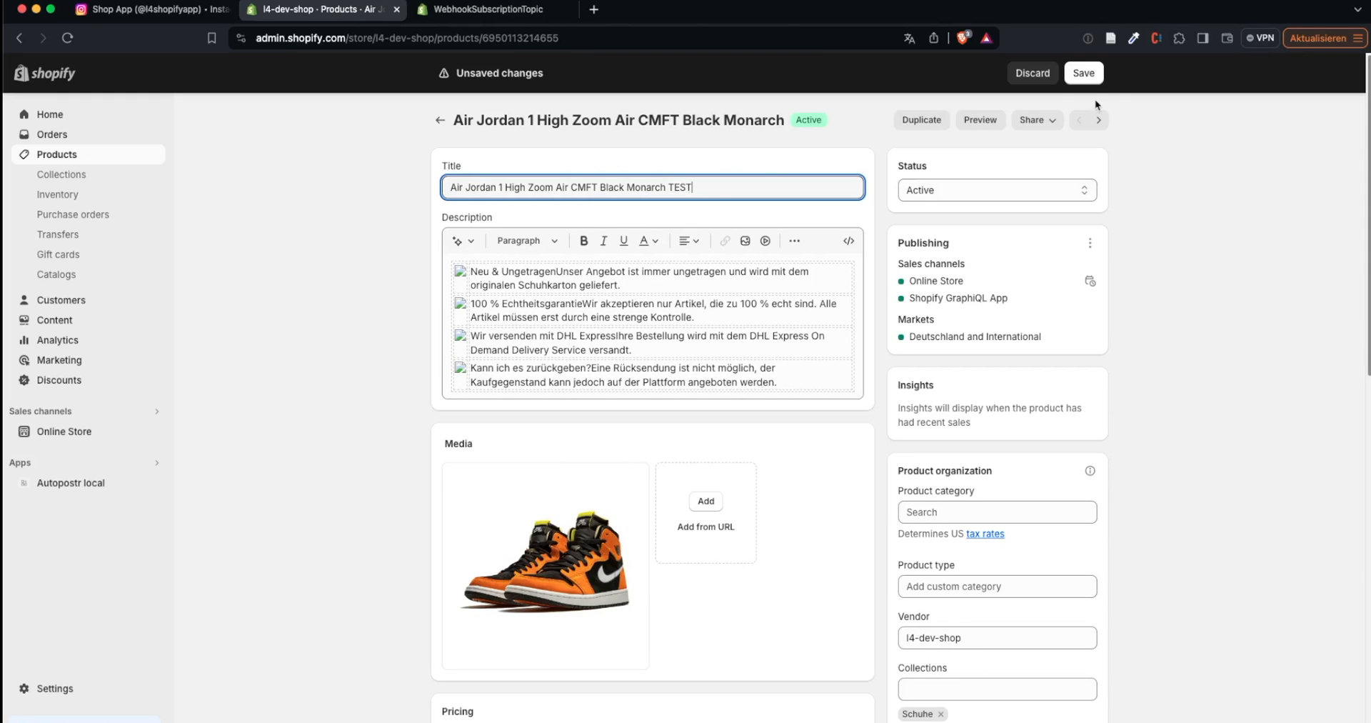
click(1083, 73)
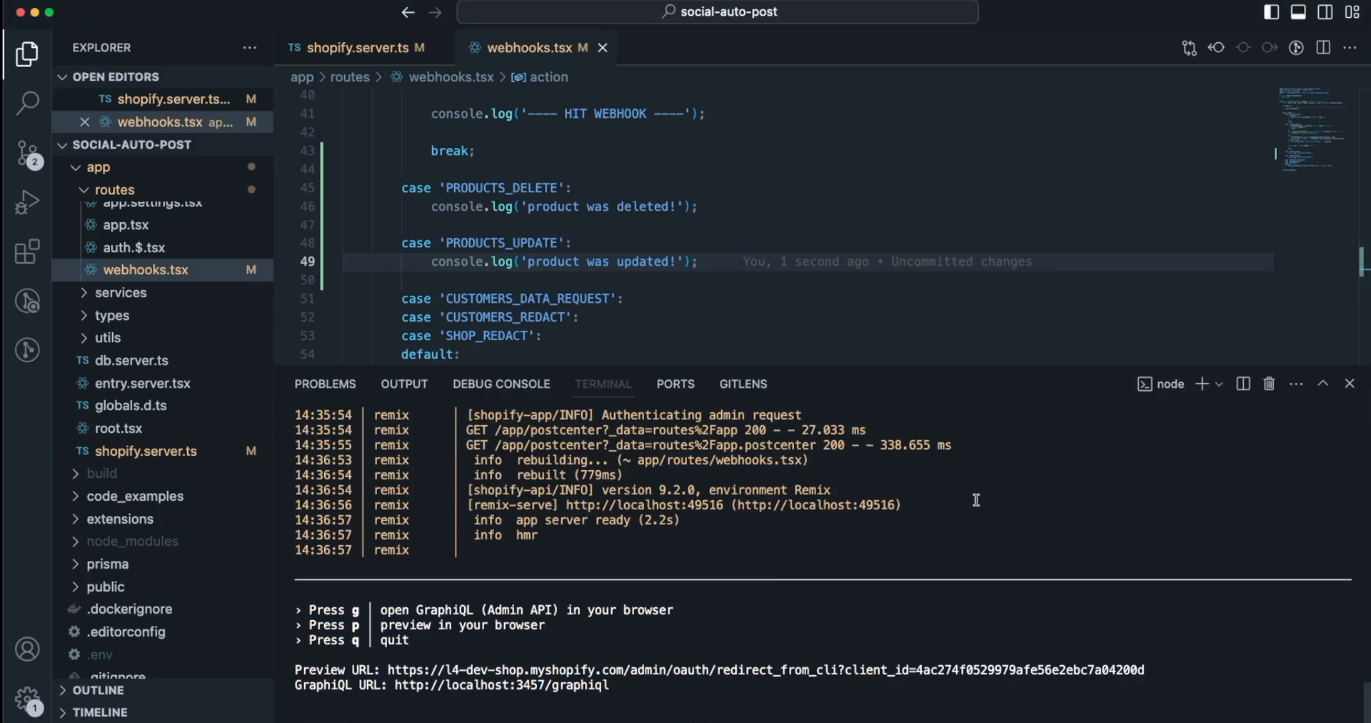
Stop the dev server with Ctrl+C and restart it with npm run dev
key(ctrl+c)
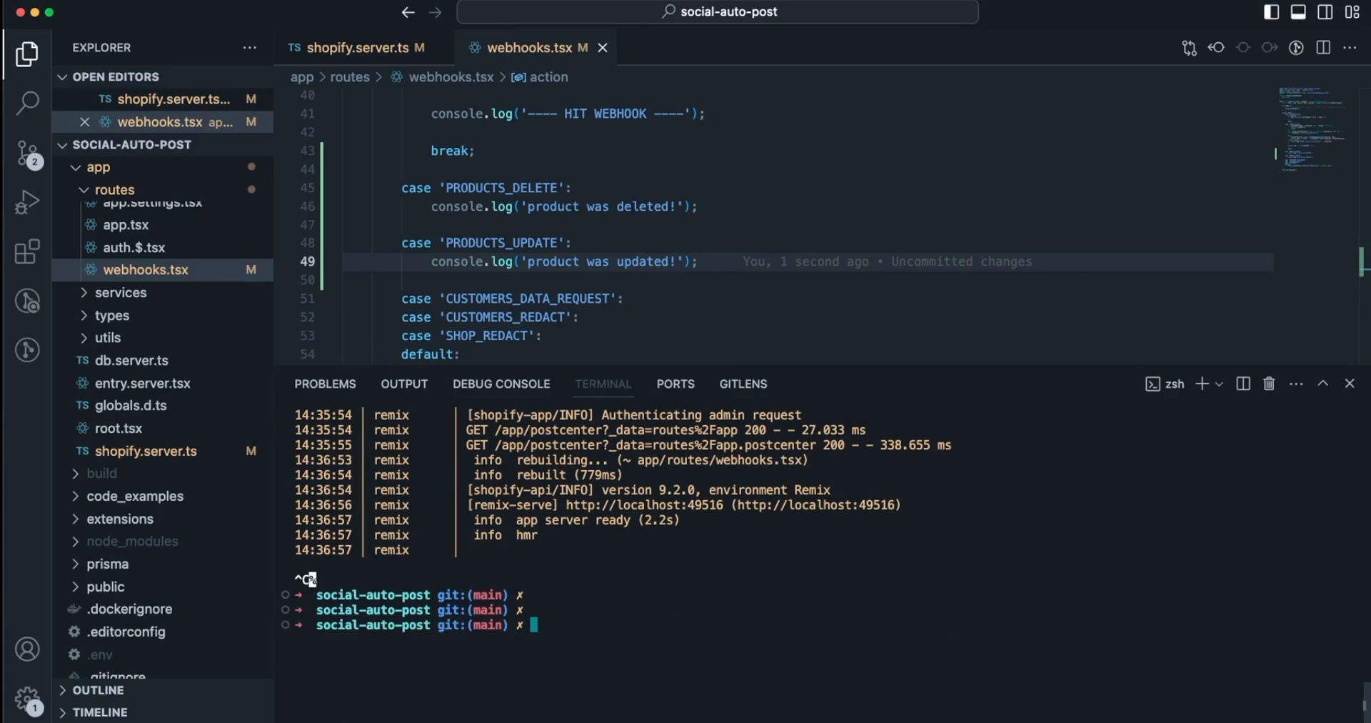
text(npm run dev)
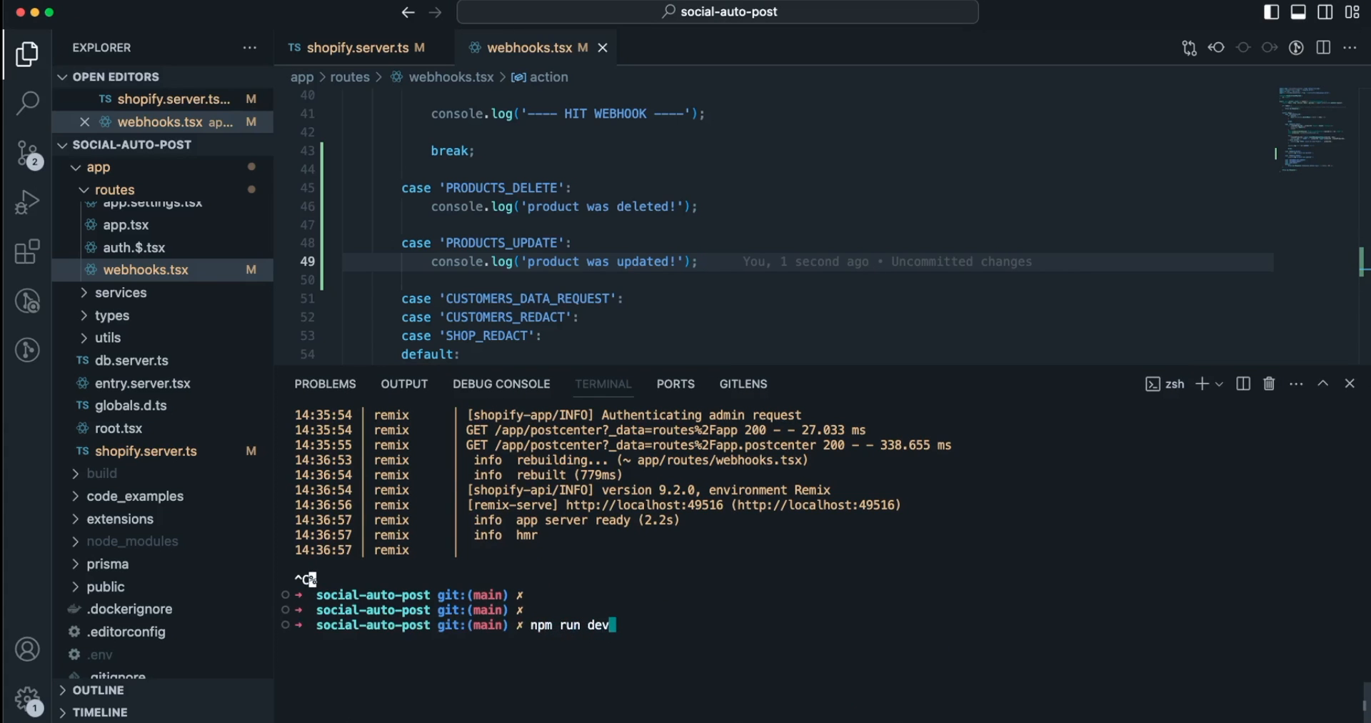
key(Enter)
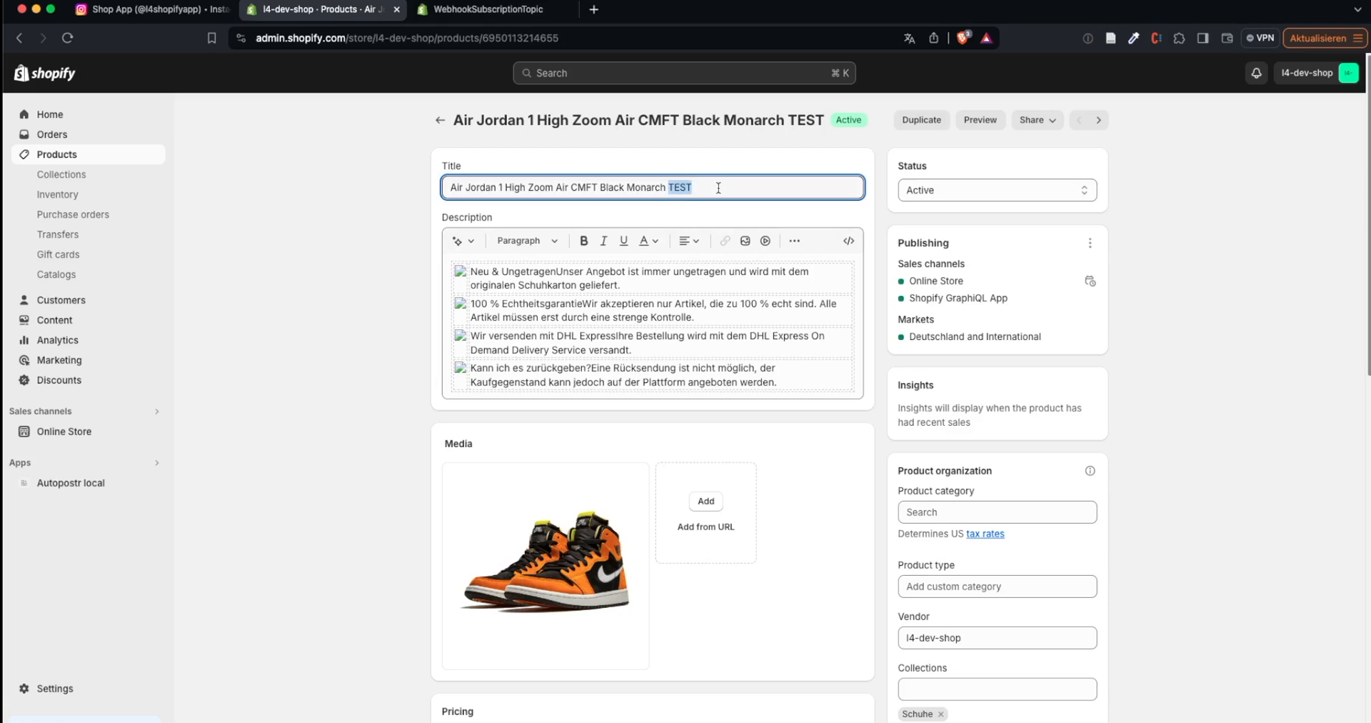
Delete TEST from the product title, save it, and switch to the Shopify Community thread
key(Backspace)
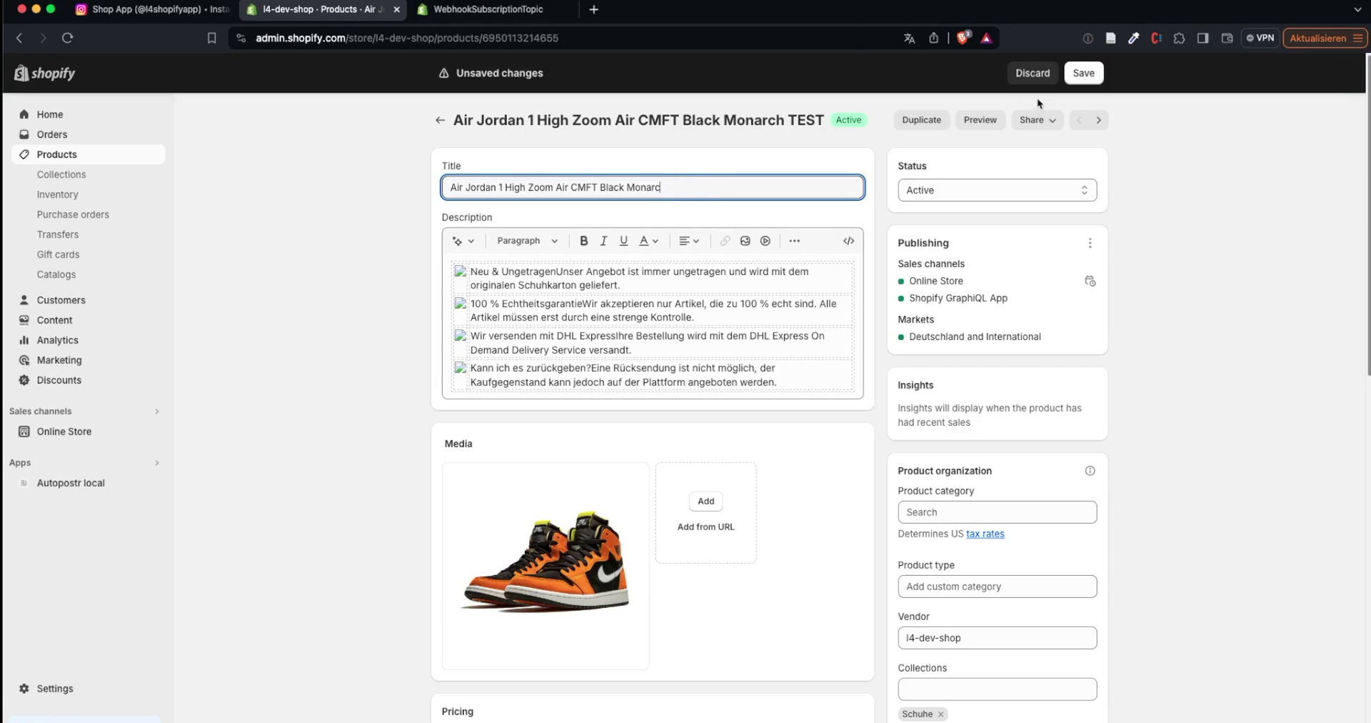
click(1082, 73)
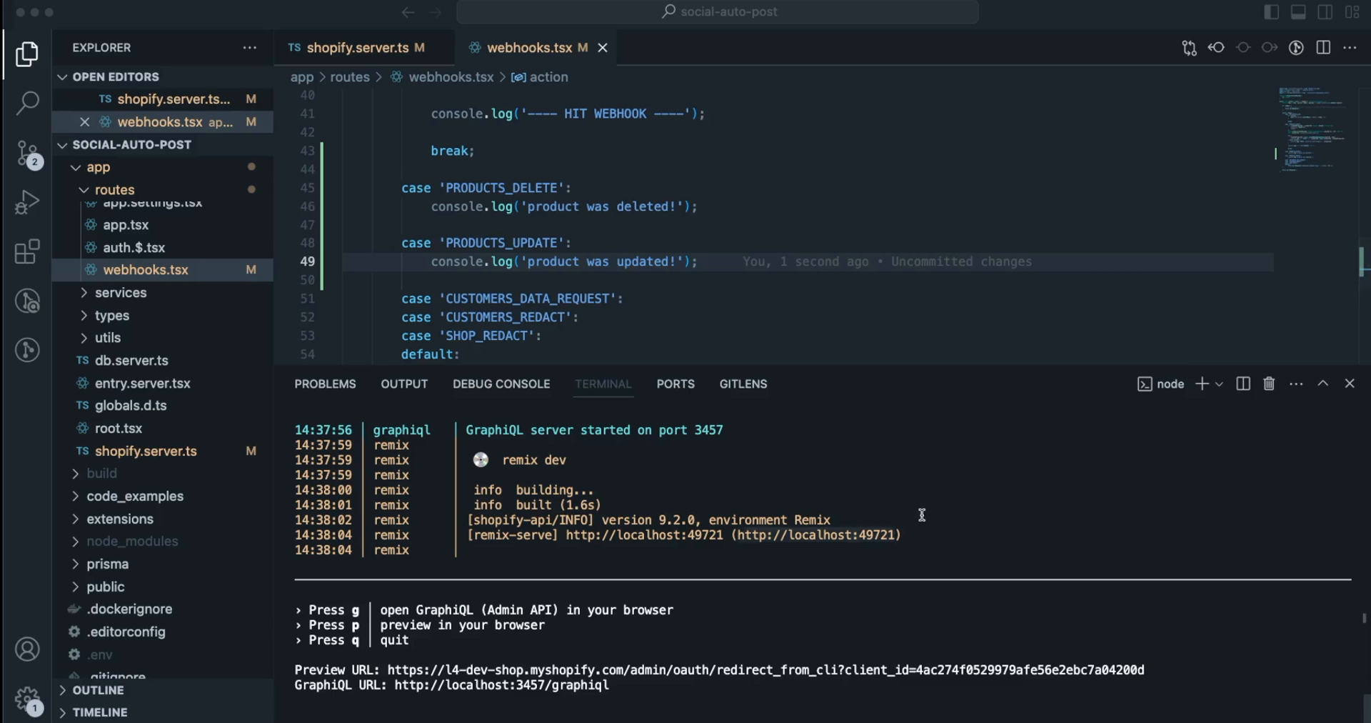
mouse_move(634, 512)
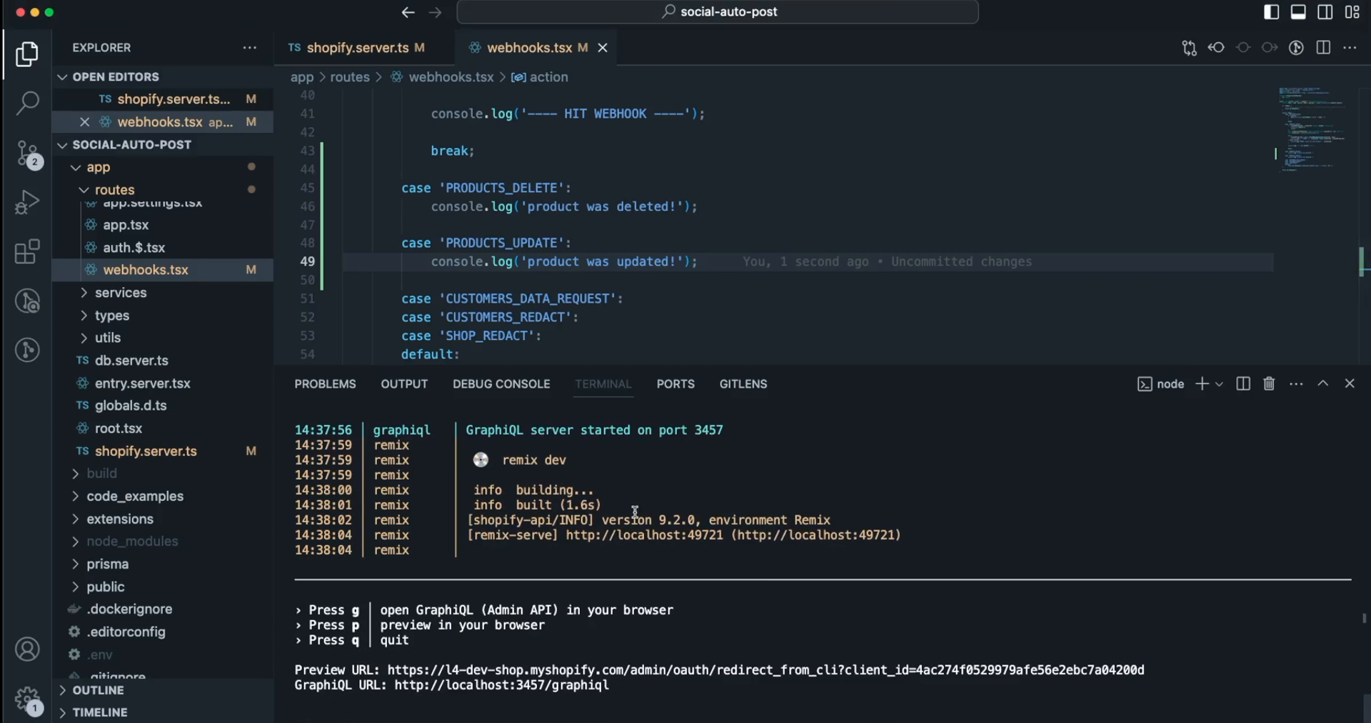
mouse_move(730, 555)
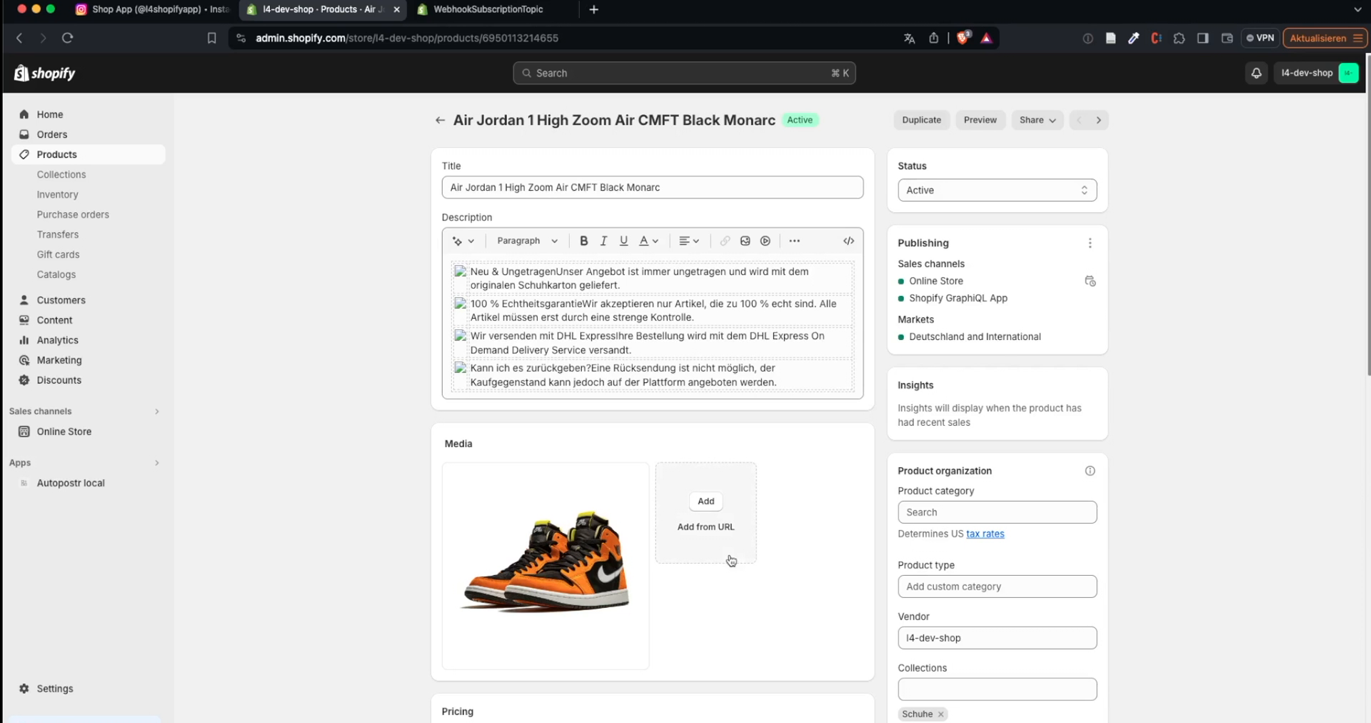
click(760, 10)
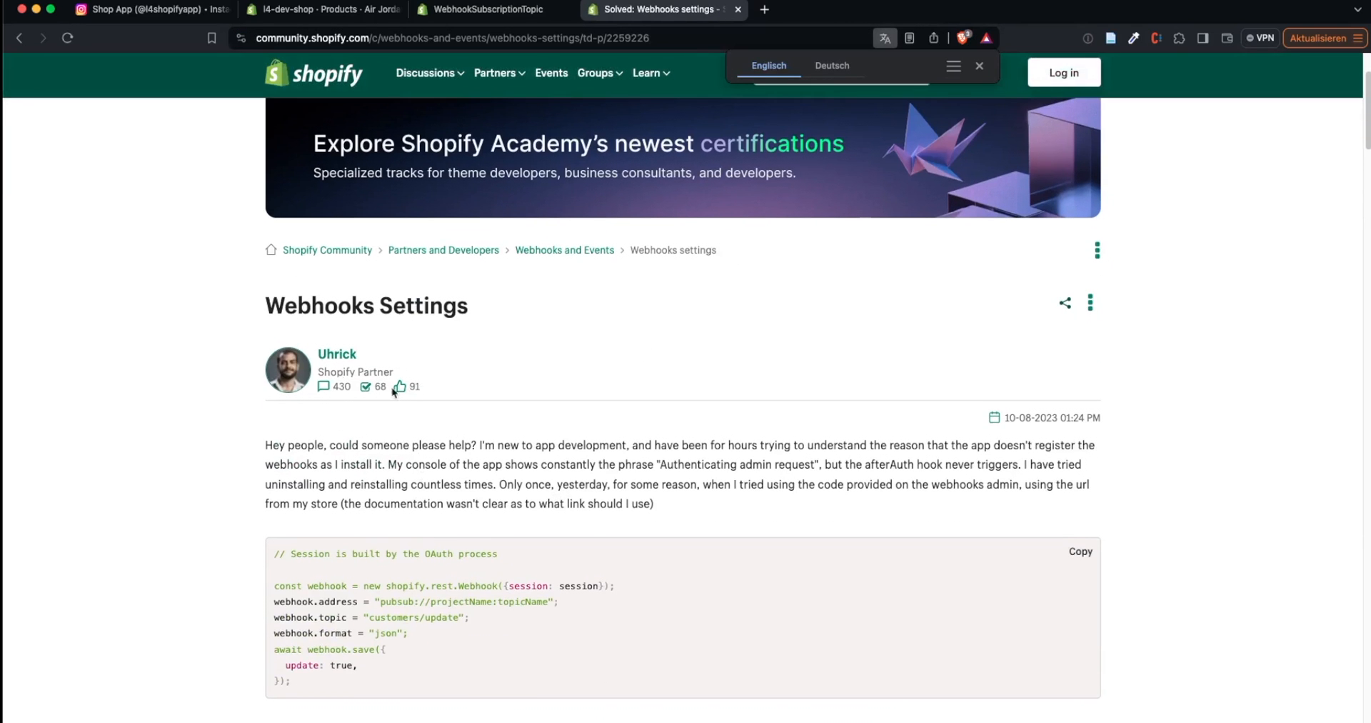
mouse_move(357, 361)
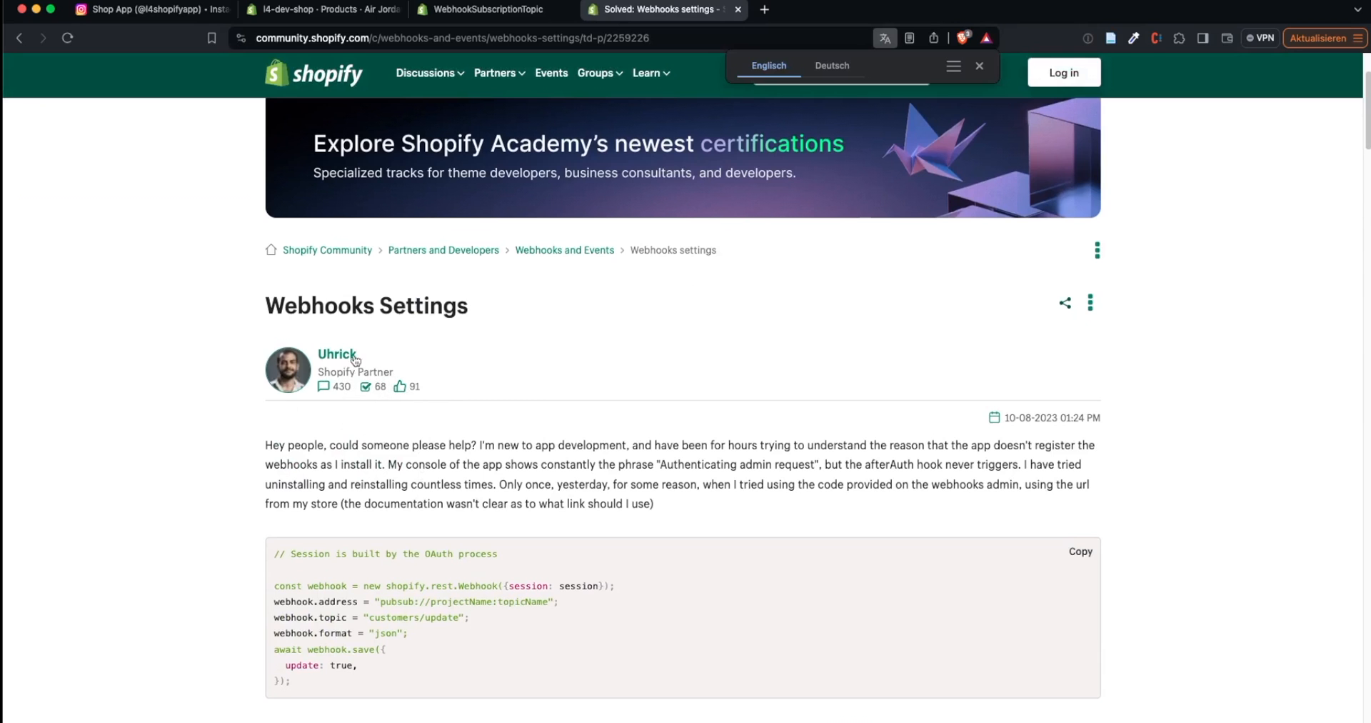
Scroll to the thread's accepted solution and highlight the '-- --reset' part of the npm dev command
scroll(down, 3)
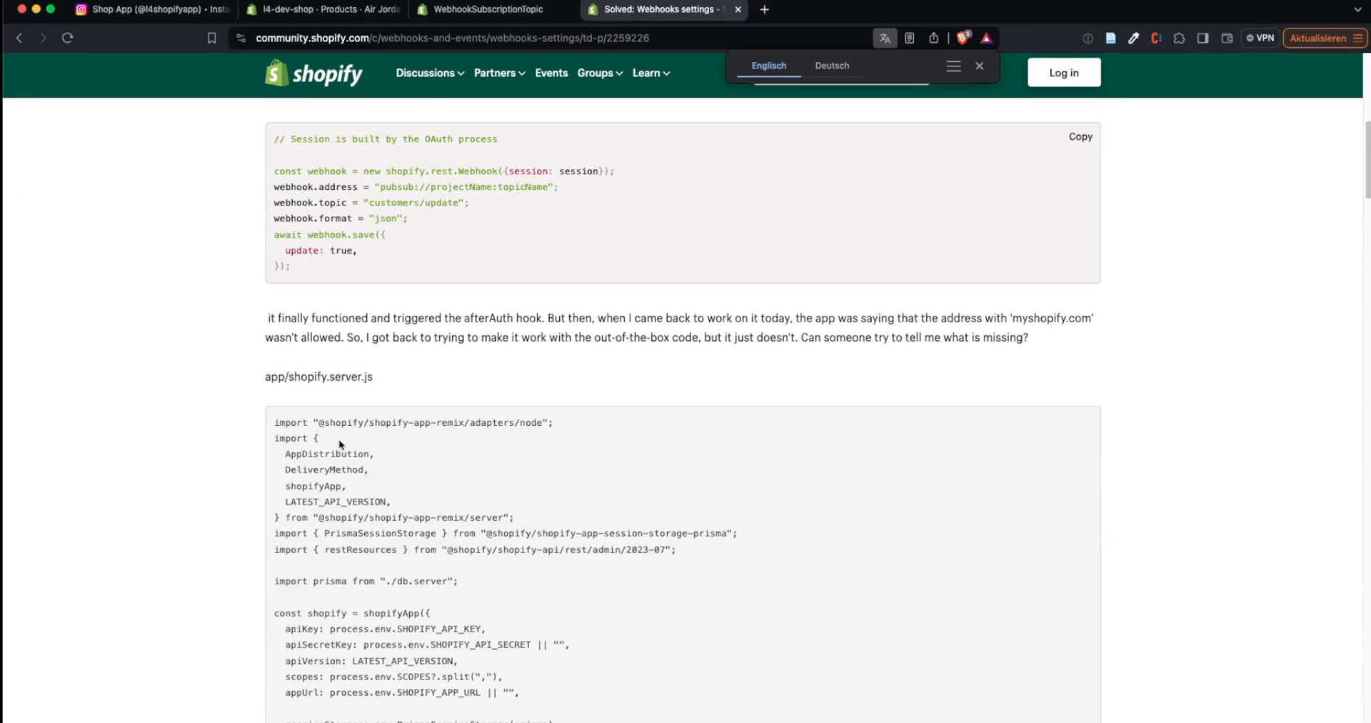
scroll(down, 3)
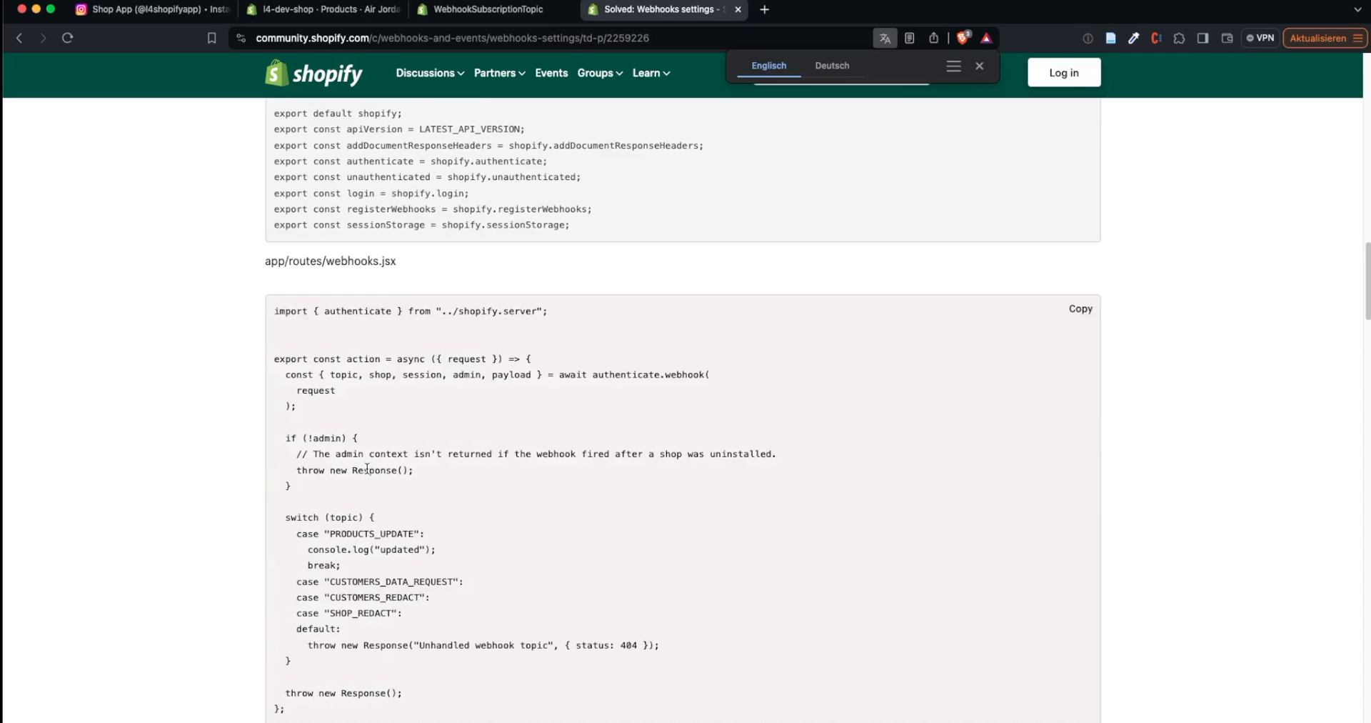
scroll(down, 3)
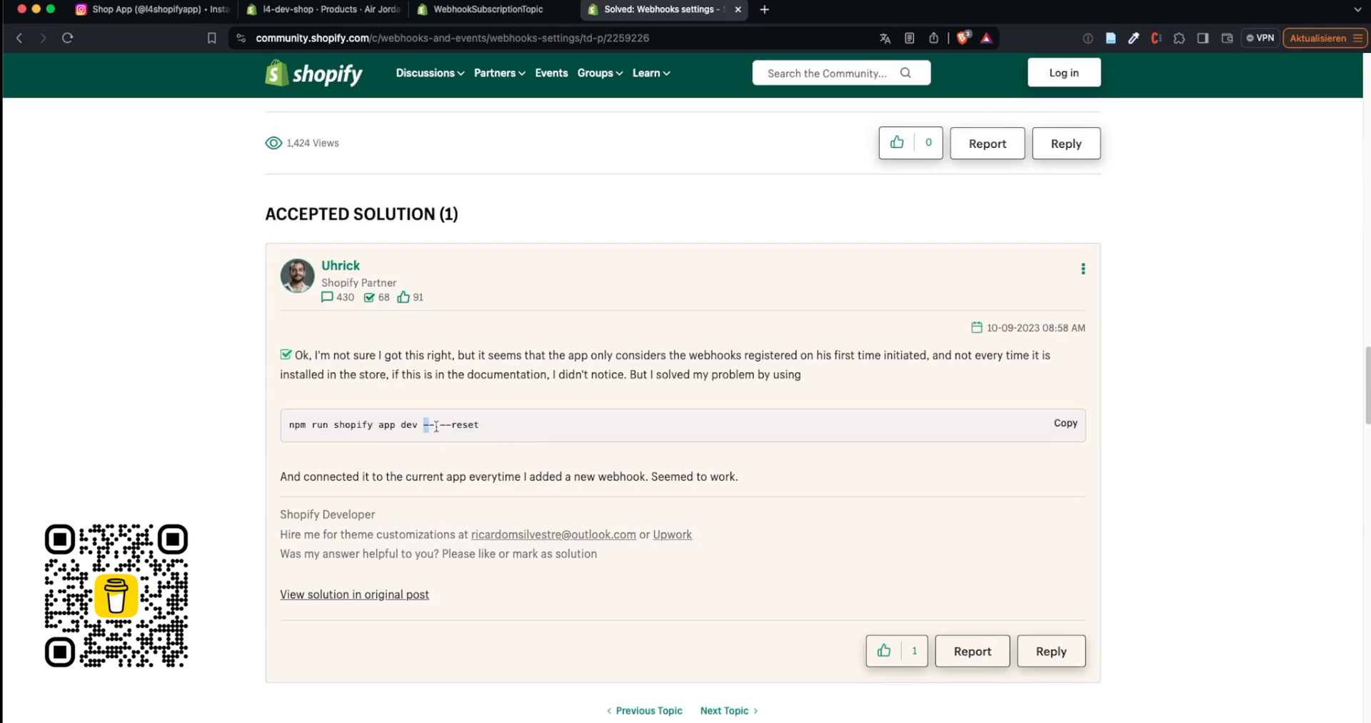
drag(423, 425, 480, 424)
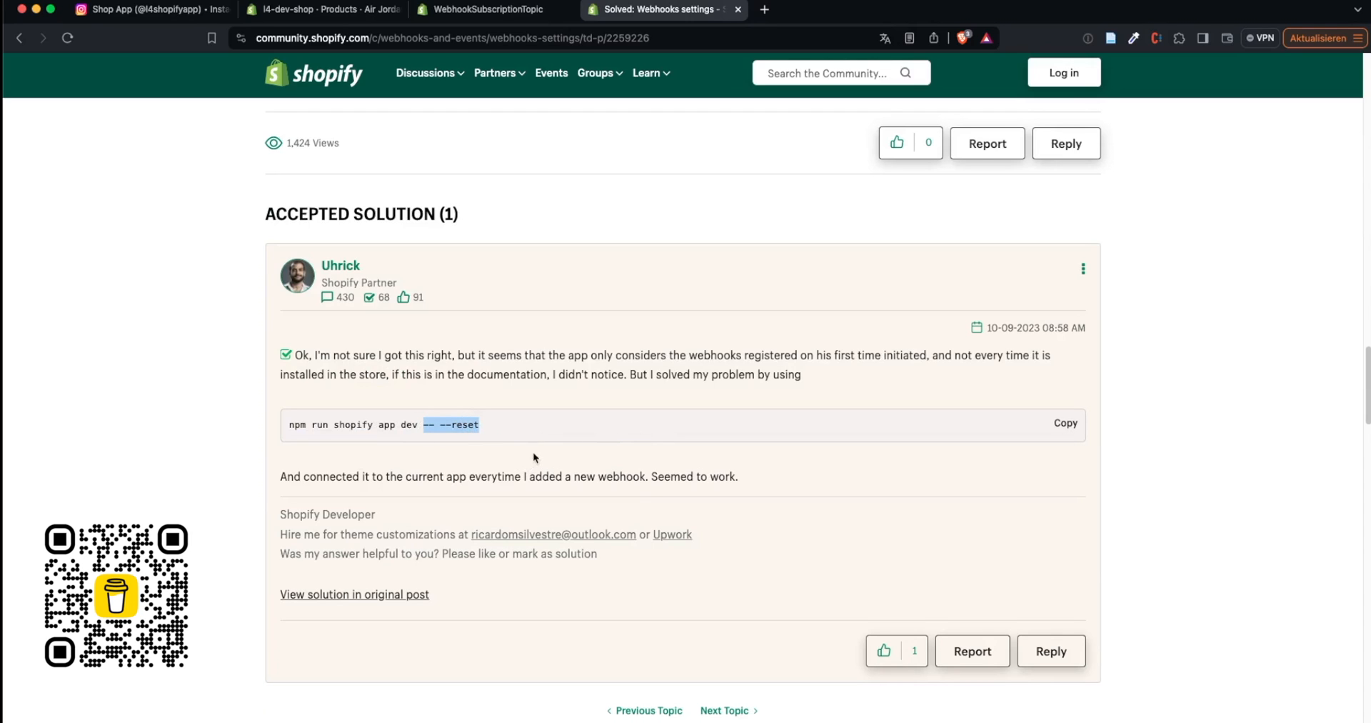
mouse_move(570, 387)
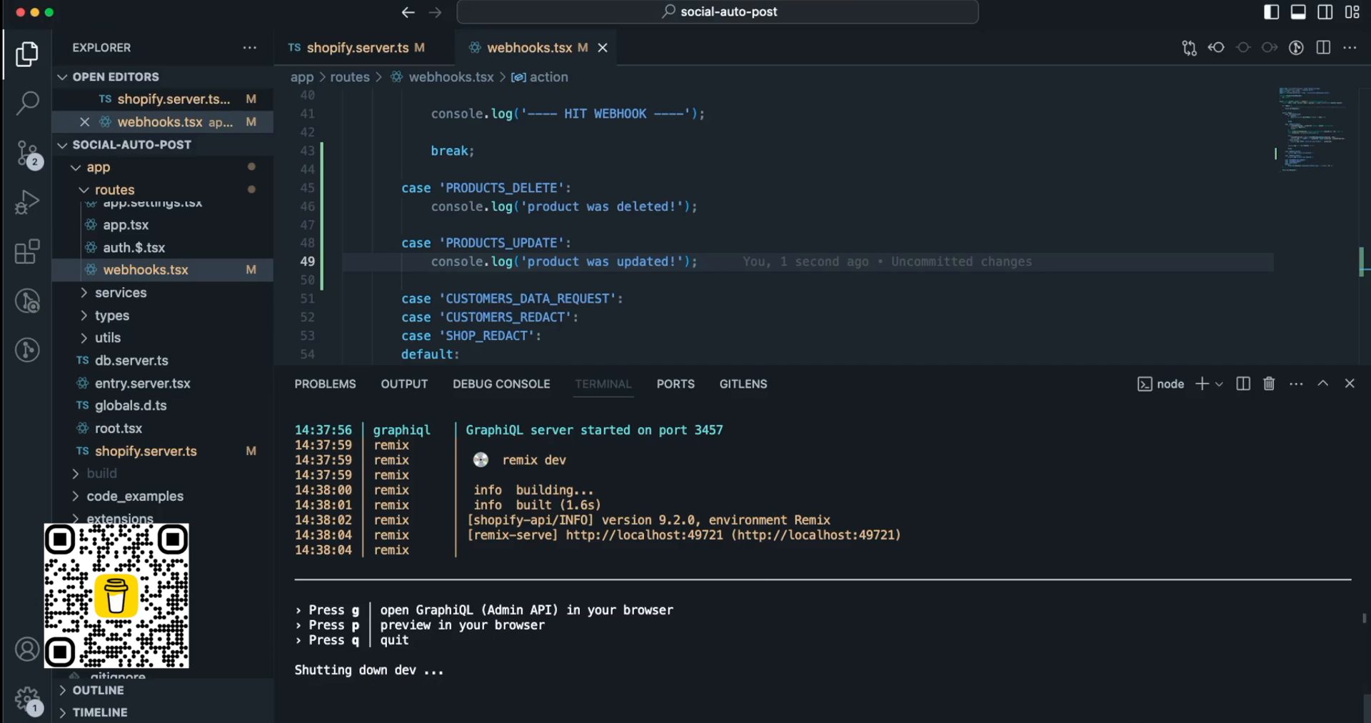
Stop the running dev server and relaunch it with 'npm run dev -- --reset'
key(ctrl+c)
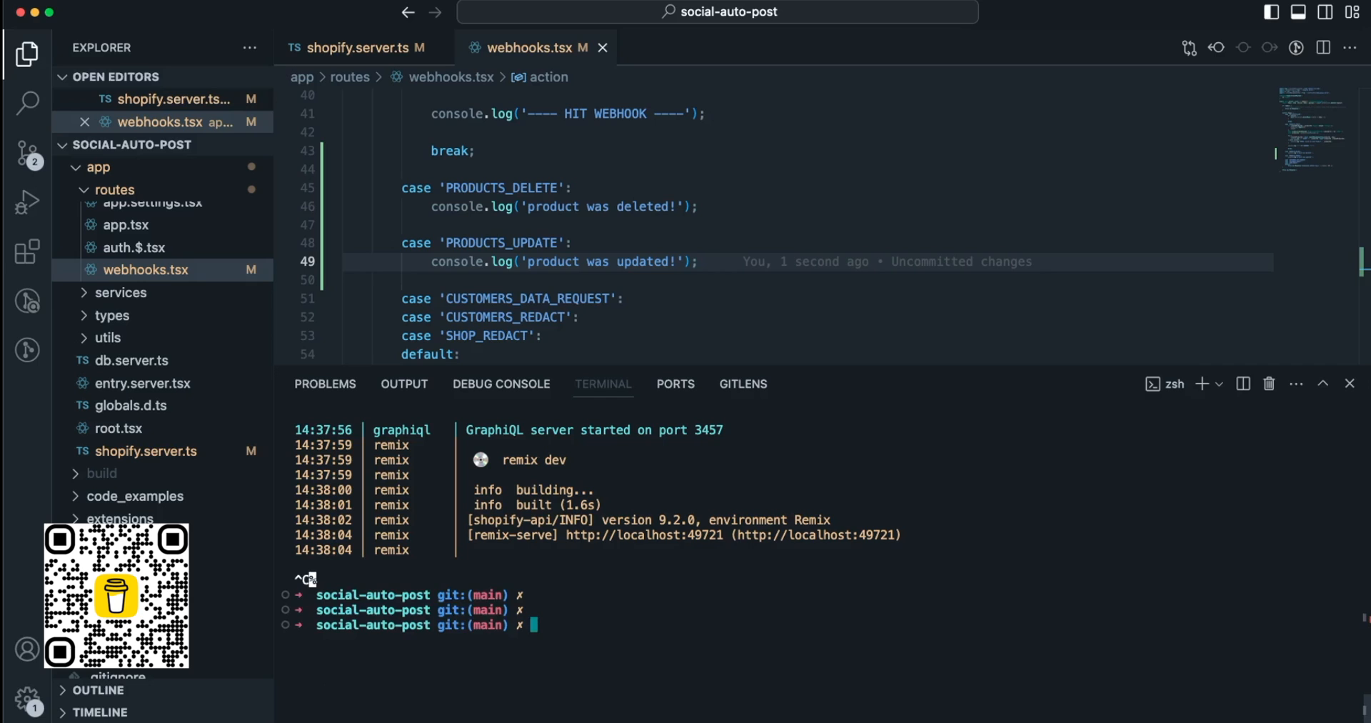
text(npm run dev)
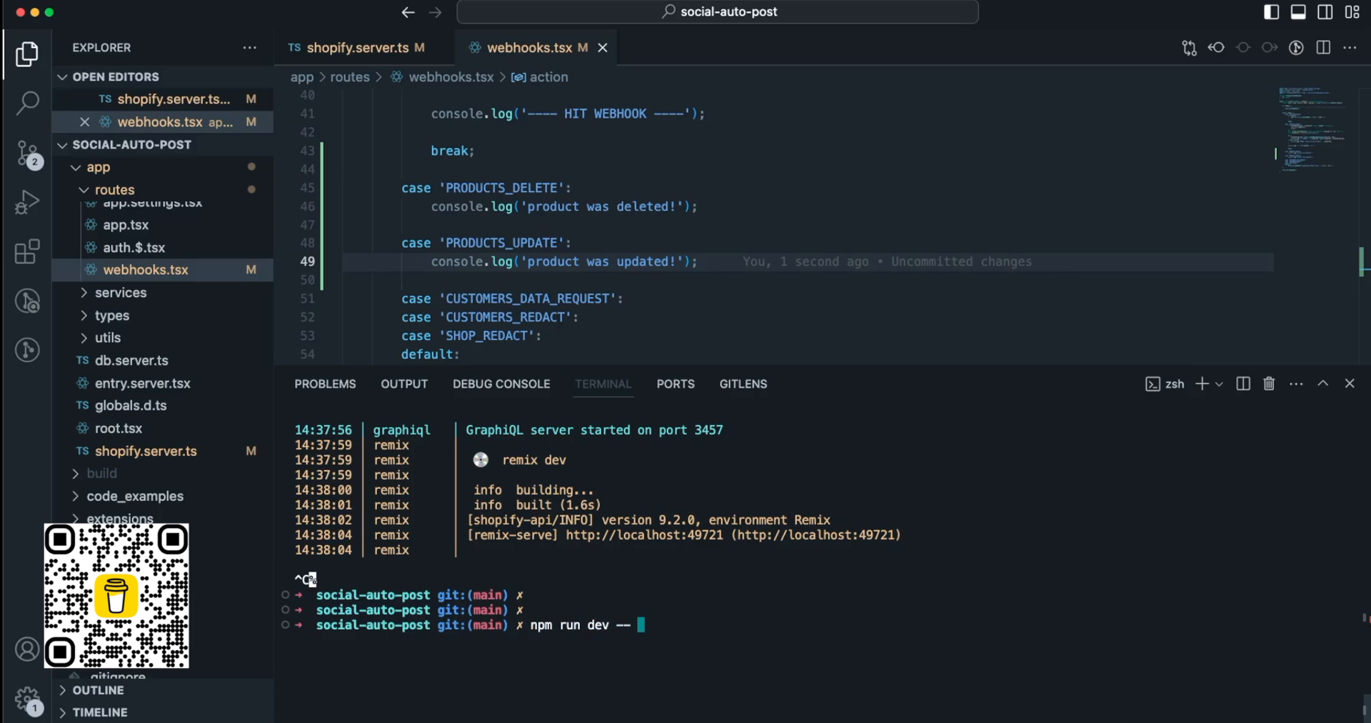
text(--reset)
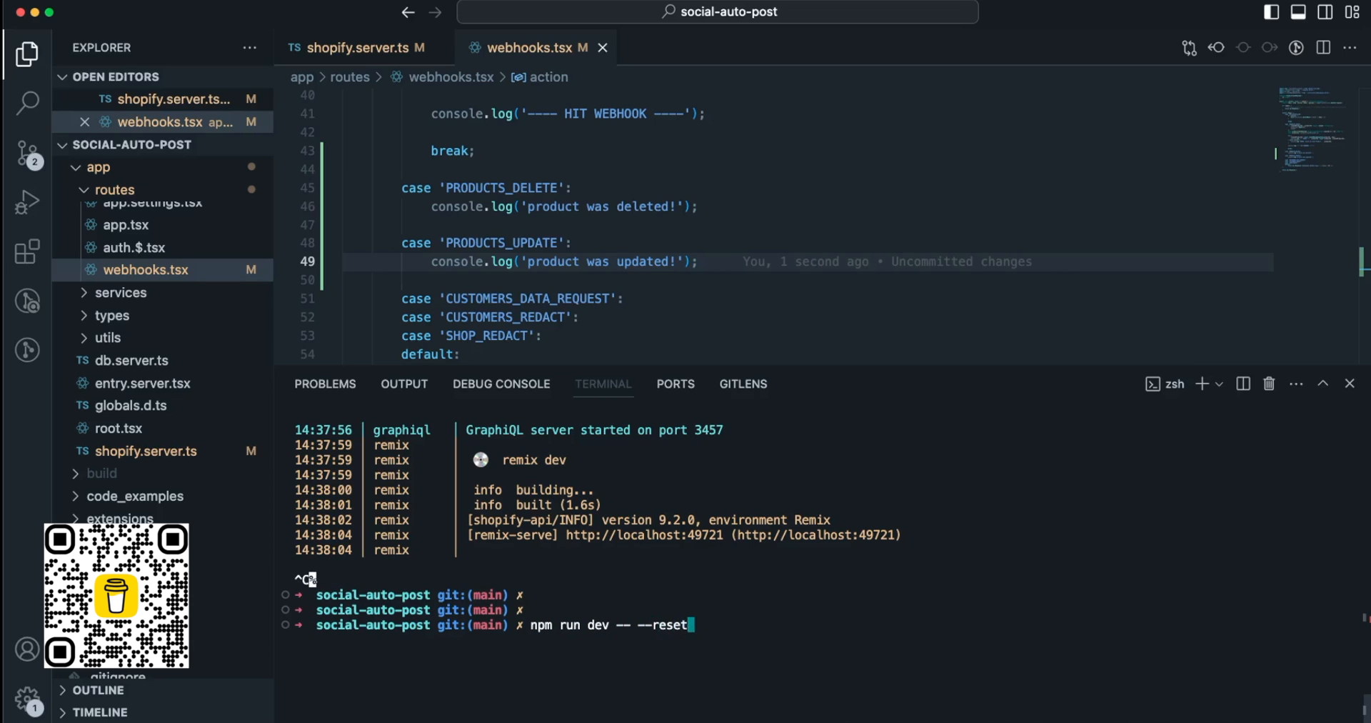
key(Enter)
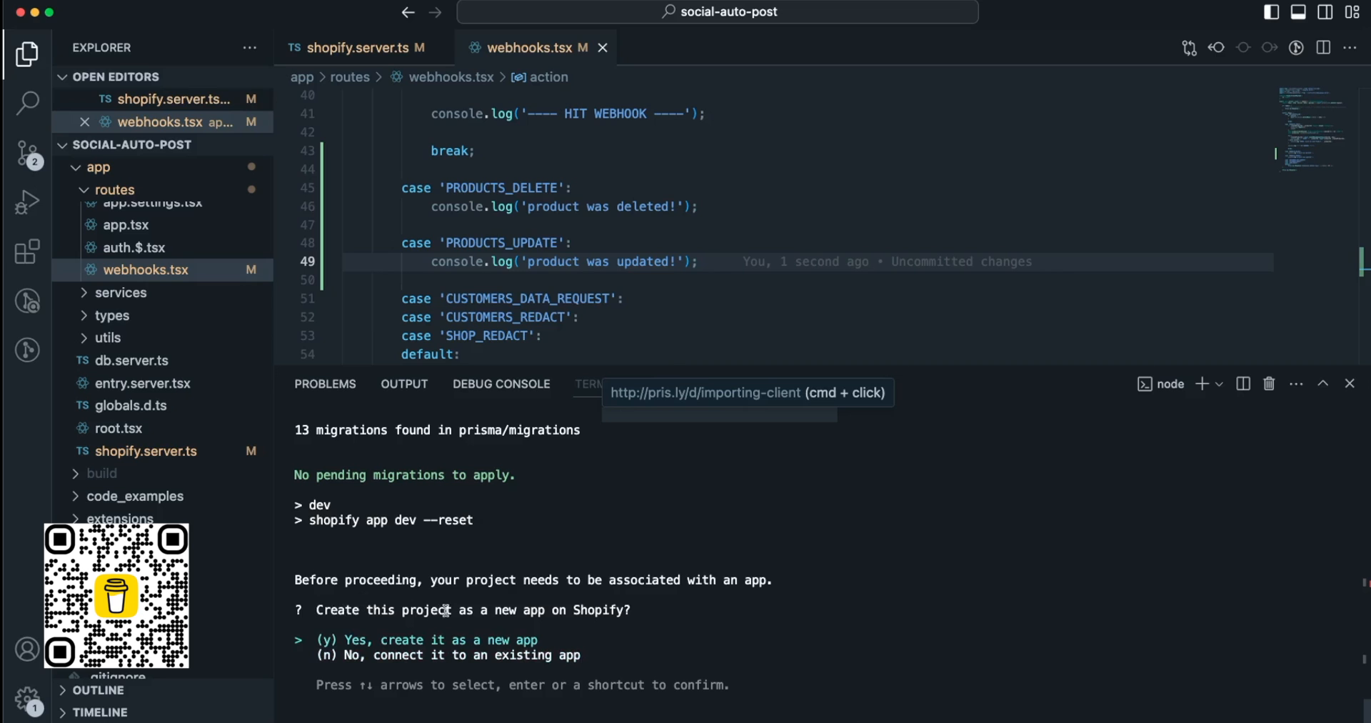
mouse_move(634, 607)
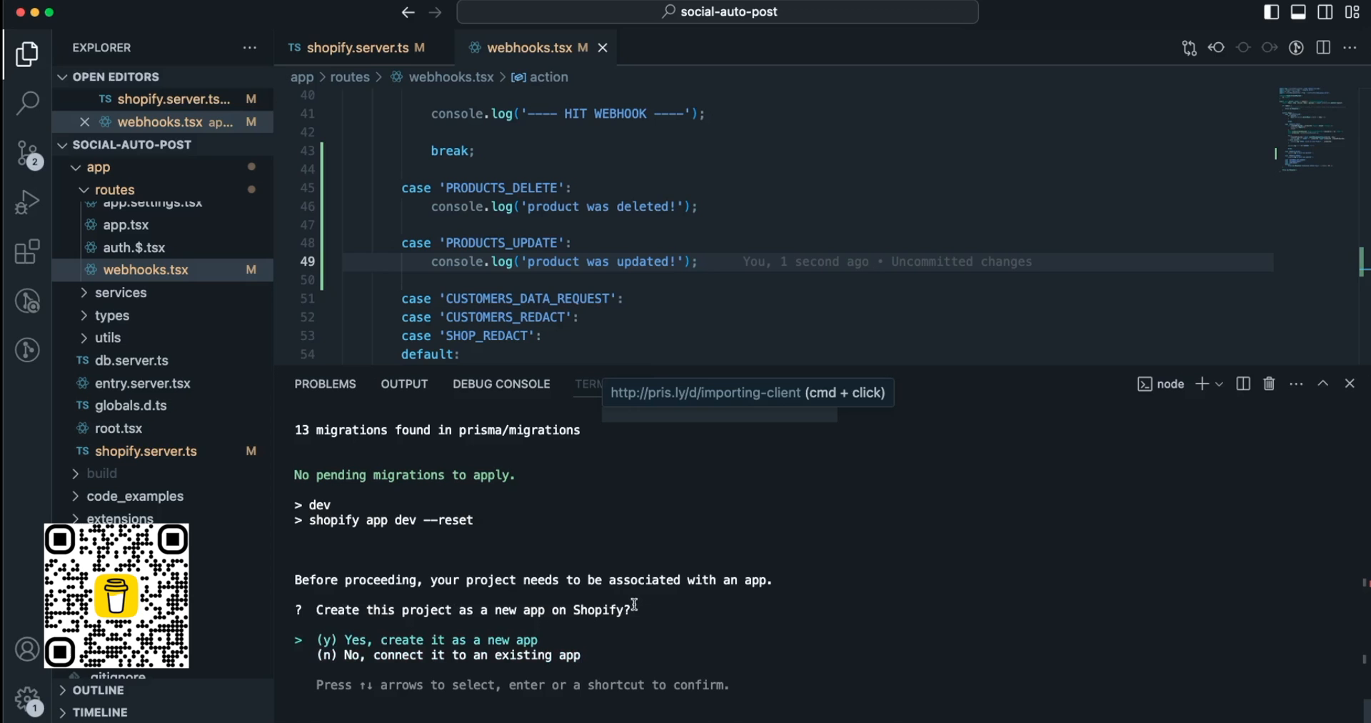
Choose 'No, connect it to an existing app' and select social-auto-post (shopify.app.toml)
key(Down)
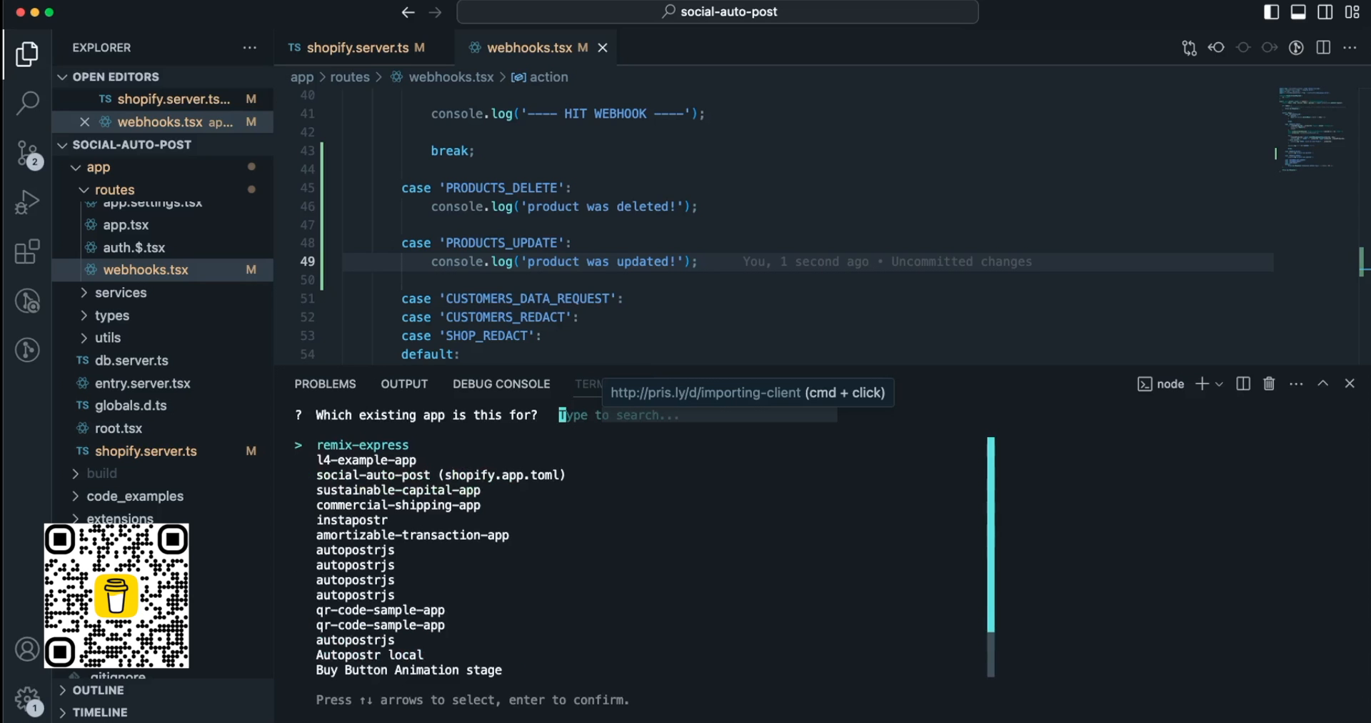
key(Down)
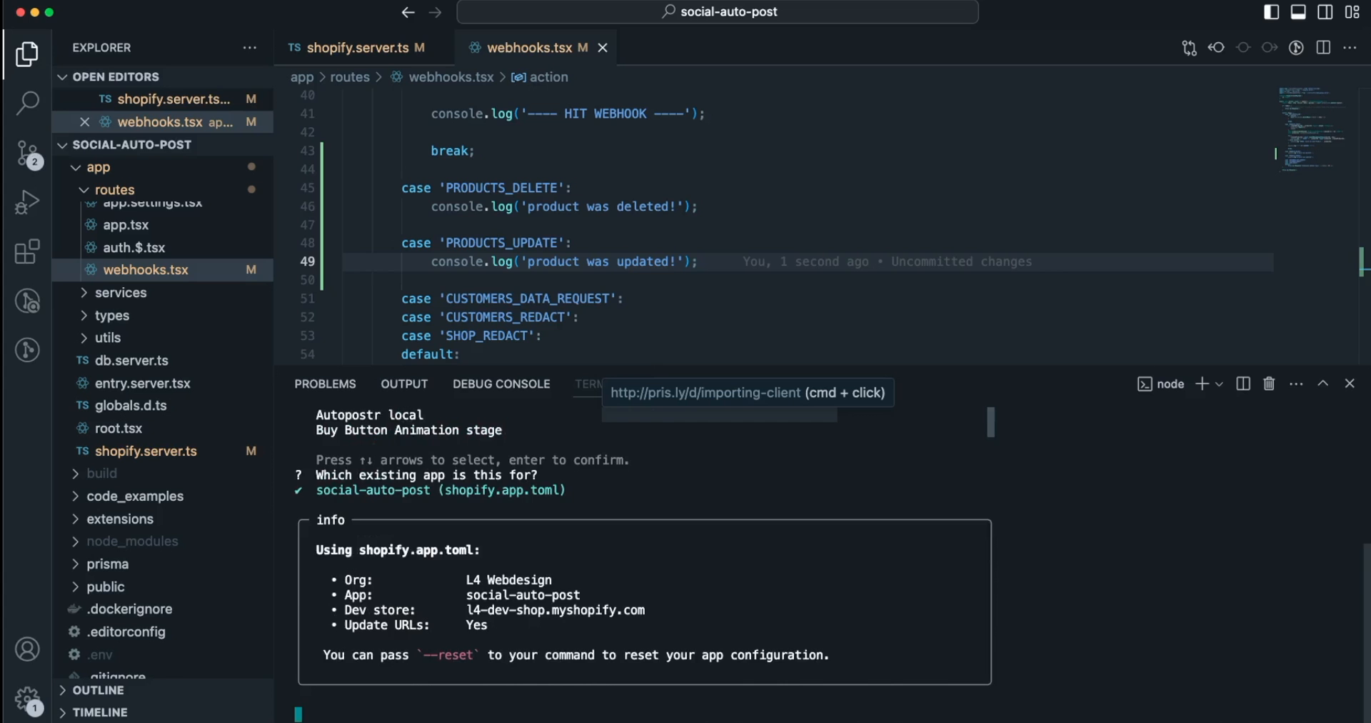
scroll(down, 3)
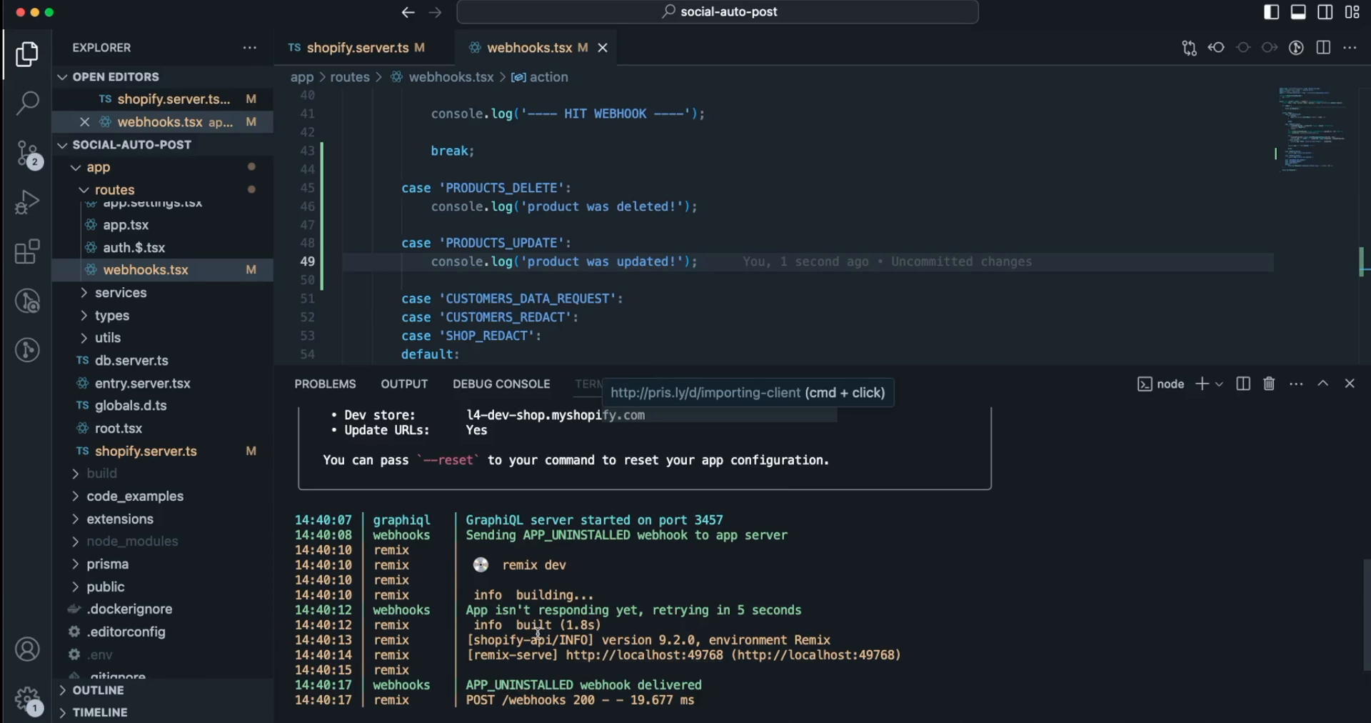
mouse_move(586, 567)
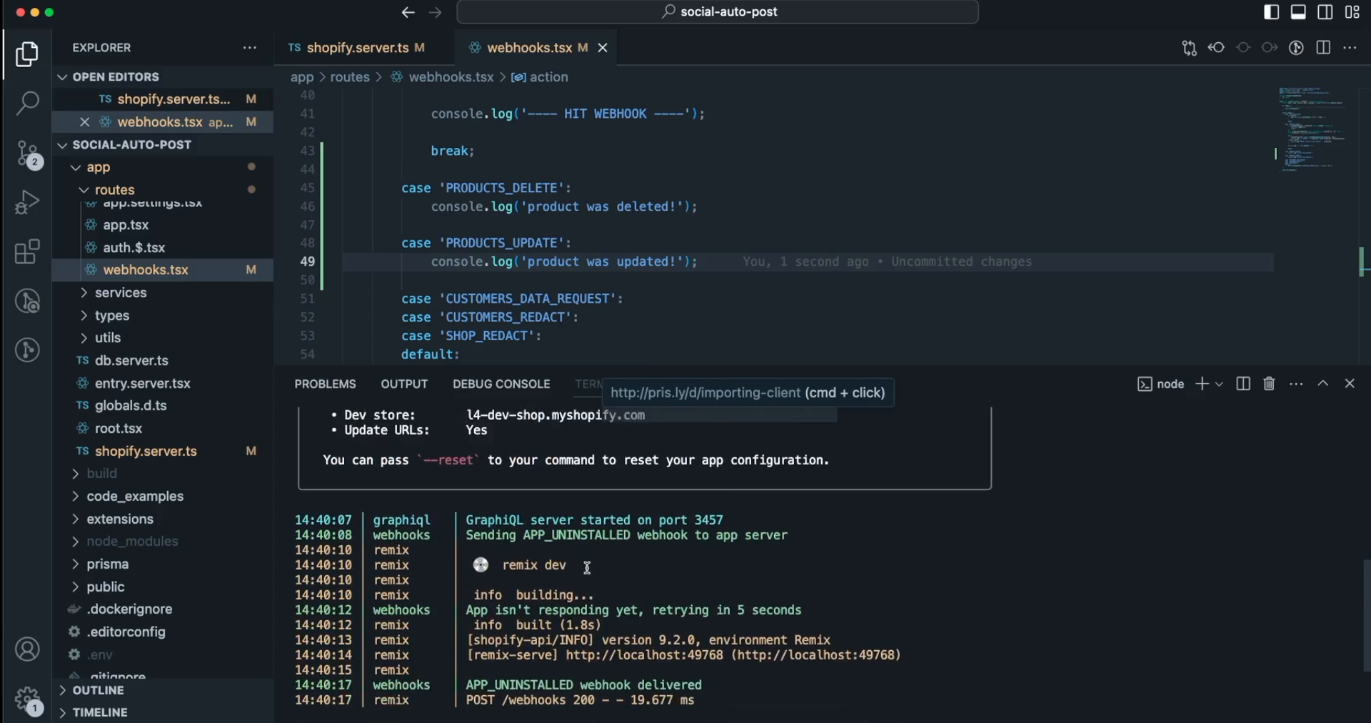
Scroll the terminal to reveal the Preview URL and GraphiQL URL after the APP_UNINSTALLED webhook
scroll(down, 3)
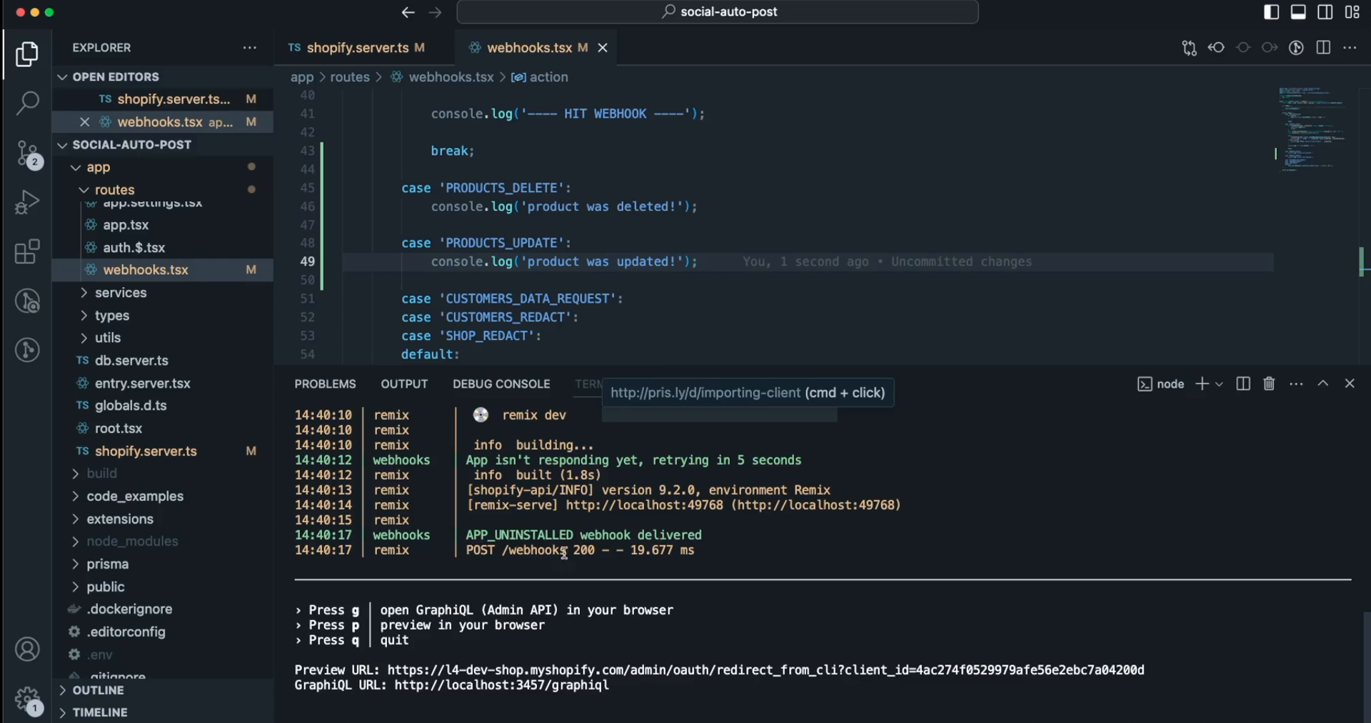
mouse_move(892, 544)
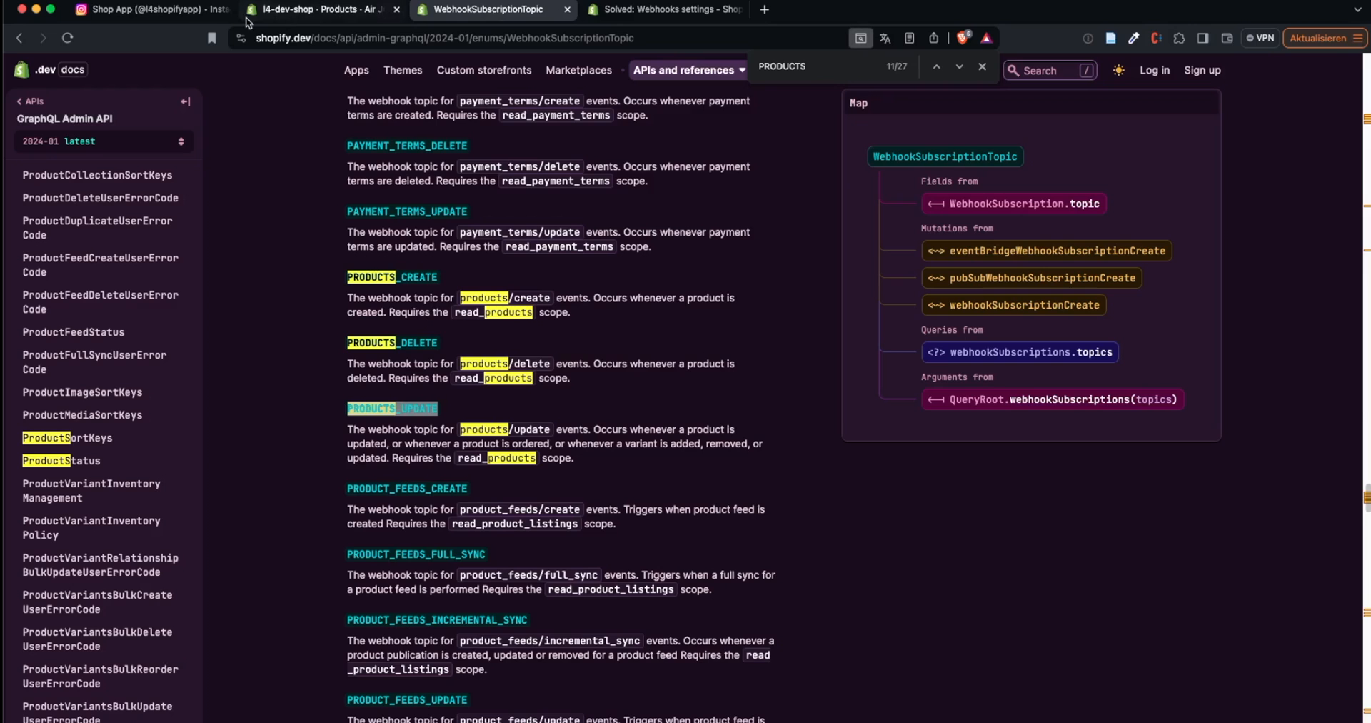
Add the missing 'h' so the title ends in 'Black Monarch' and save the Air Jordan product
click(327, 10)
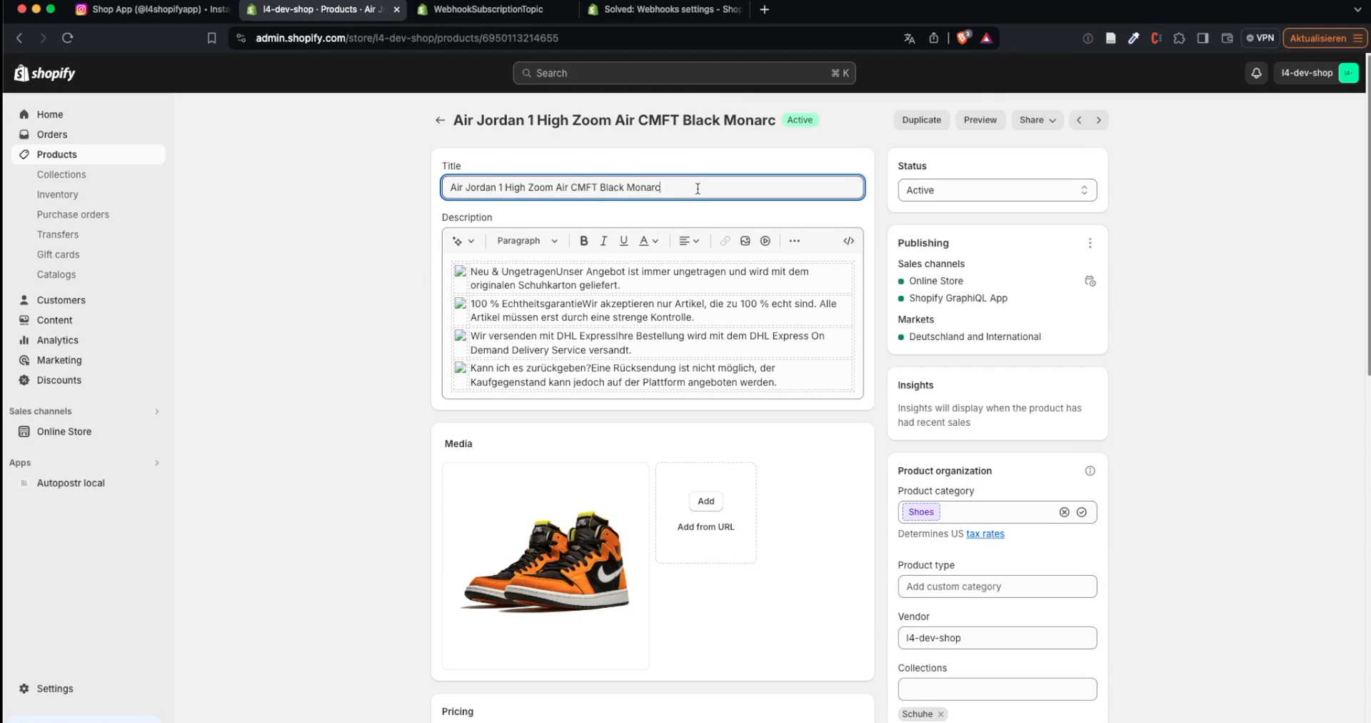
text(h)
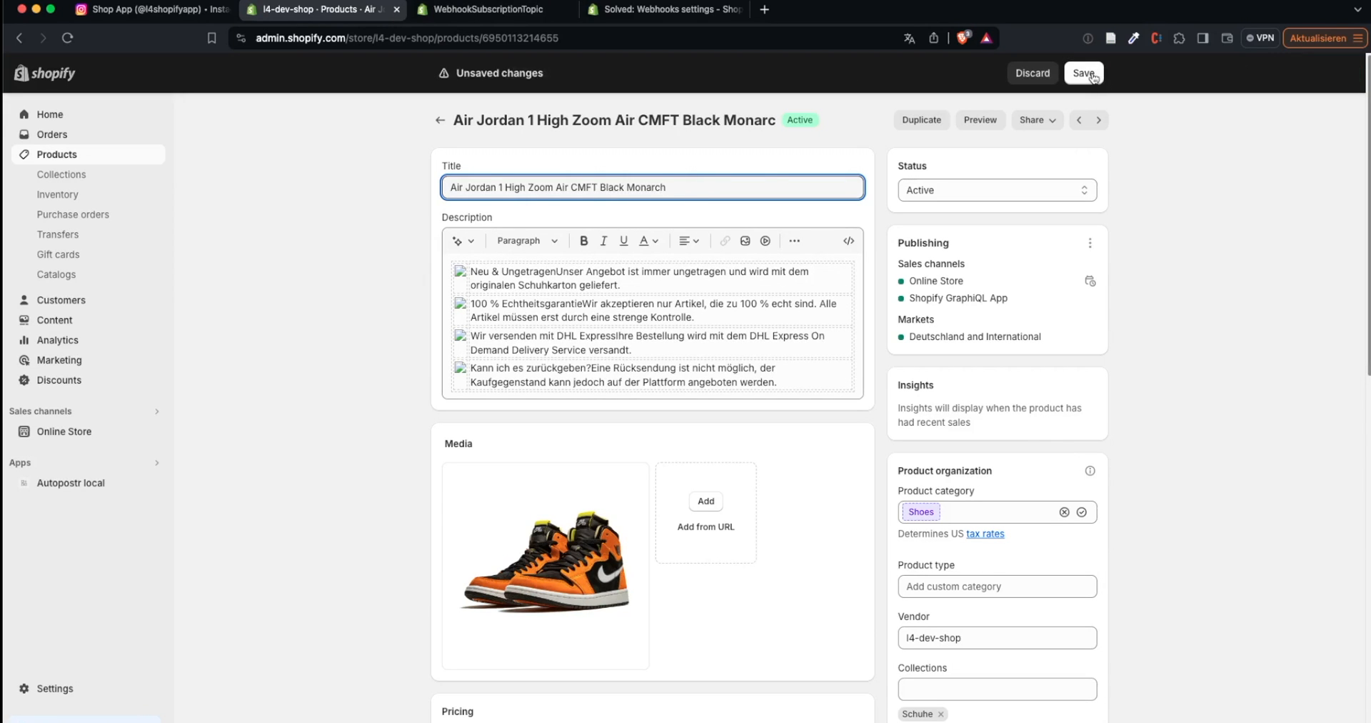
click(1084, 73)
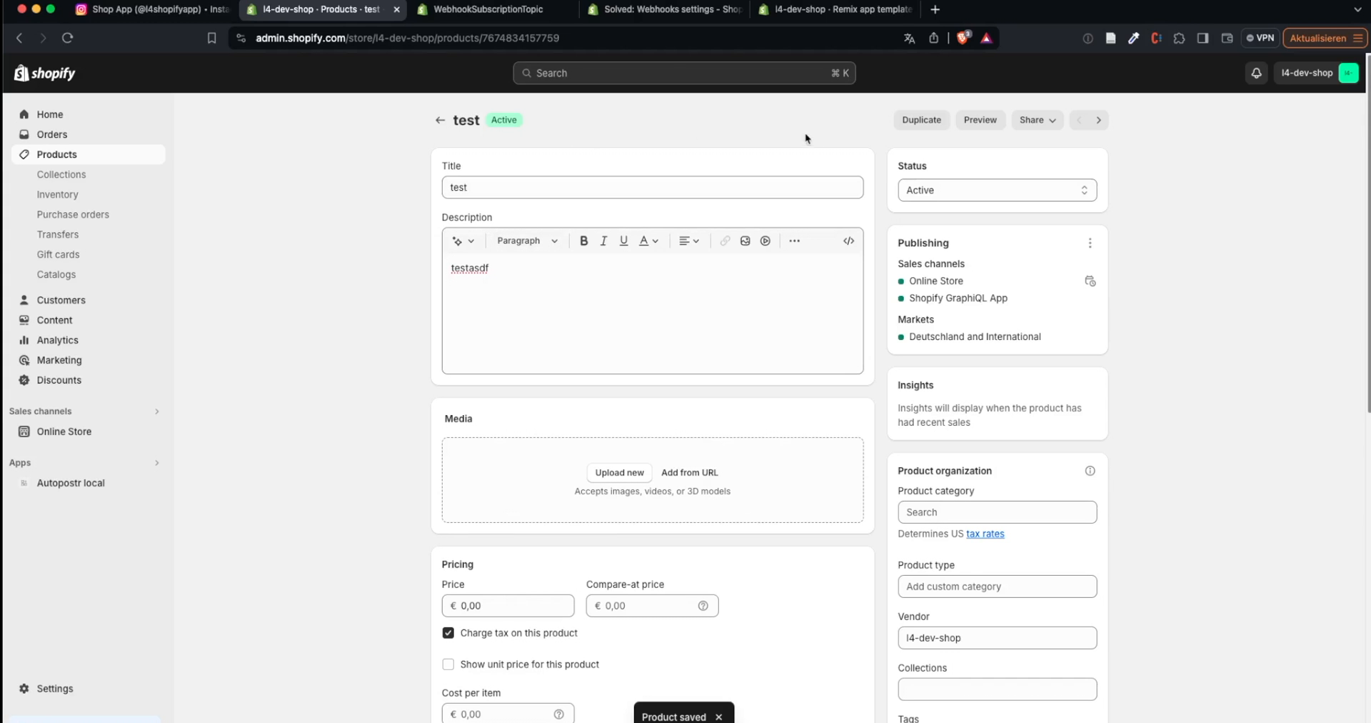
Check the social-auto-post app tab and return to the test product page
click(600, 188)
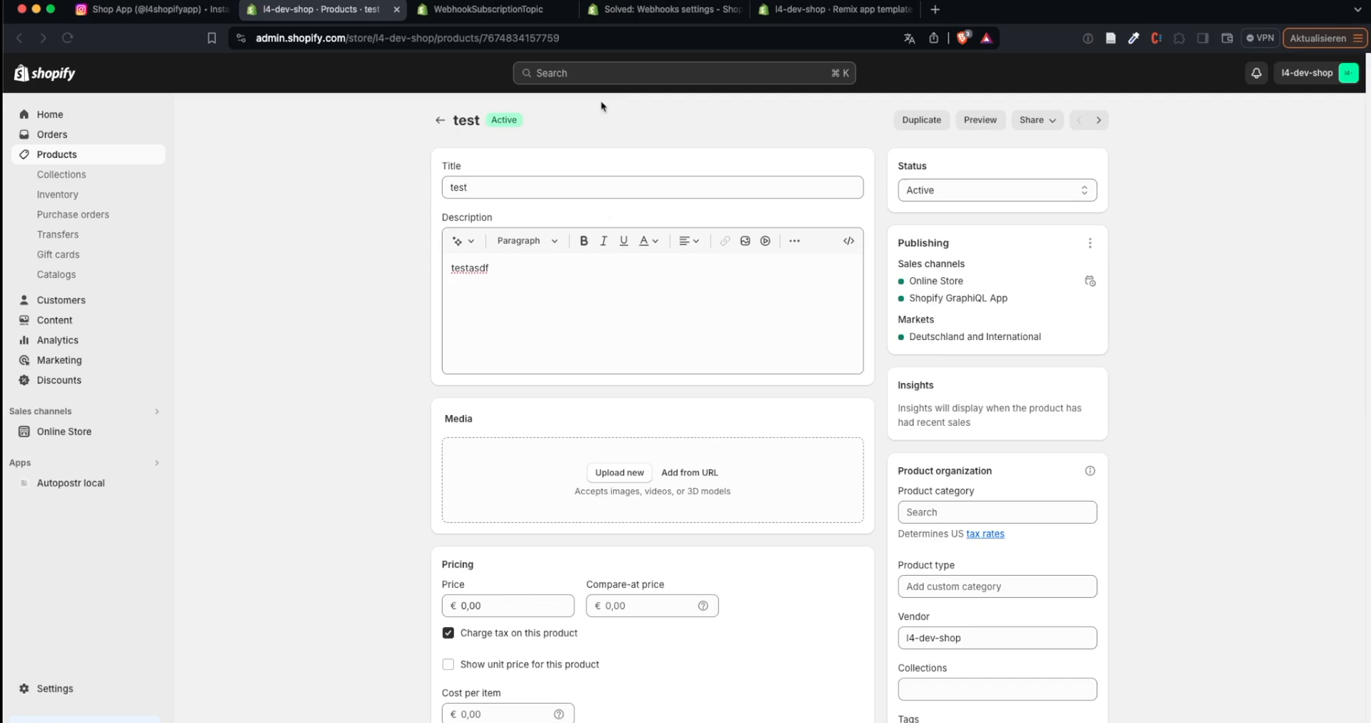
click(486, 10)
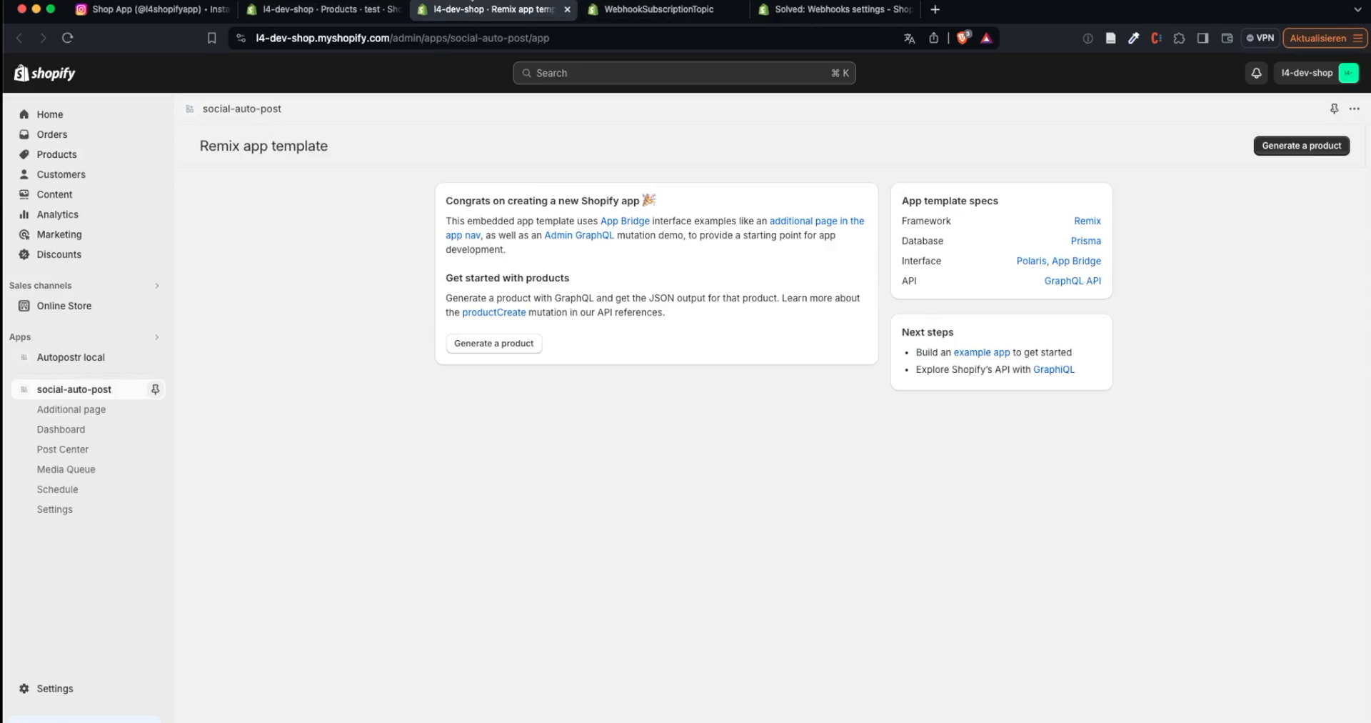
mouse_move(332, 541)
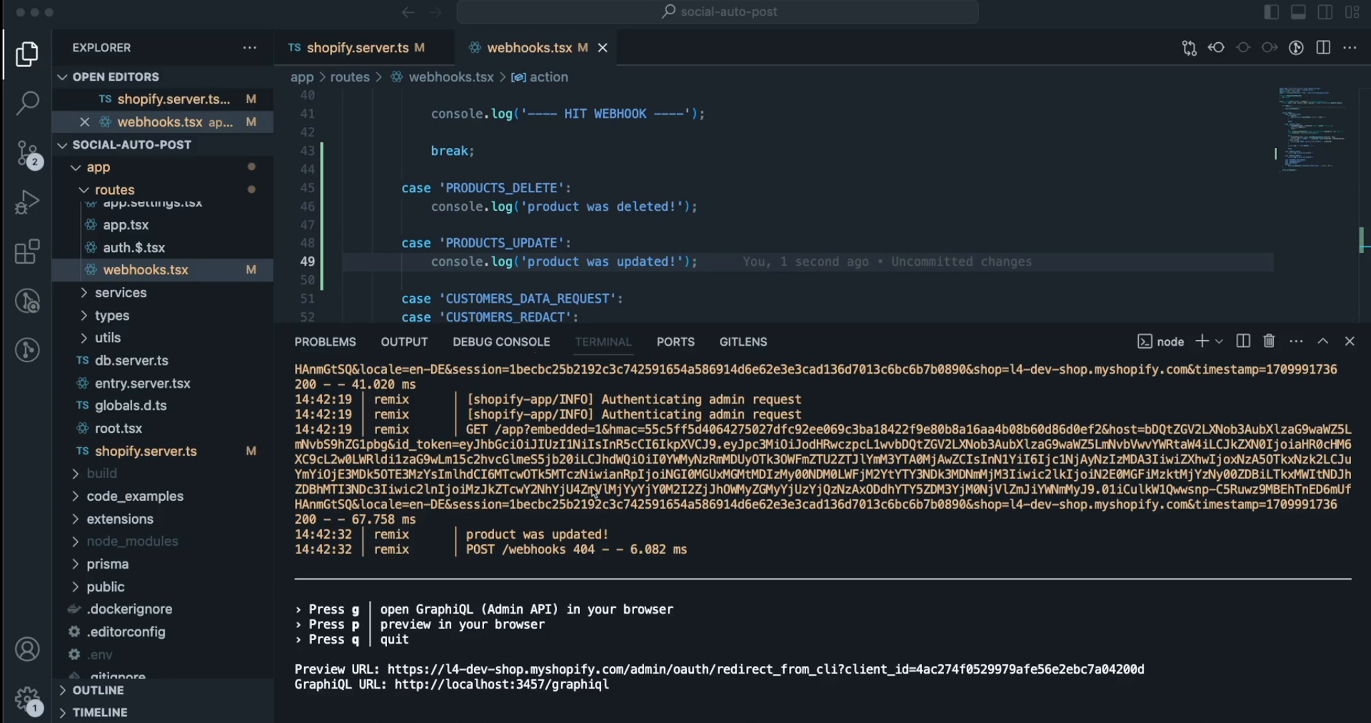
click(320, 10)
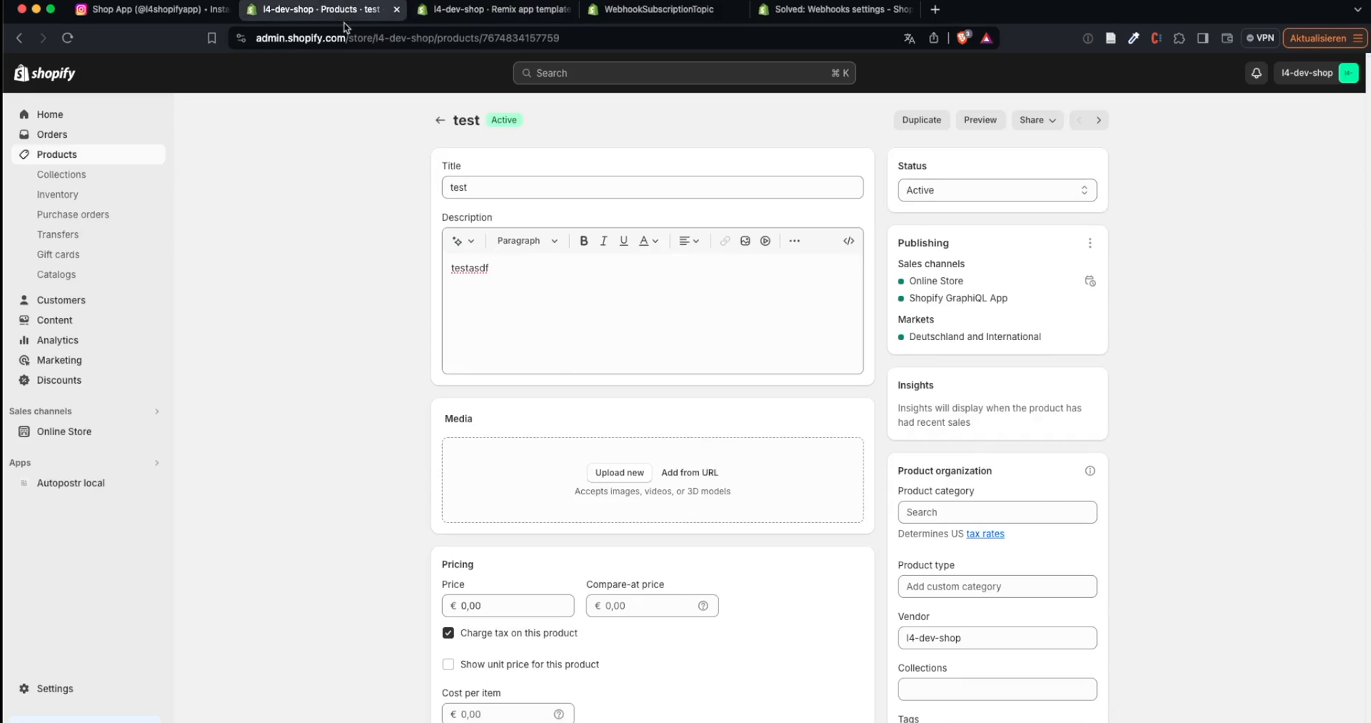
Delete the test product's description, then discard the edit via 'Leave page'
double_click(470, 268)
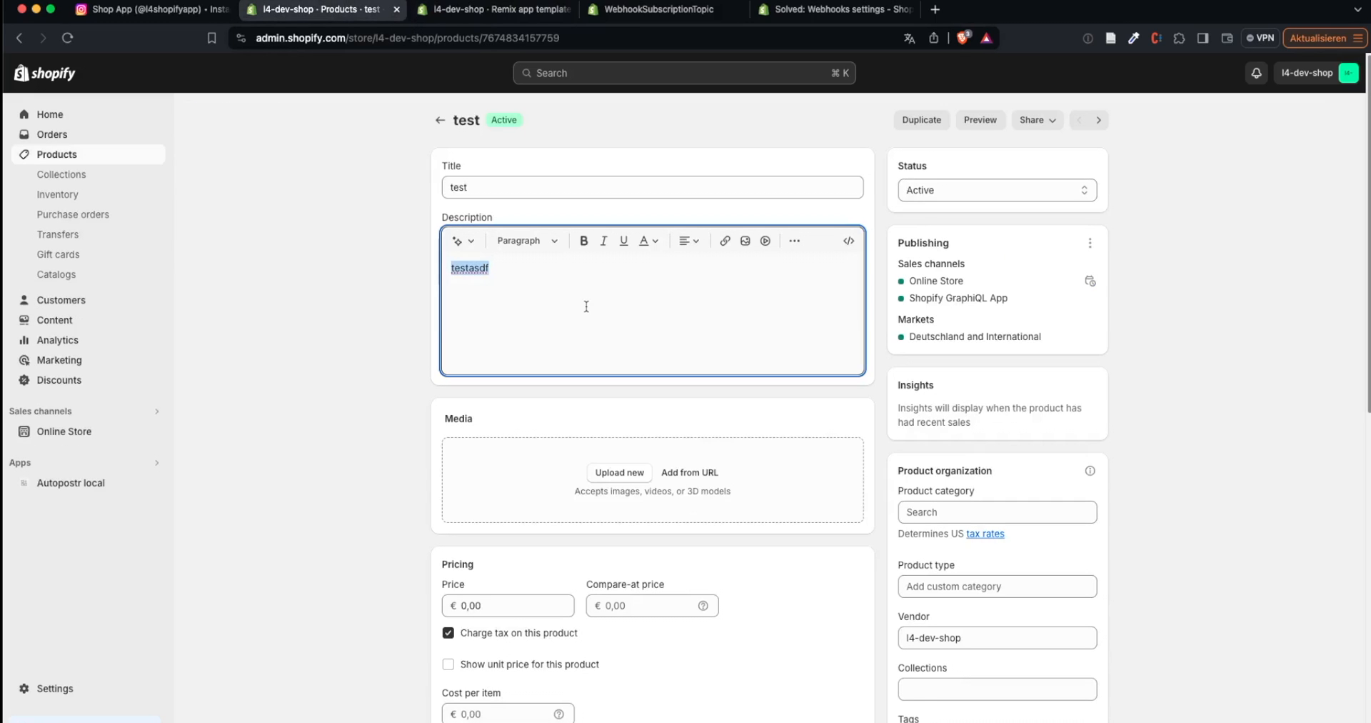
key(Backspace)
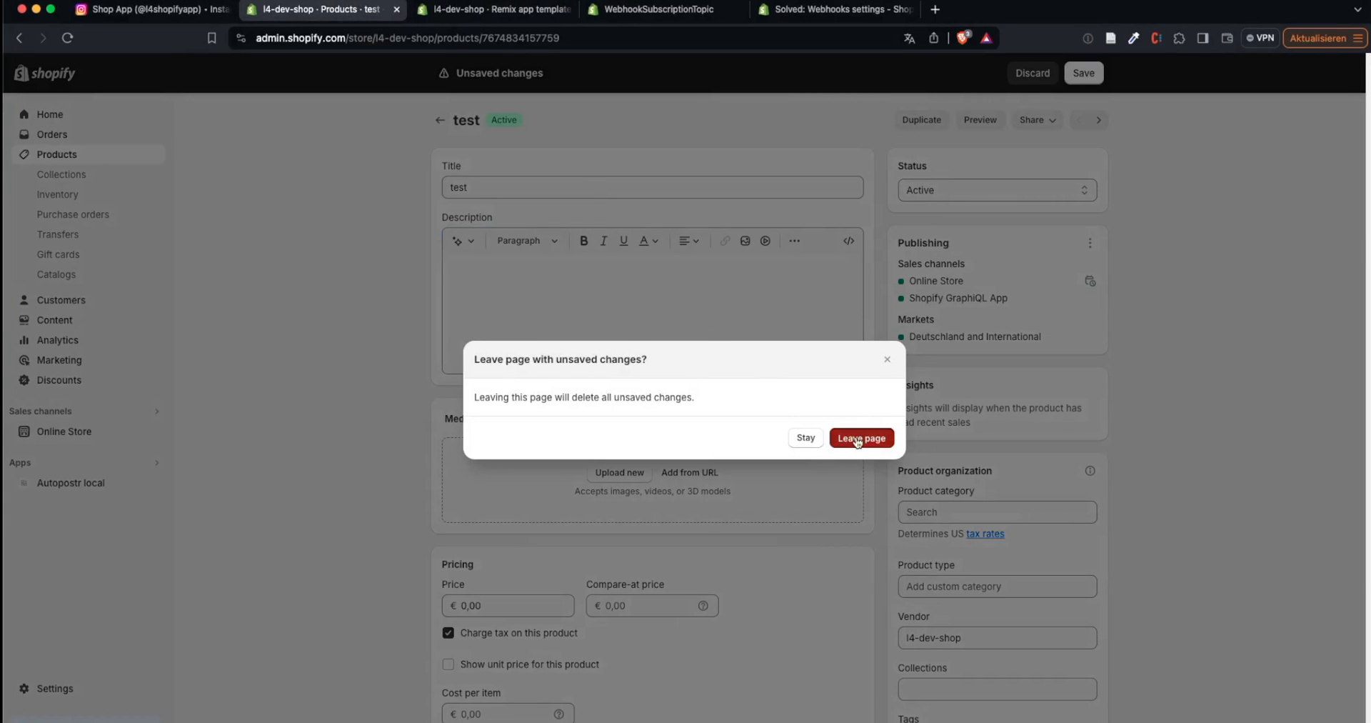
click(862, 439)
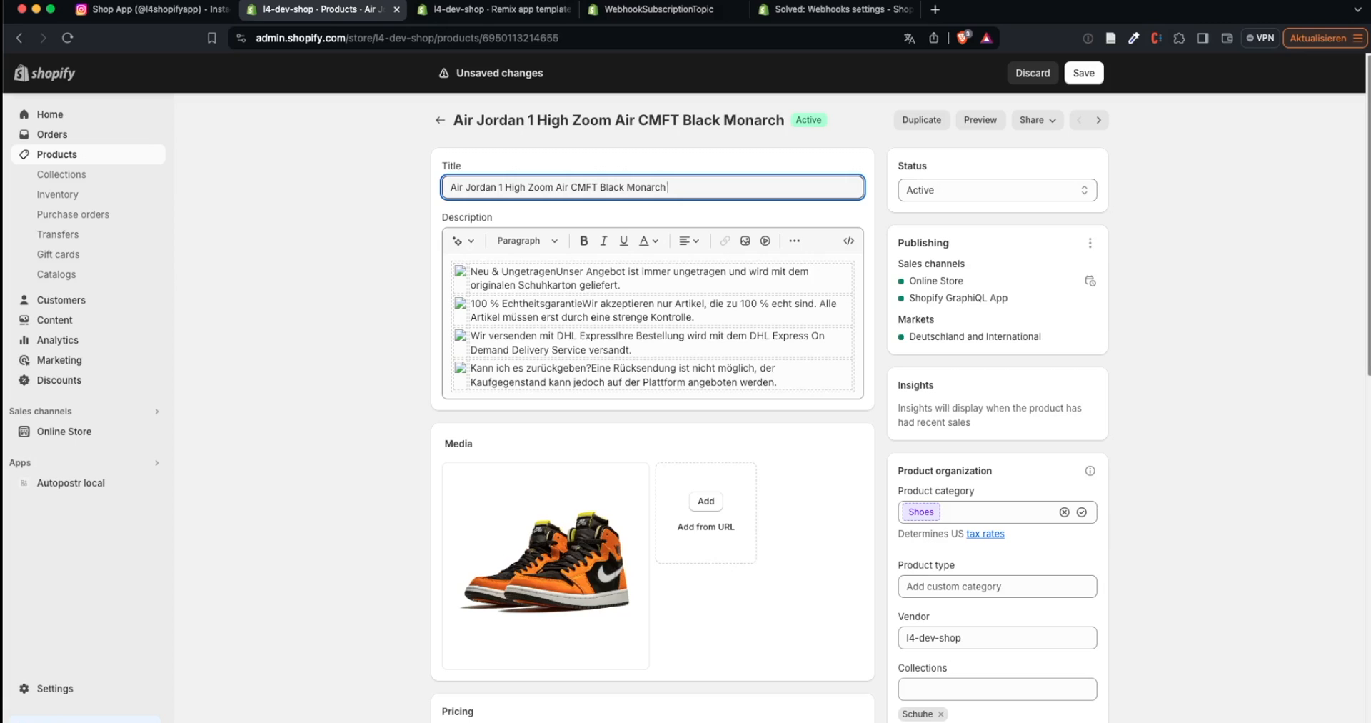
Append ' 2' to the Black Monarch title, save it, and return to the editor's terminal
text(2)
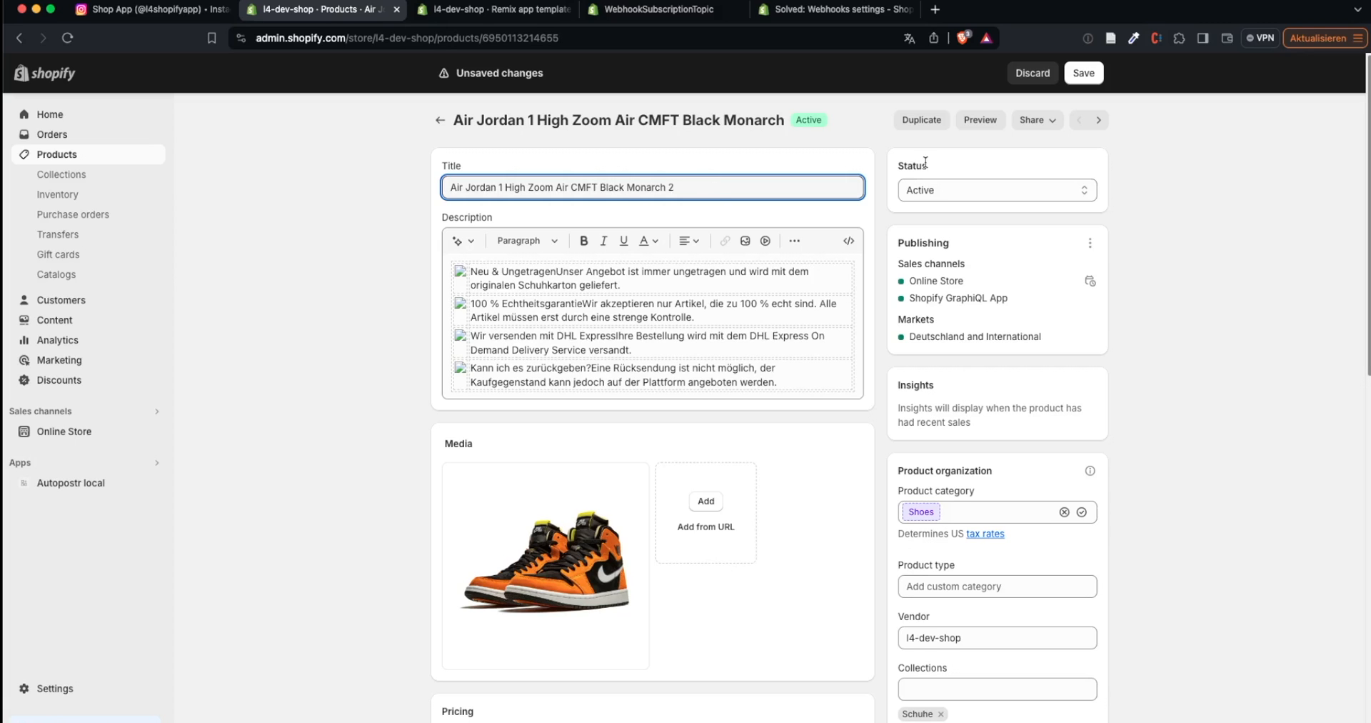
click(1083, 73)
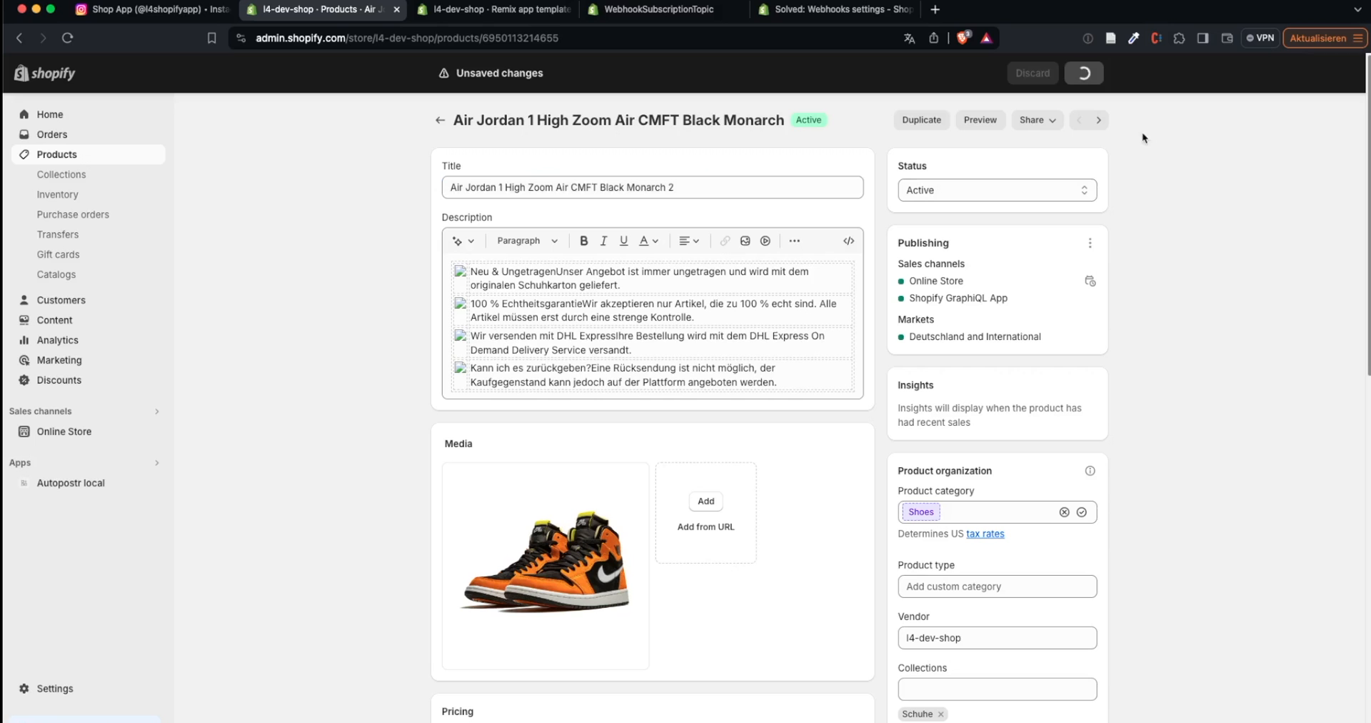
click(1083, 73)
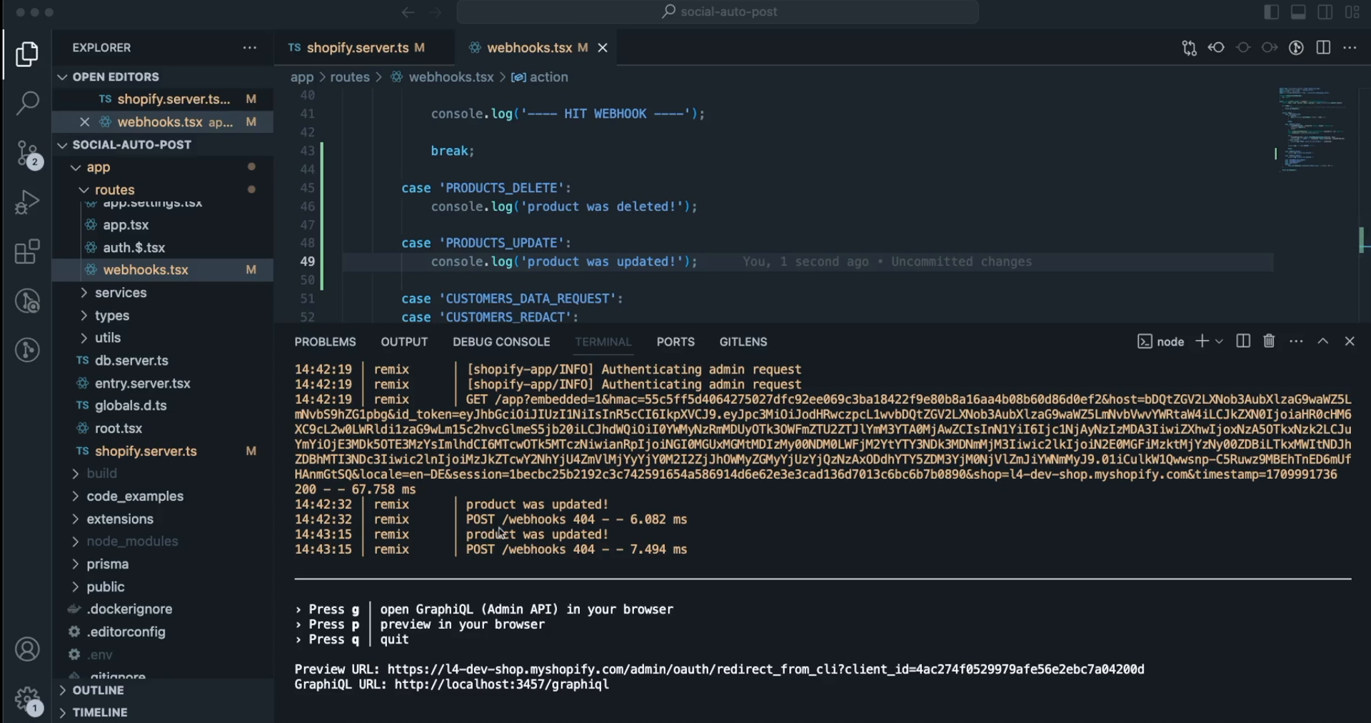
mouse_move(683, 567)
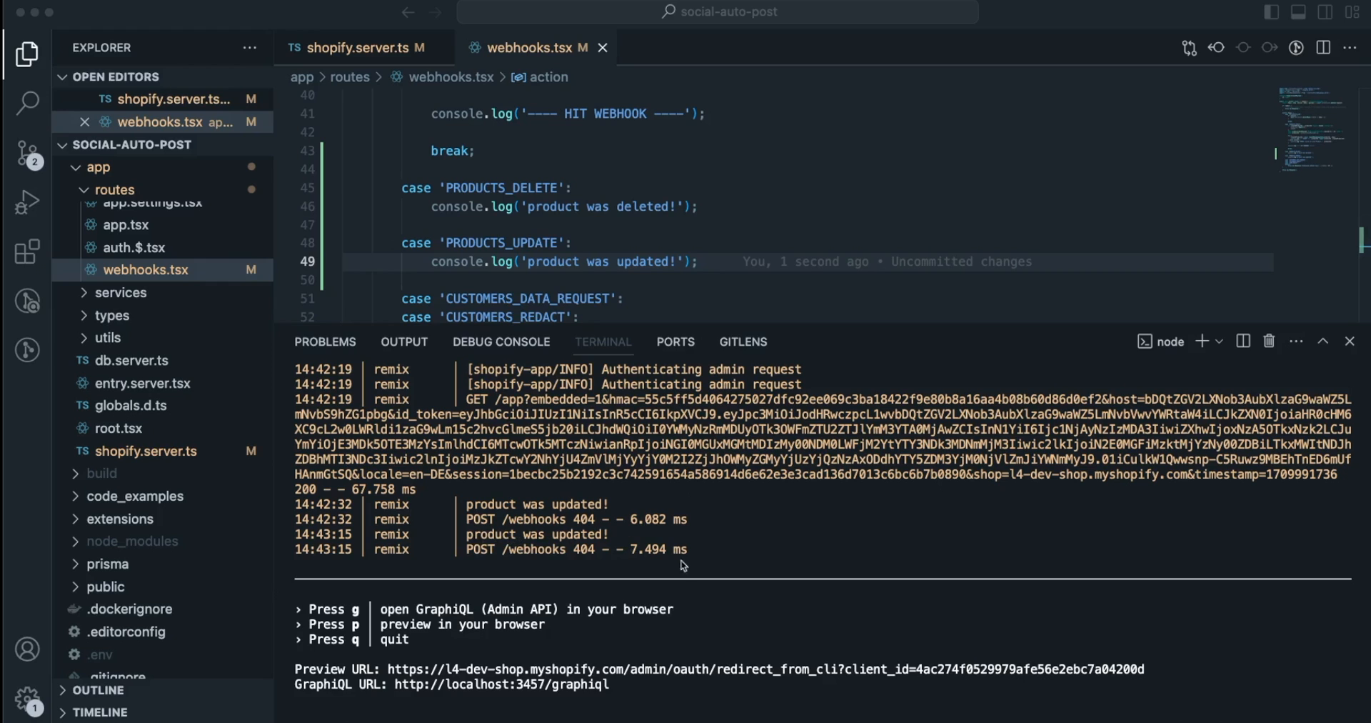
mouse_move(449, 507)
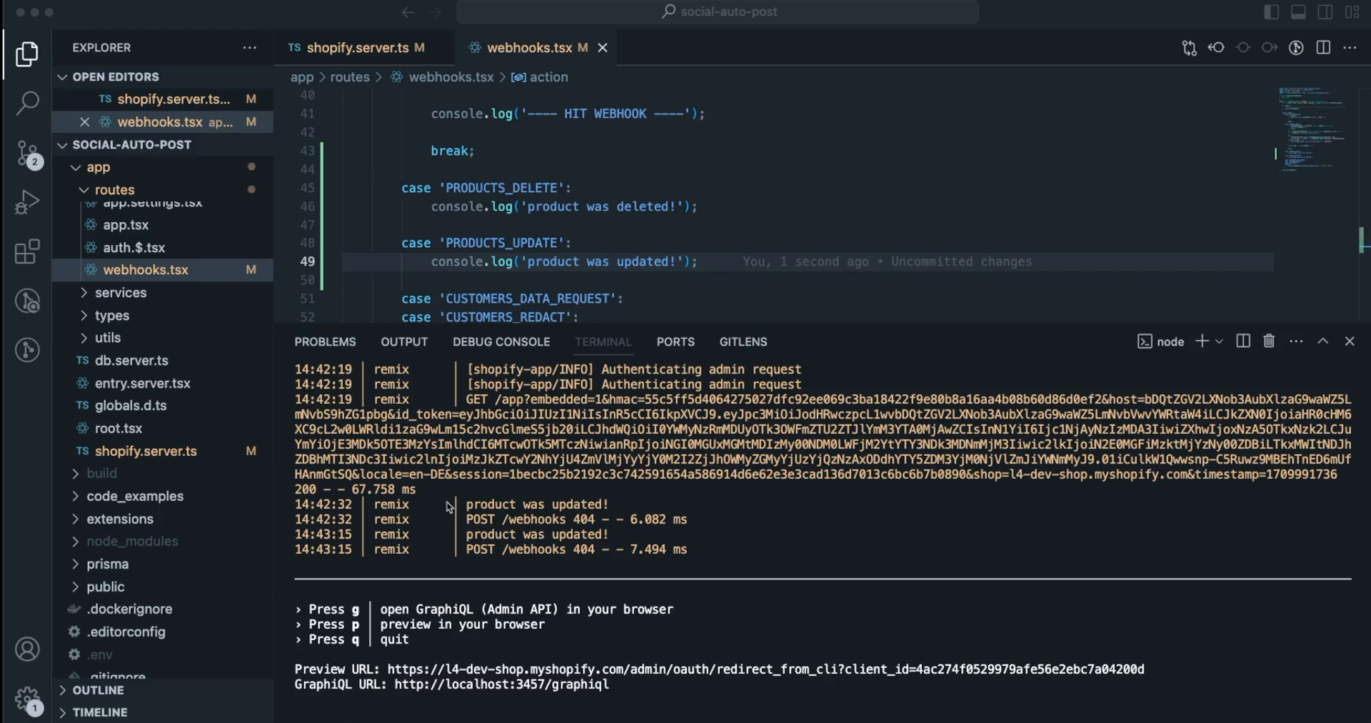
mouse_move(512, 538)
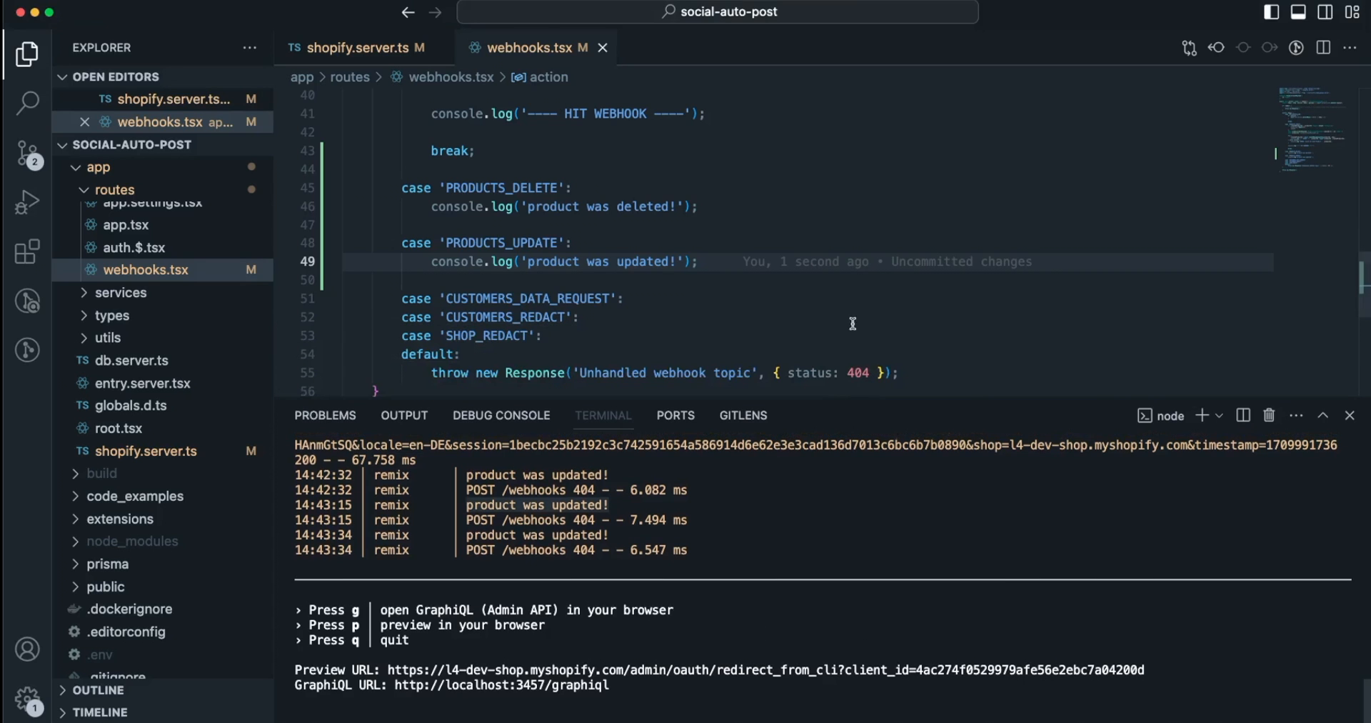
mouse_move(865, 420)
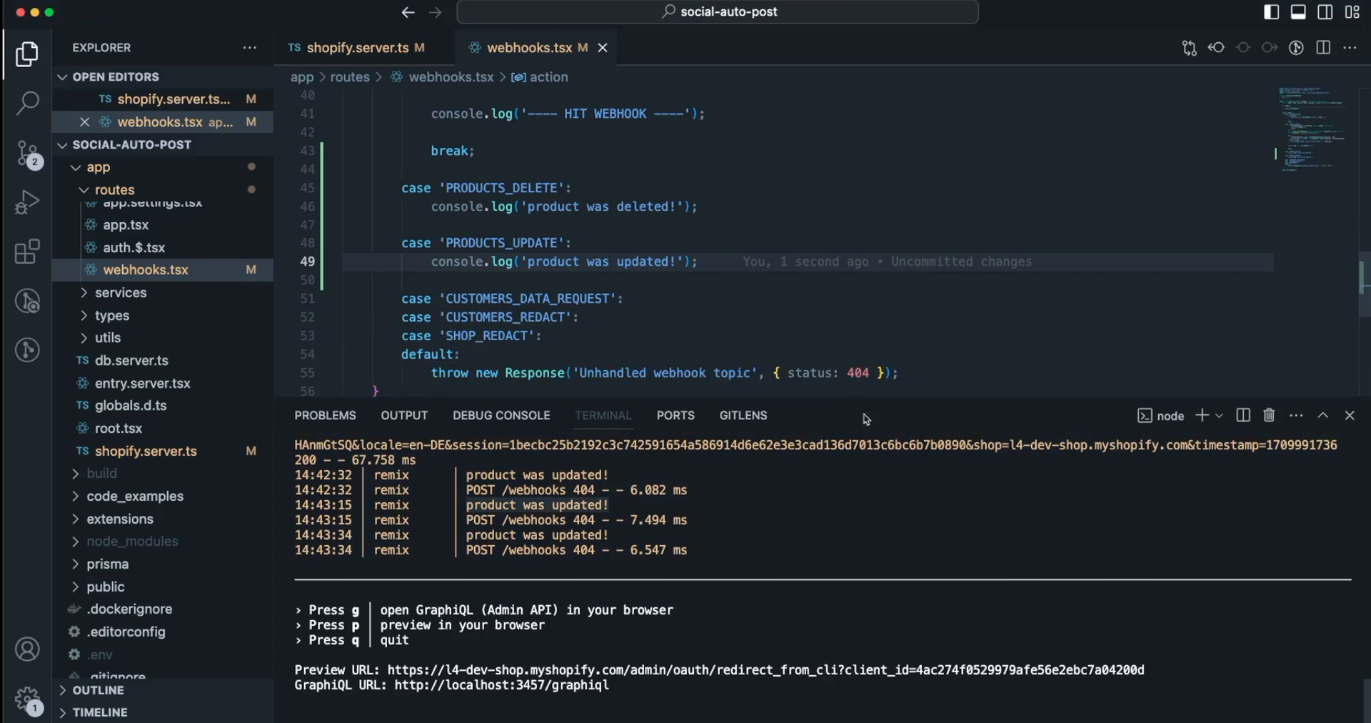